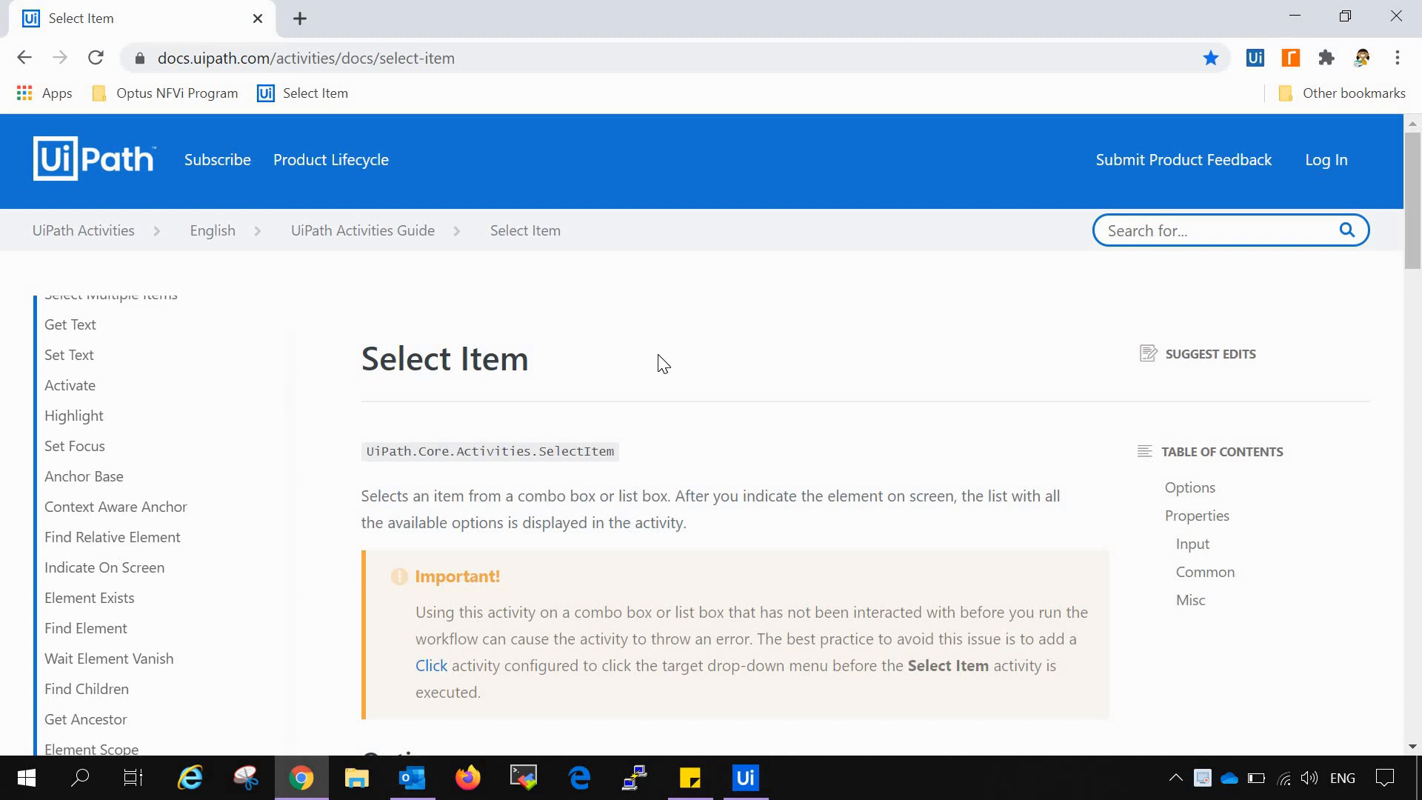
pyautogui.moveTo(345, 490)
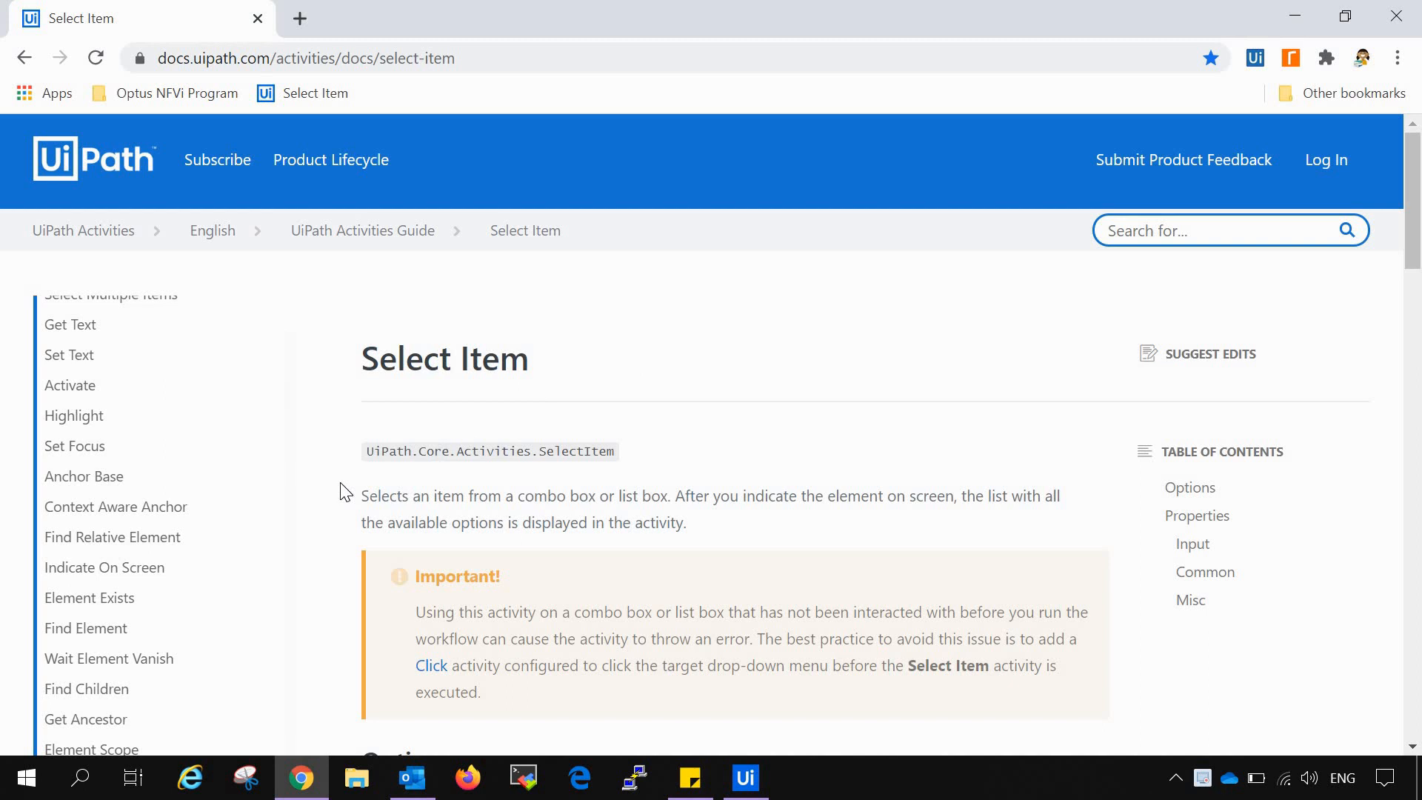
pyautogui.moveTo(363, 504)
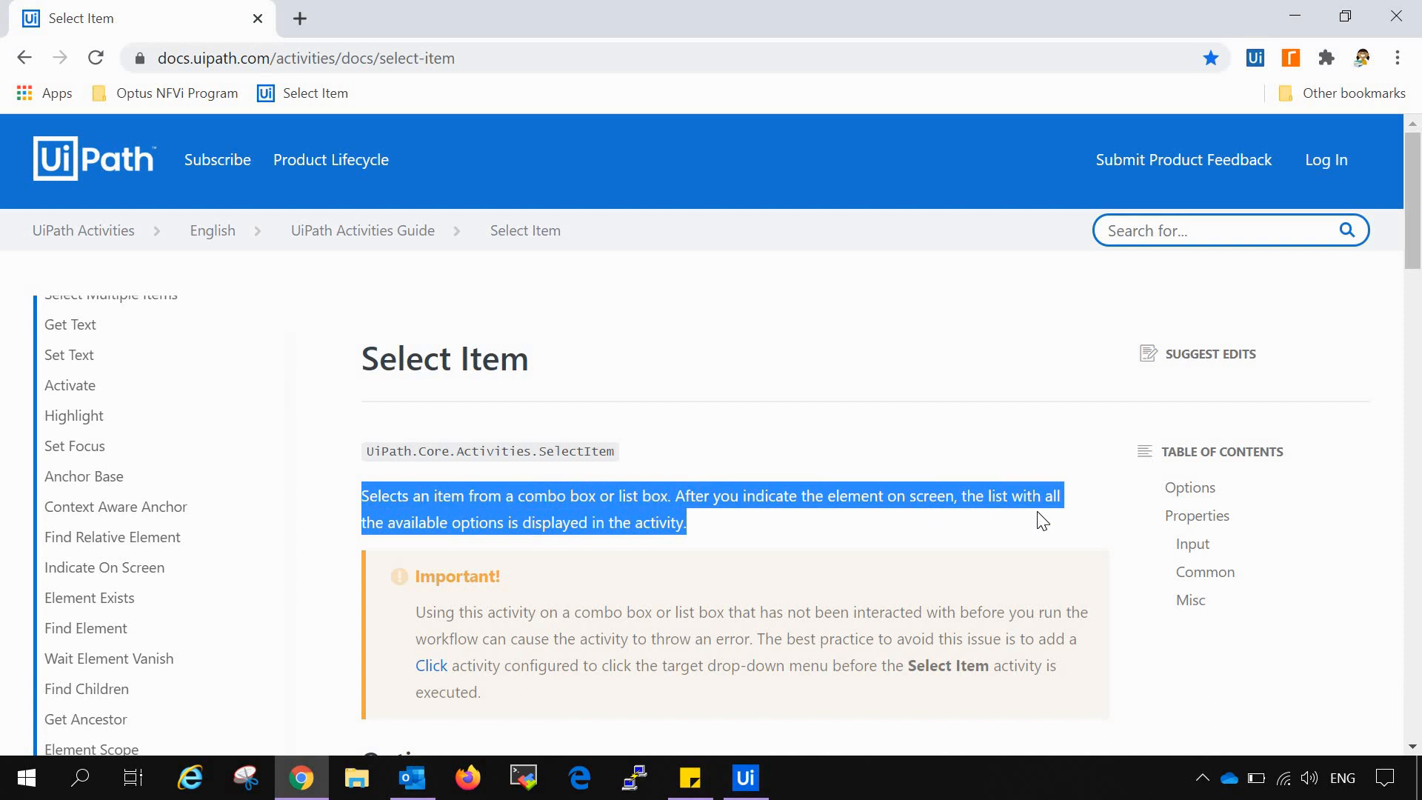
# Step: Place a Sequence in Main and copy the GlobalSQA select-dropdown-menu URL from Sticky Notes
pyautogui.click(935, 535)
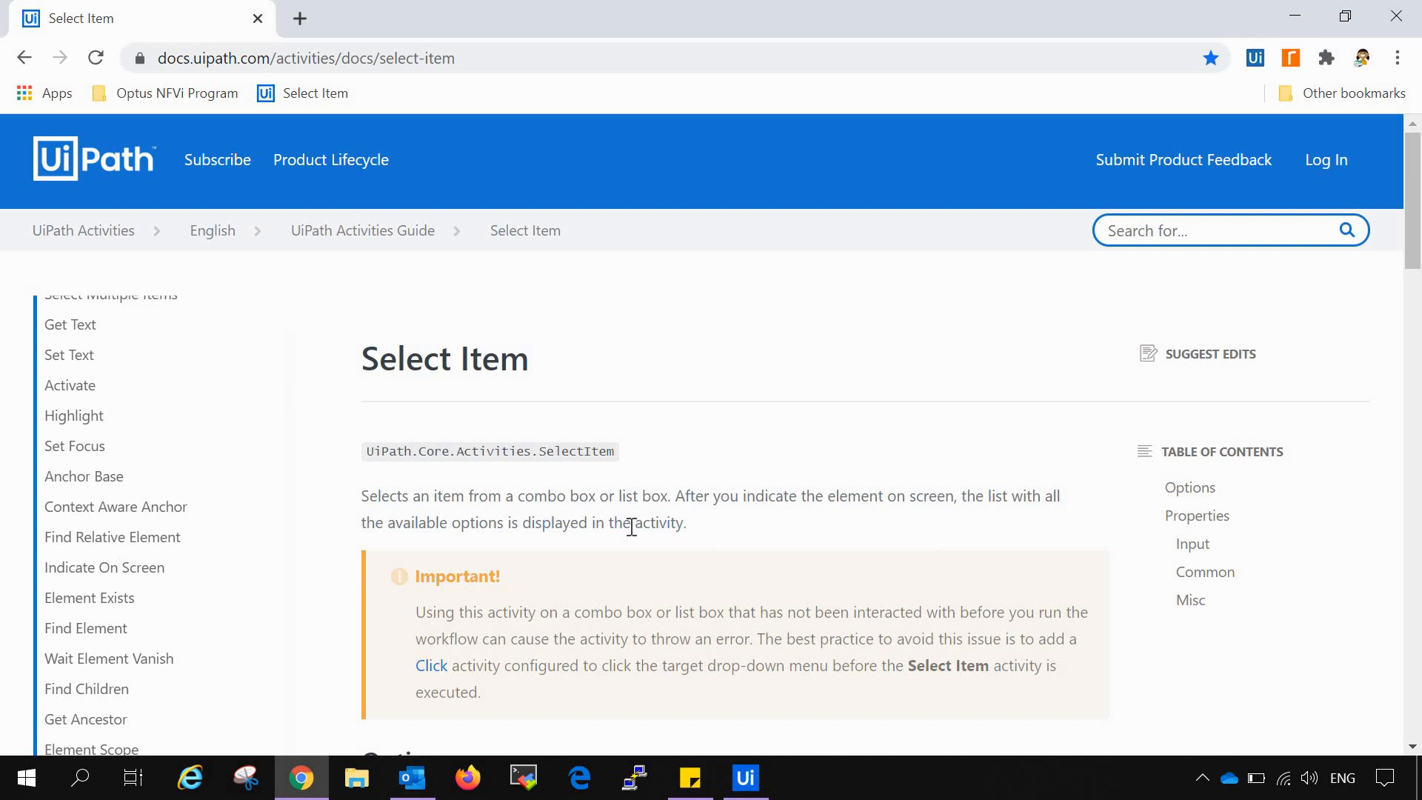
pyautogui.moveTo(773, 578)
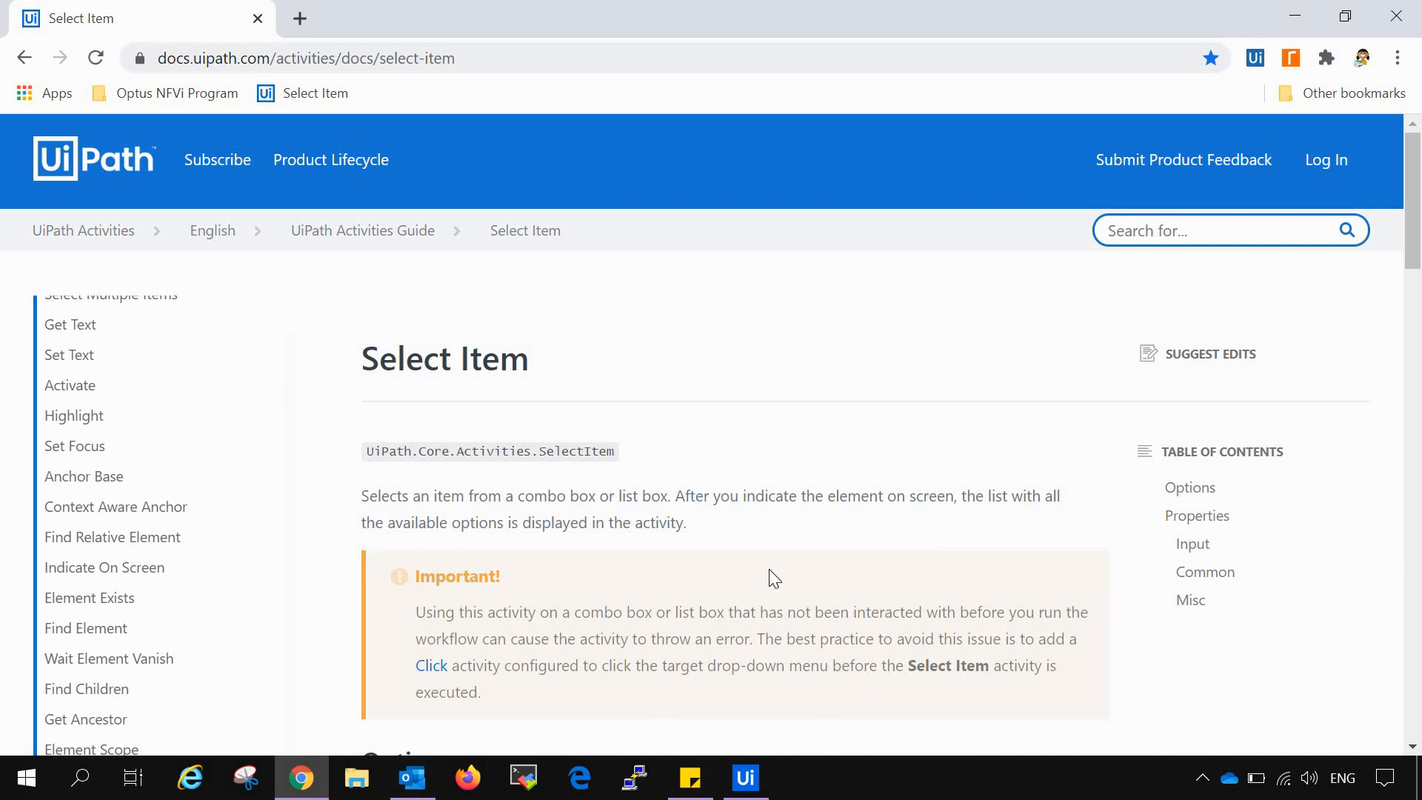
pyautogui.moveTo(705, 528)
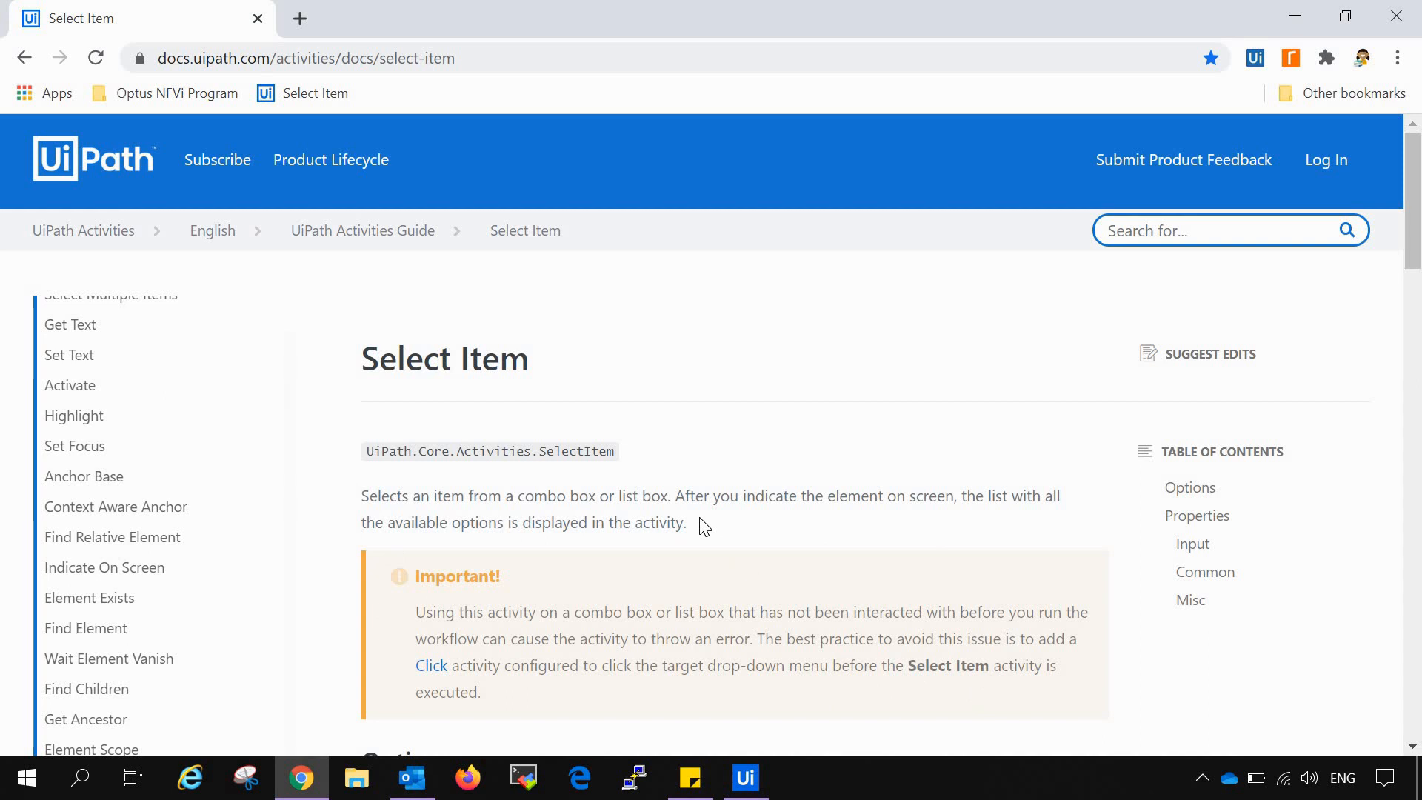
pyautogui.moveTo(744, 777)
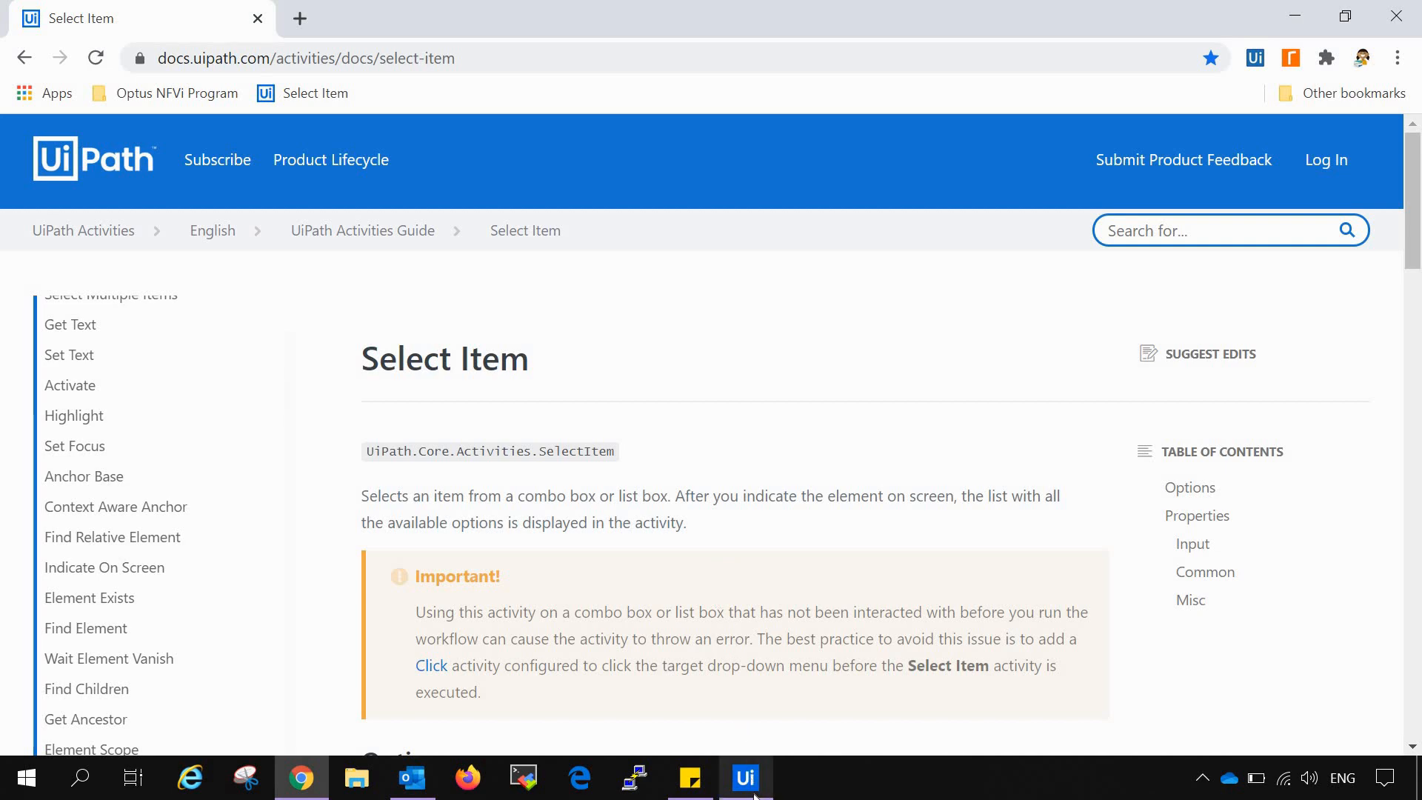
pyautogui.click(745, 777)
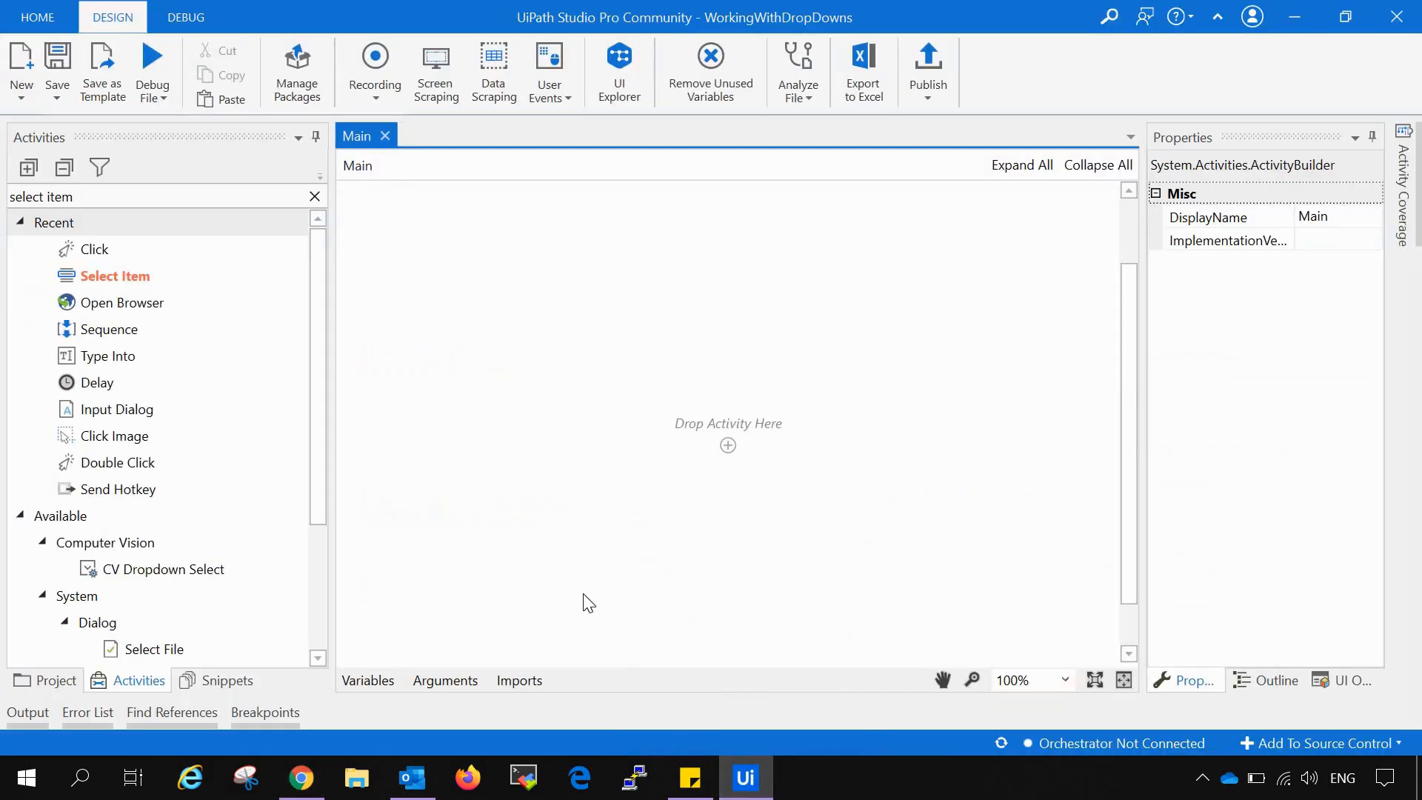
pyautogui.moveTo(730, 123)
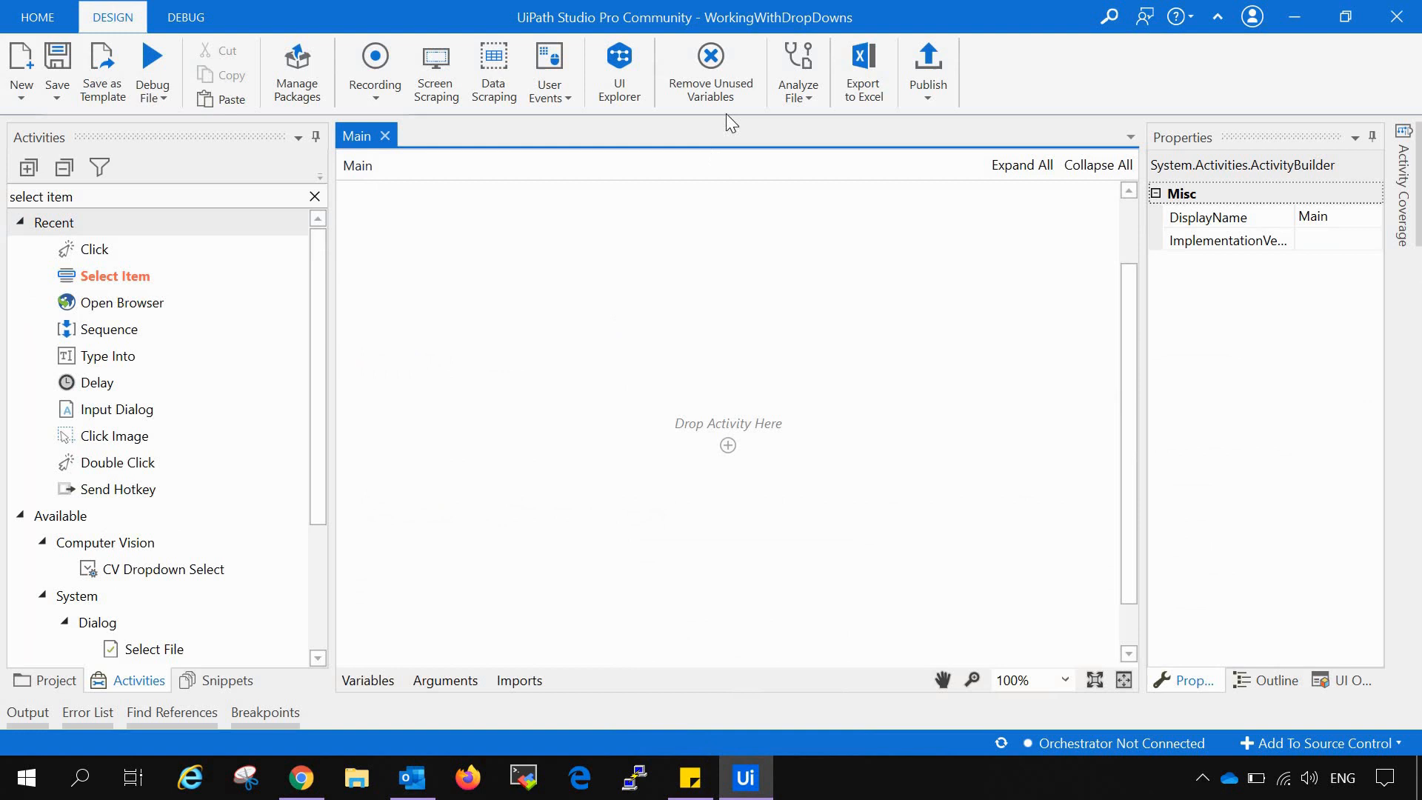
pyautogui.moveTo(483, 317)
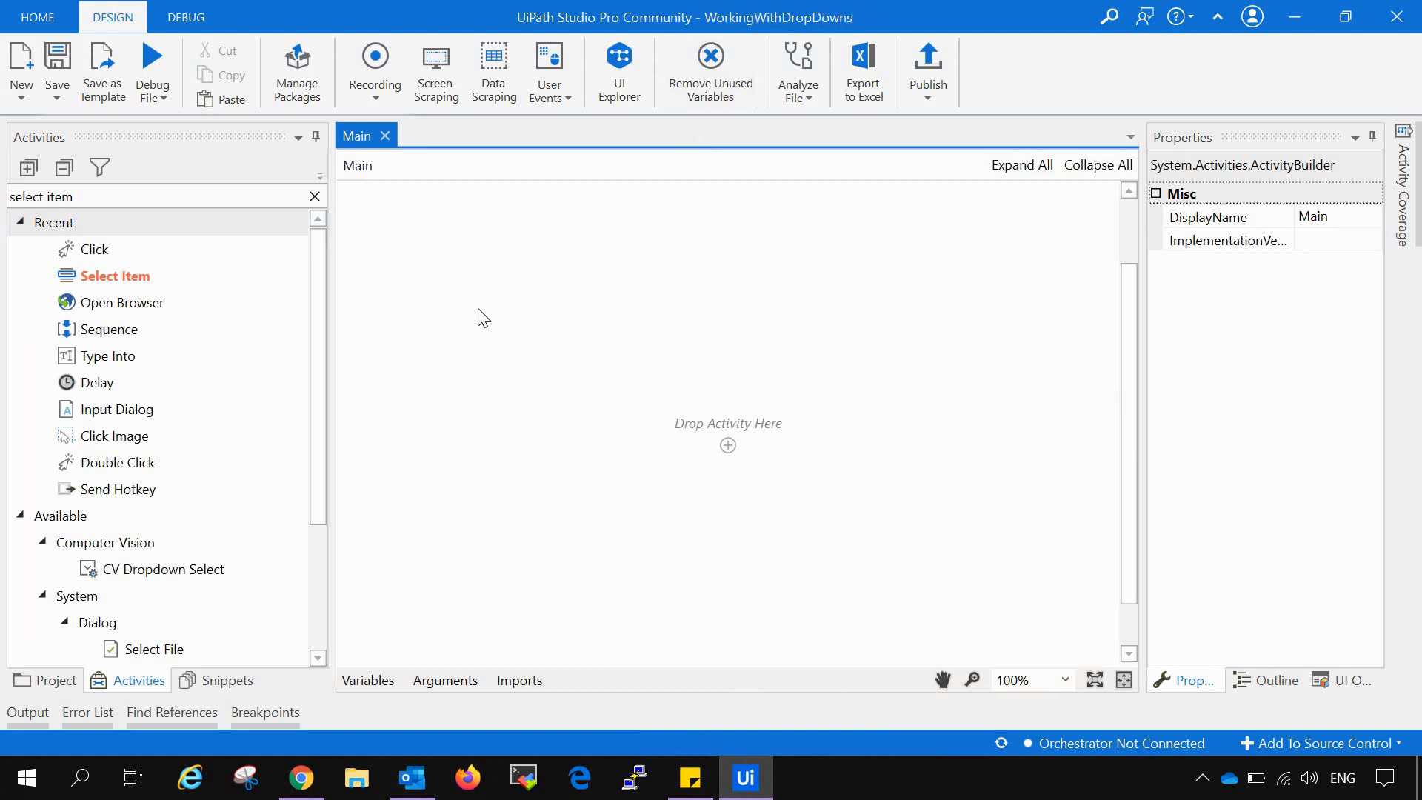
pyautogui.moveTo(108, 329)
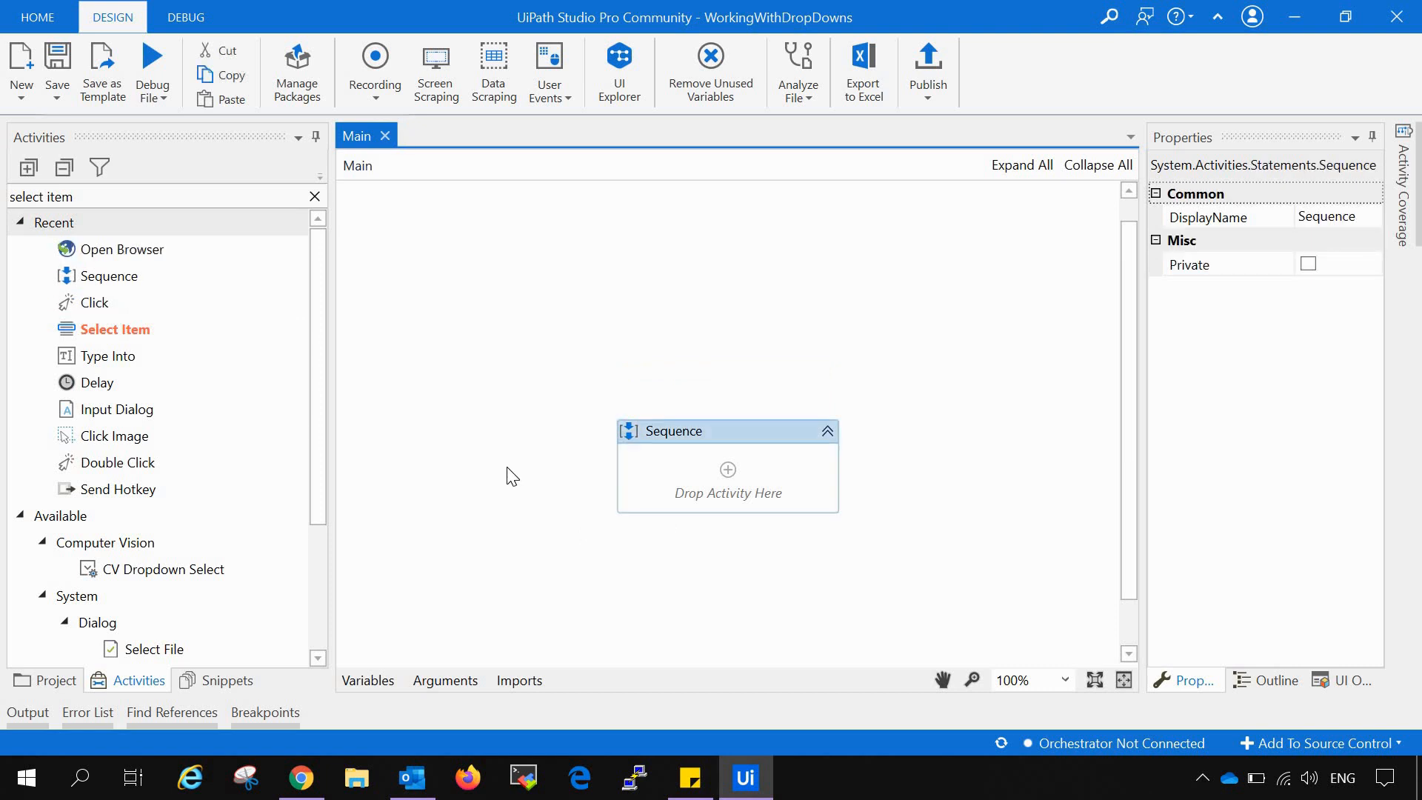
pyautogui.moveTo(247, 434)
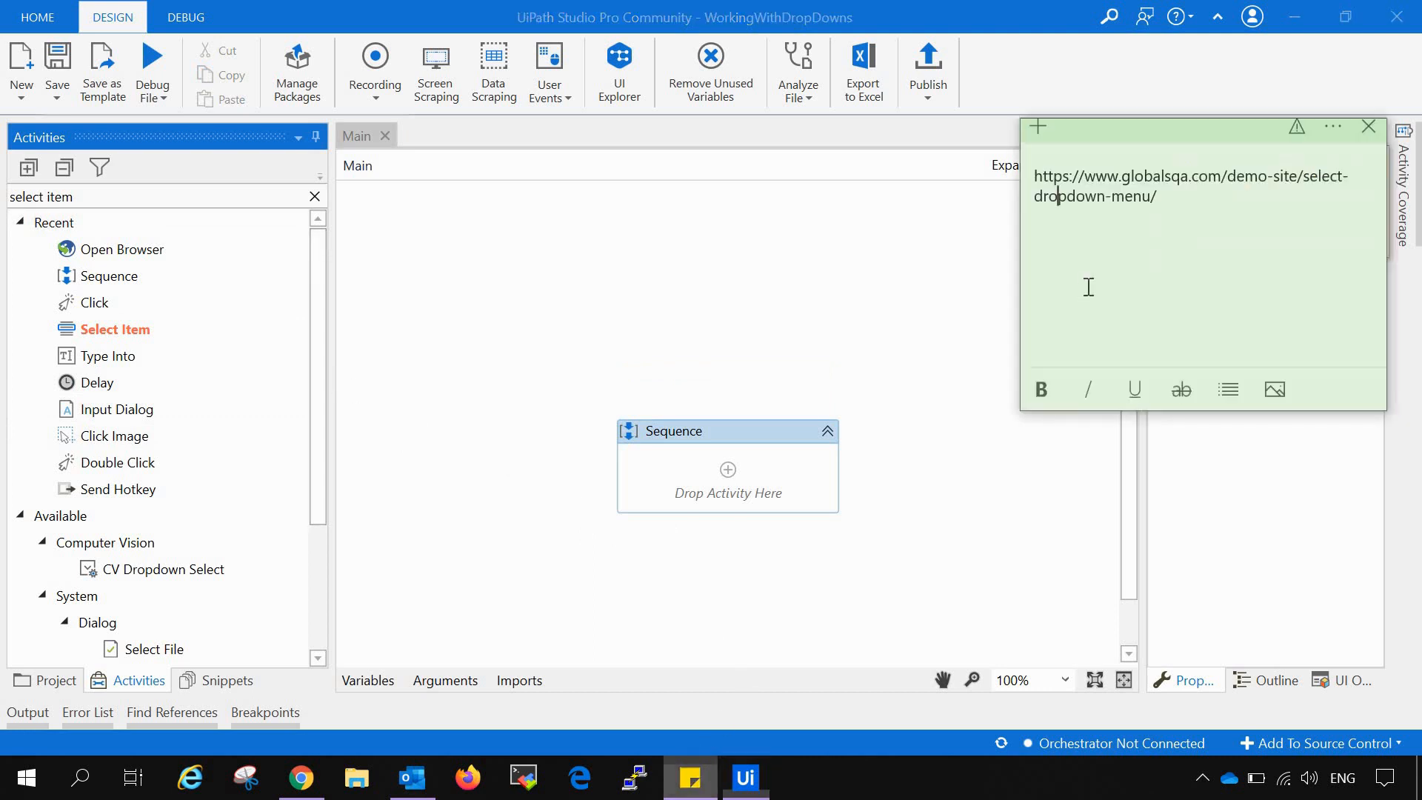
pyautogui.tripleClick(1179, 186)
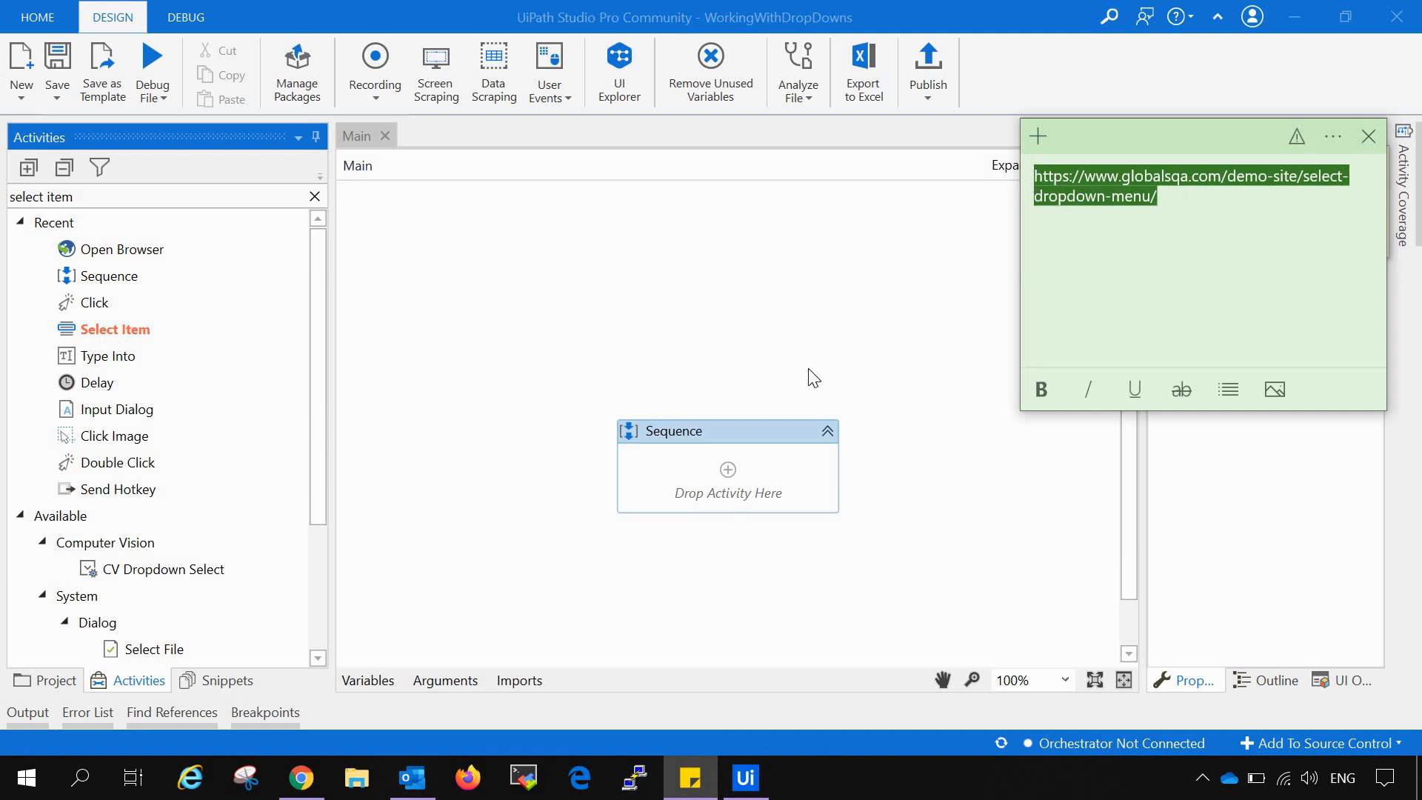
pyautogui.click(1367, 136)
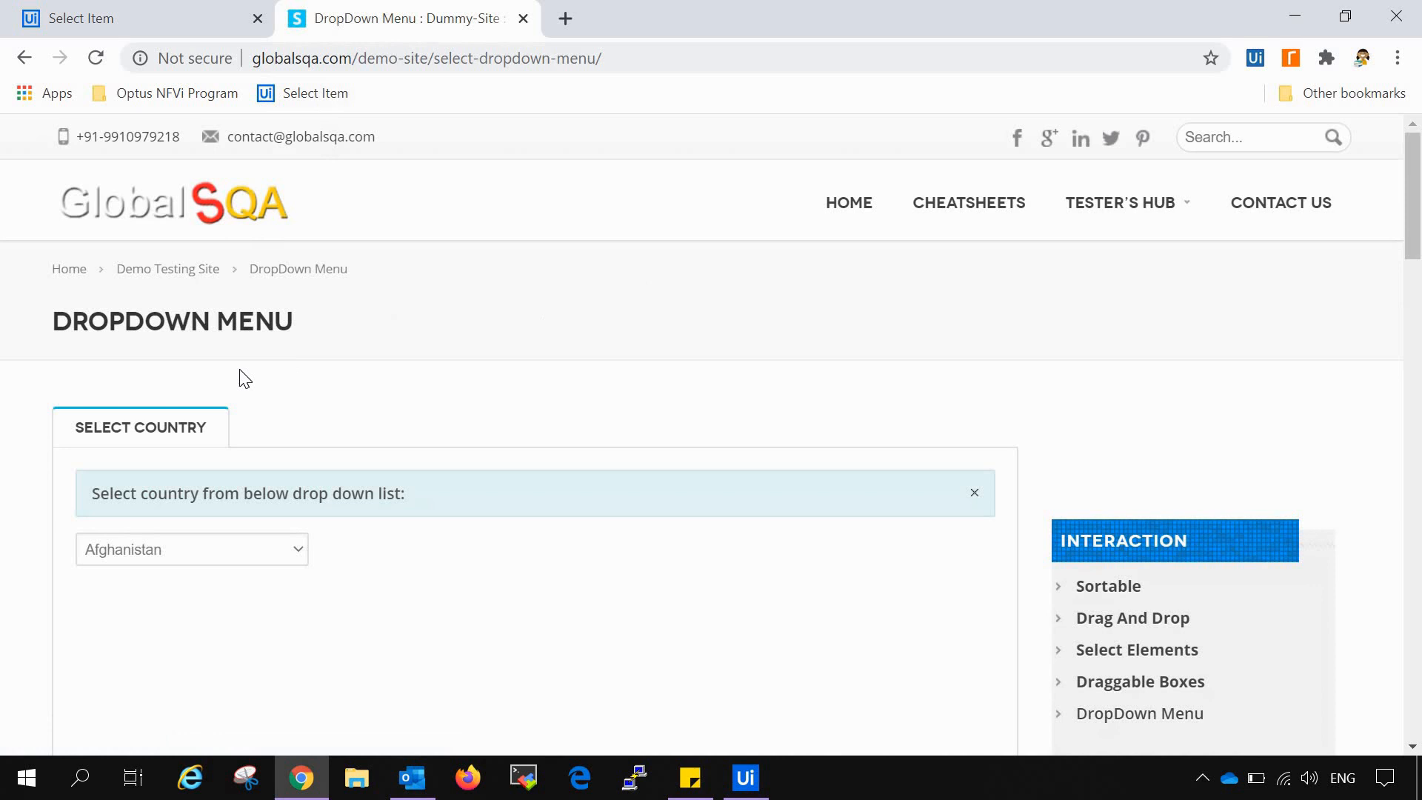
pyautogui.moveTo(191, 555)
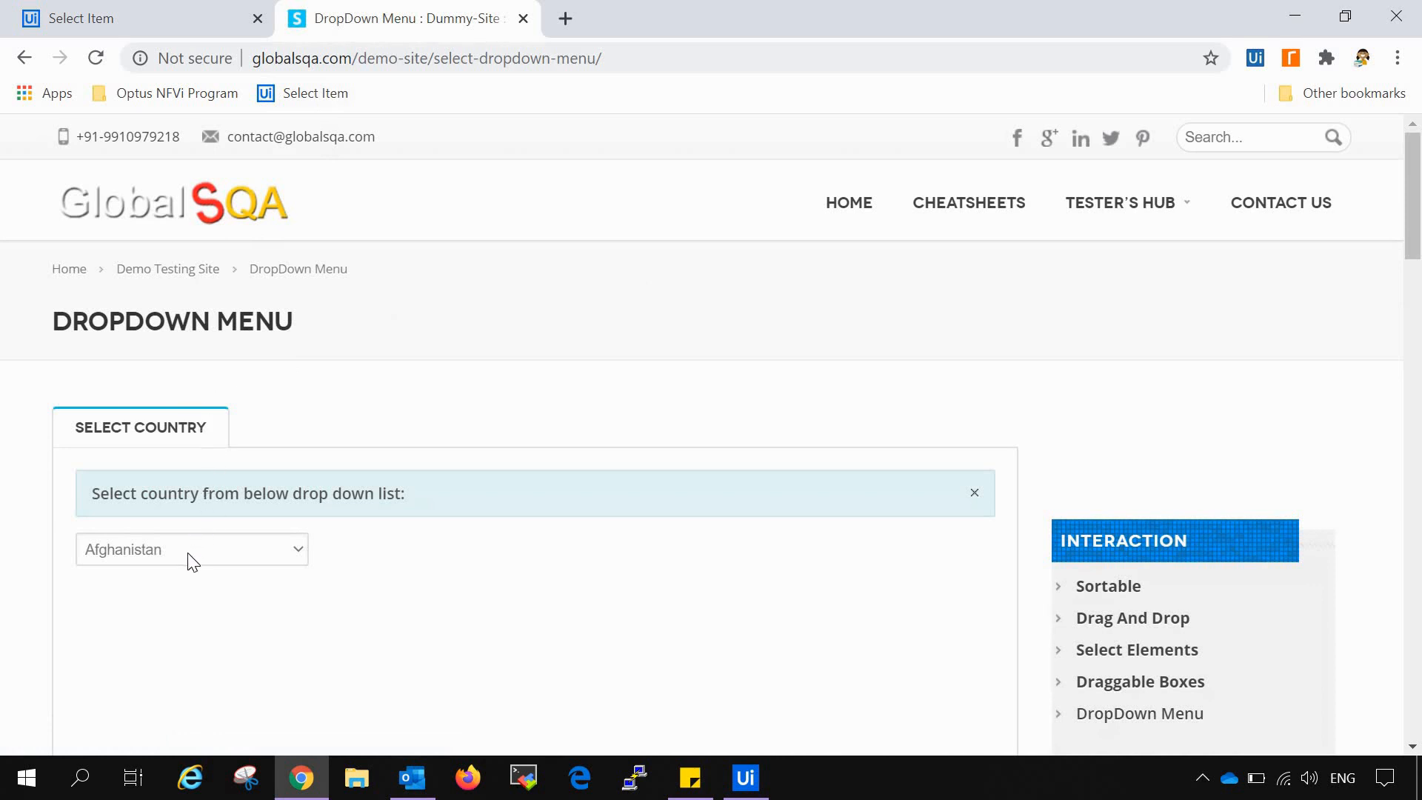
# Step: Browse the country dropdown on the GlobalSQA demo page and close it with Afghanistan still chosen
pyautogui.doubleClick(102, 426)
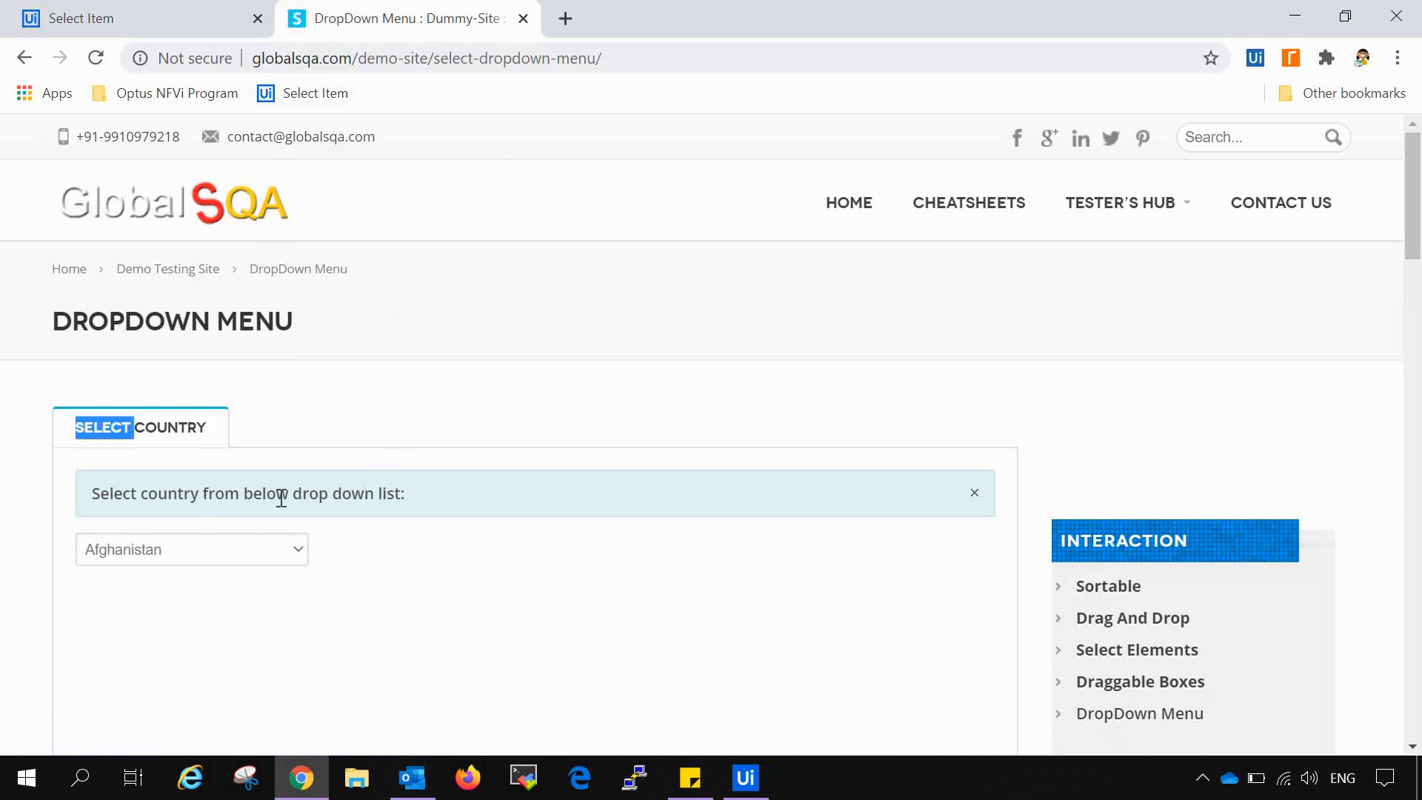
pyautogui.click(191, 548)
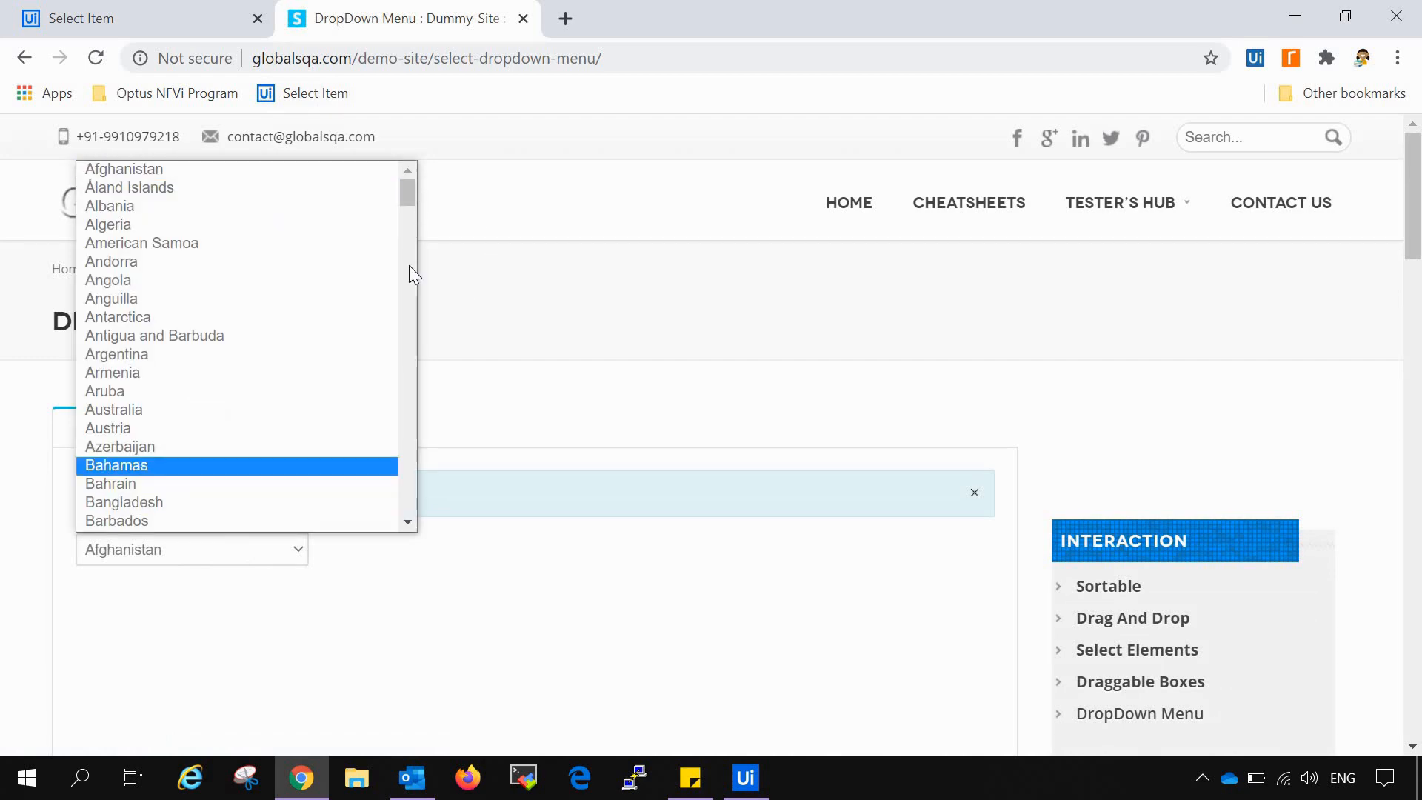
pyautogui.scroll(-3)
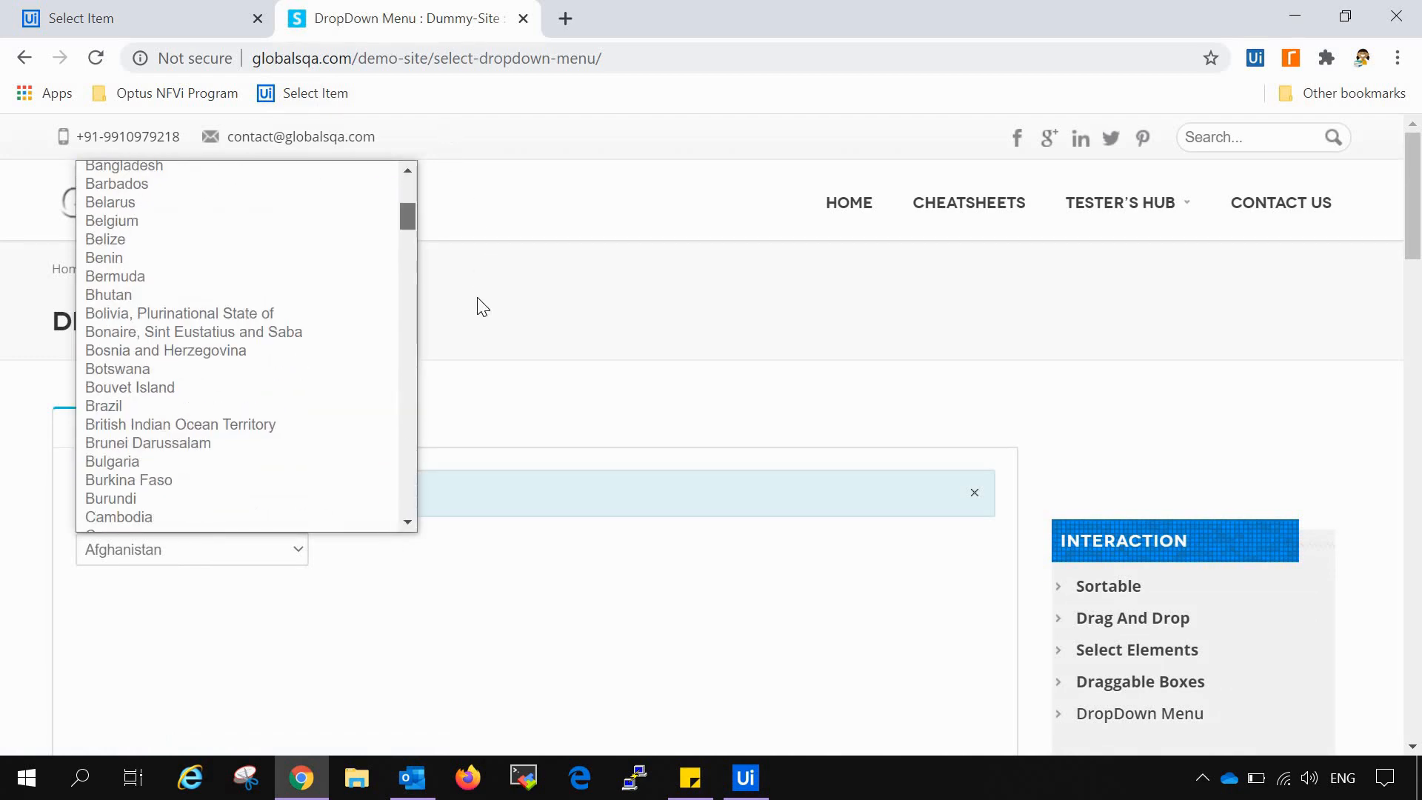
pyautogui.click(482, 299)
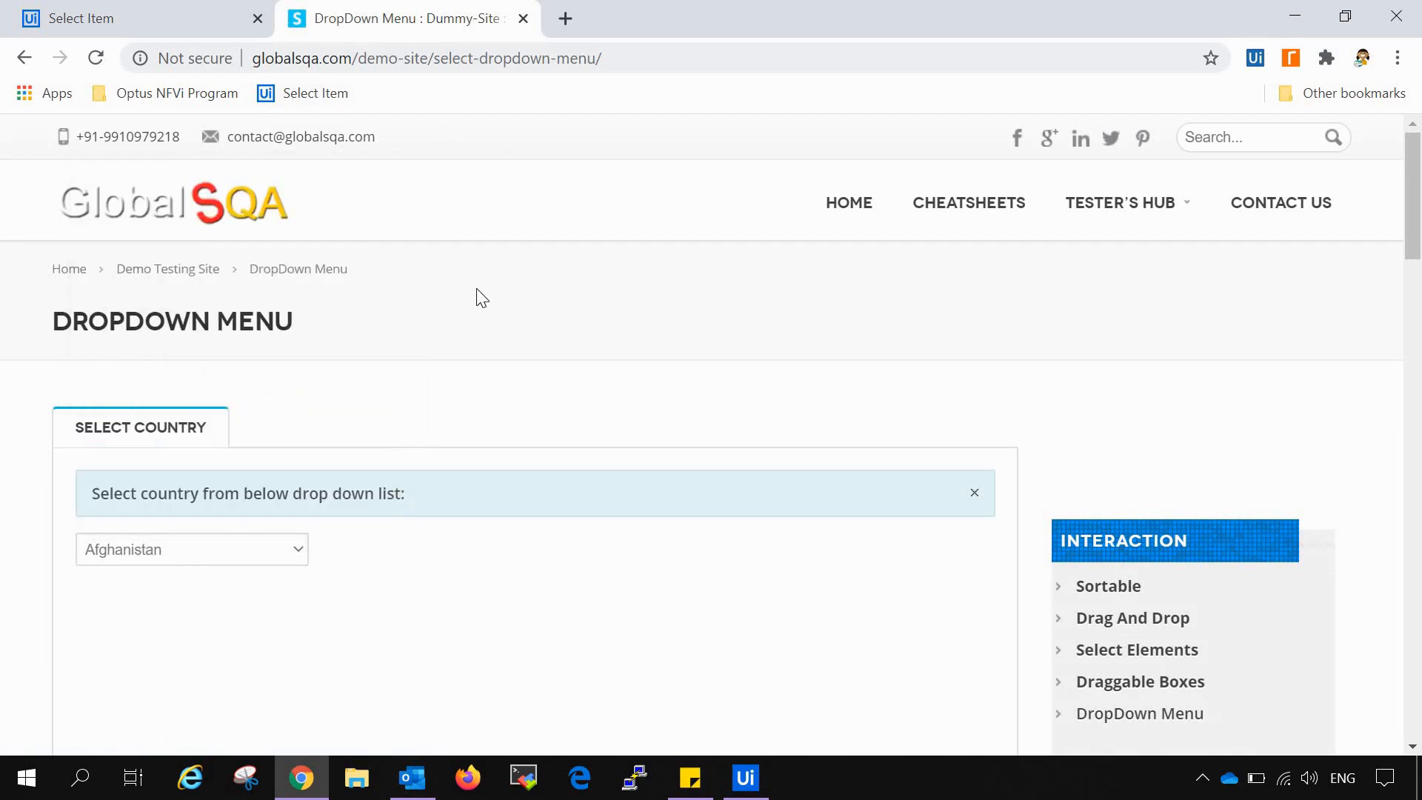
pyautogui.moveTo(720, 732)
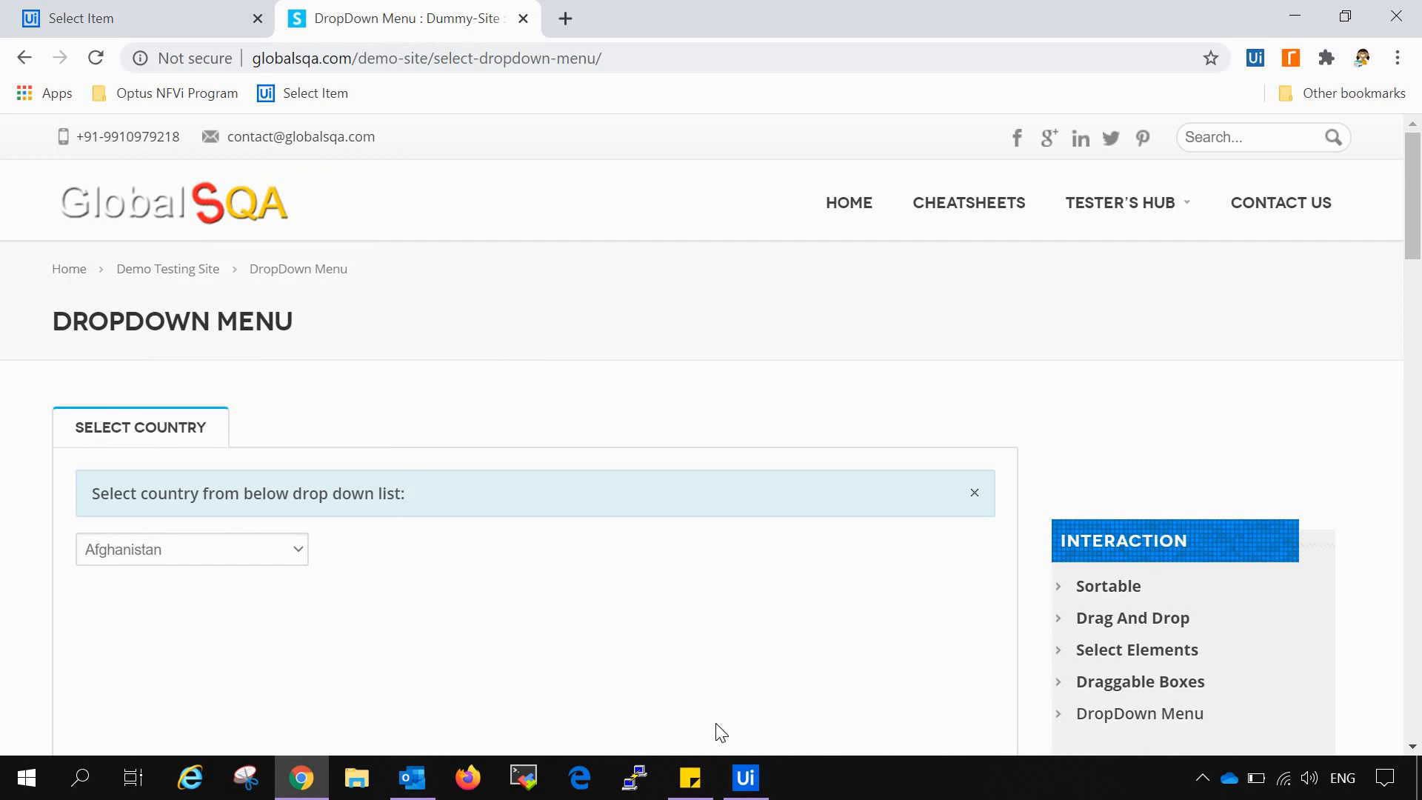
pyautogui.moveTo(744, 777)
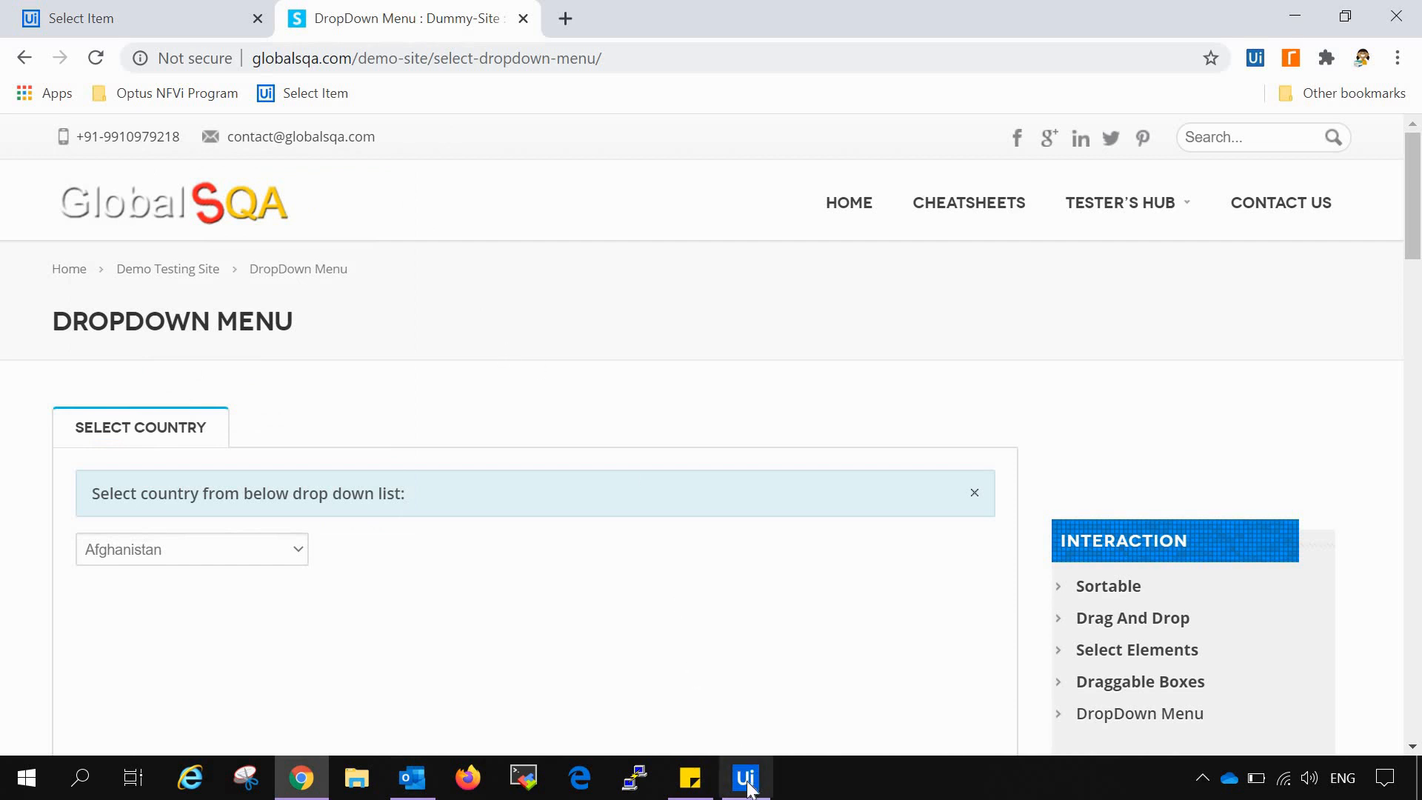
pyautogui.click(745, 778)
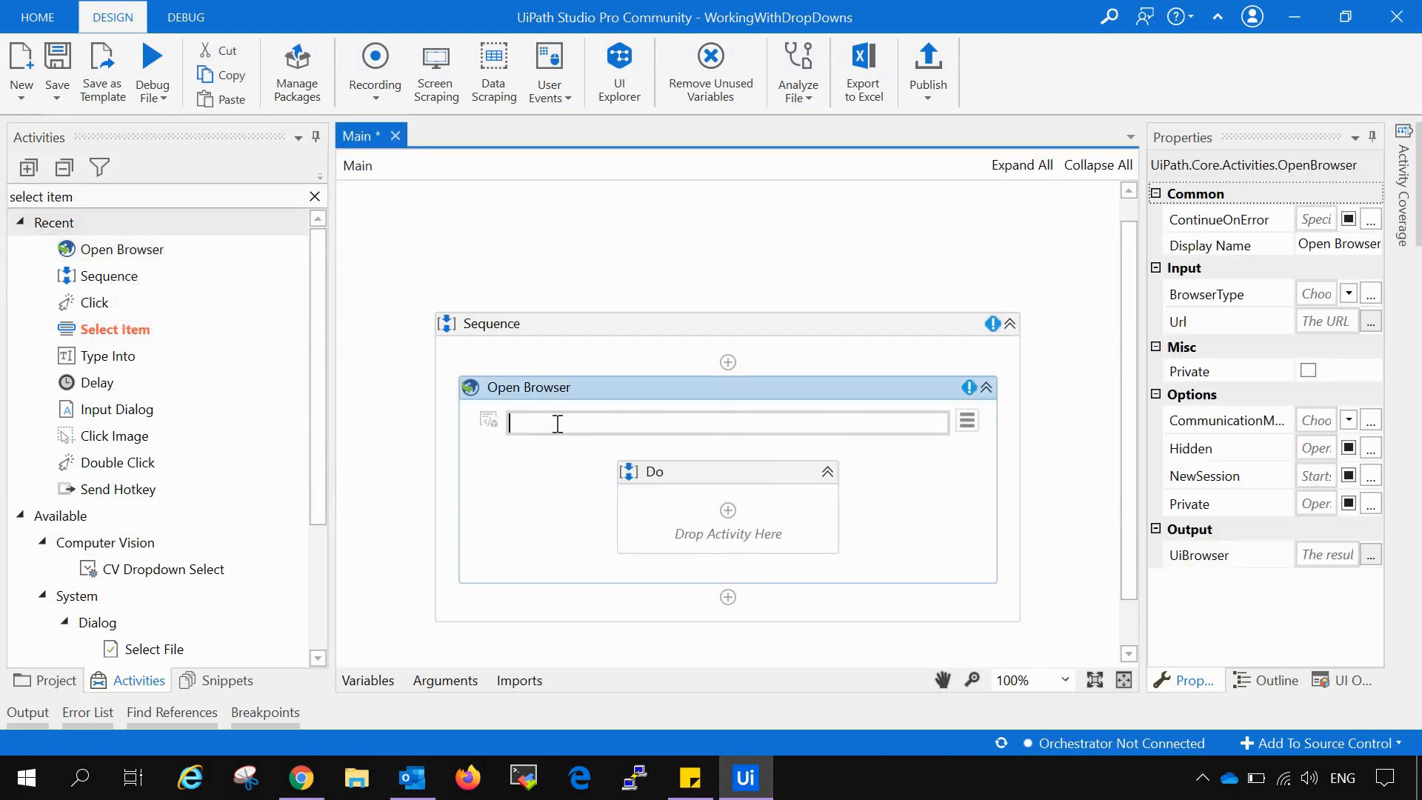
pyautogui.write('"https://www.globalsqa.com/demo-site/select-dropdown-menu/"')
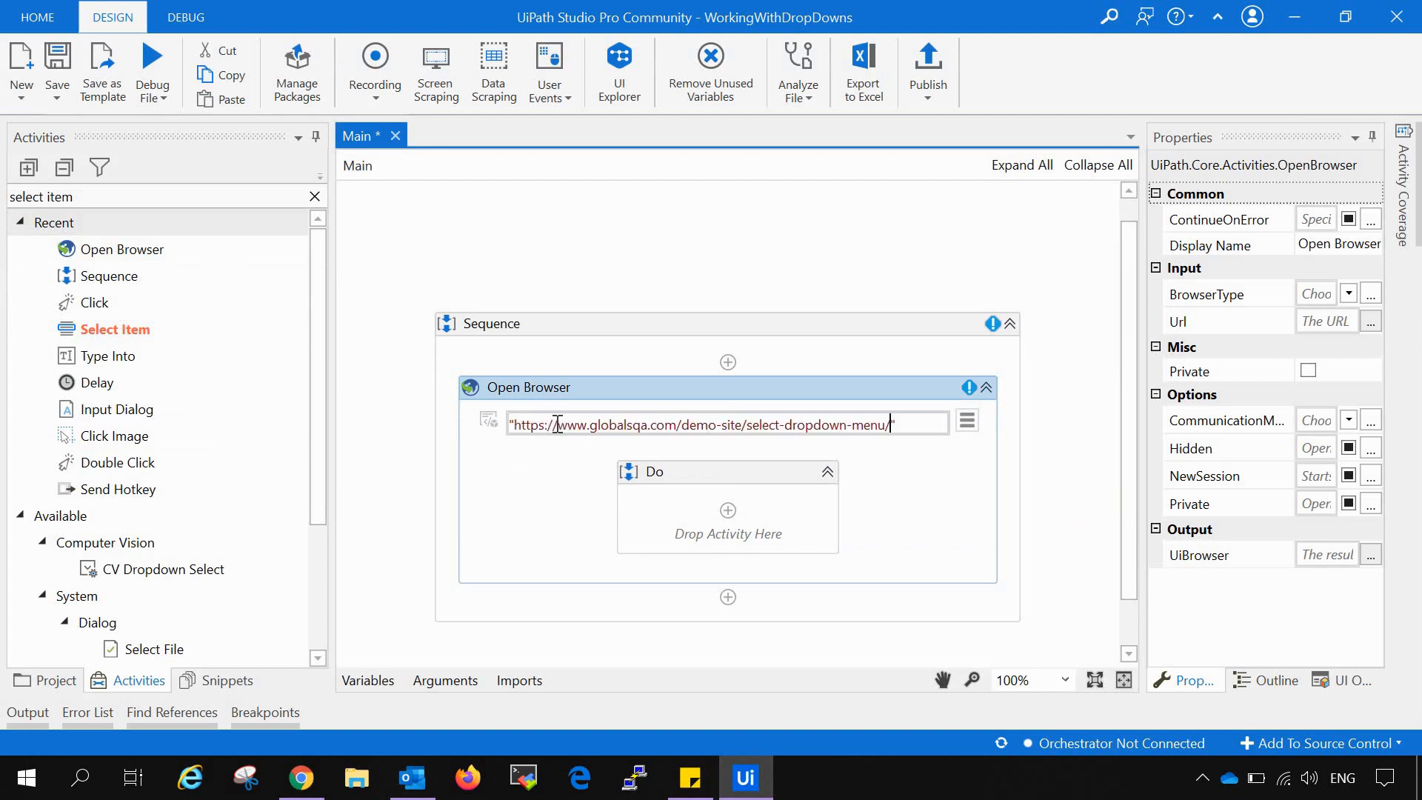
pyautogui.click(875, 498)
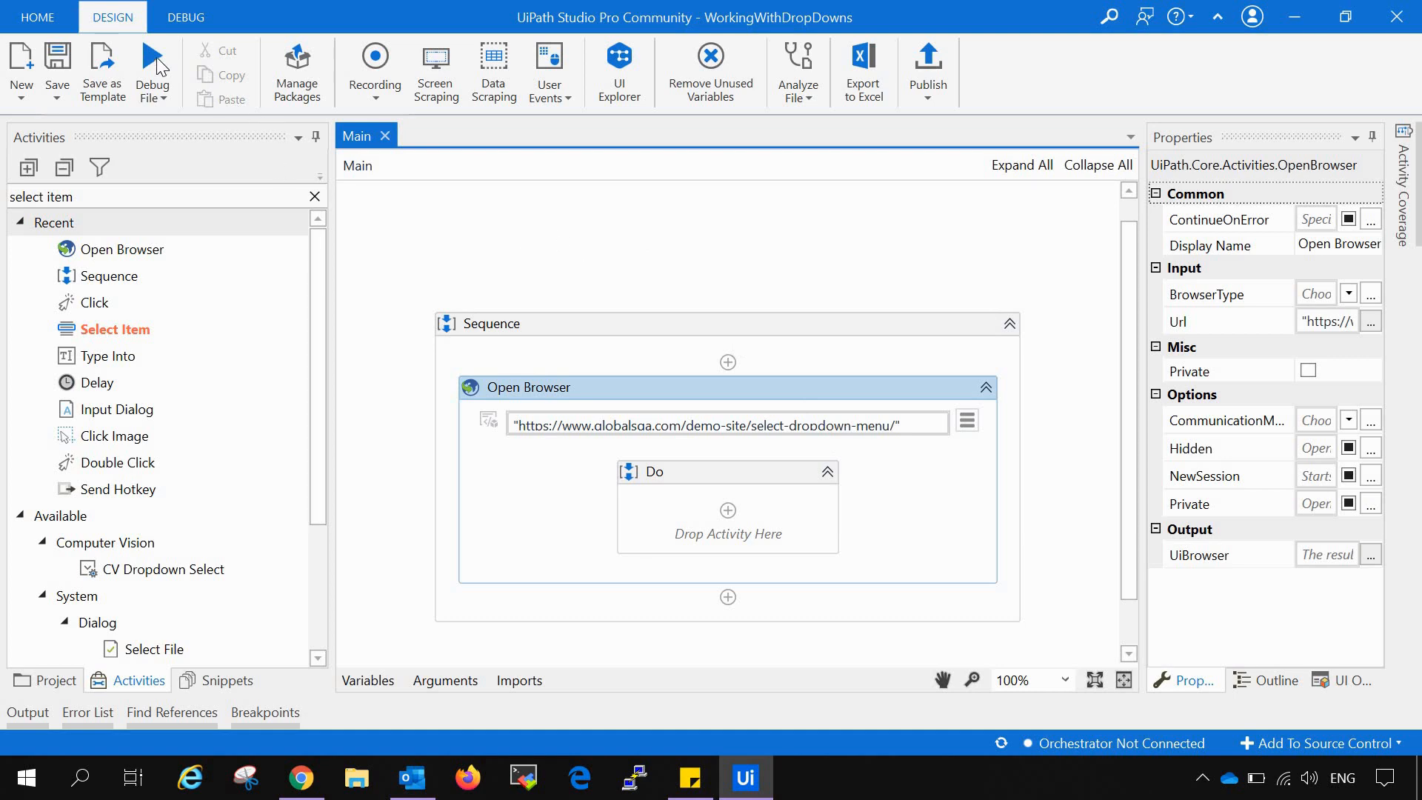
# Step: Debug-run the workflow so it opens the GlobalSQA page, then close that browser window
pyautogui.click(151, 67)
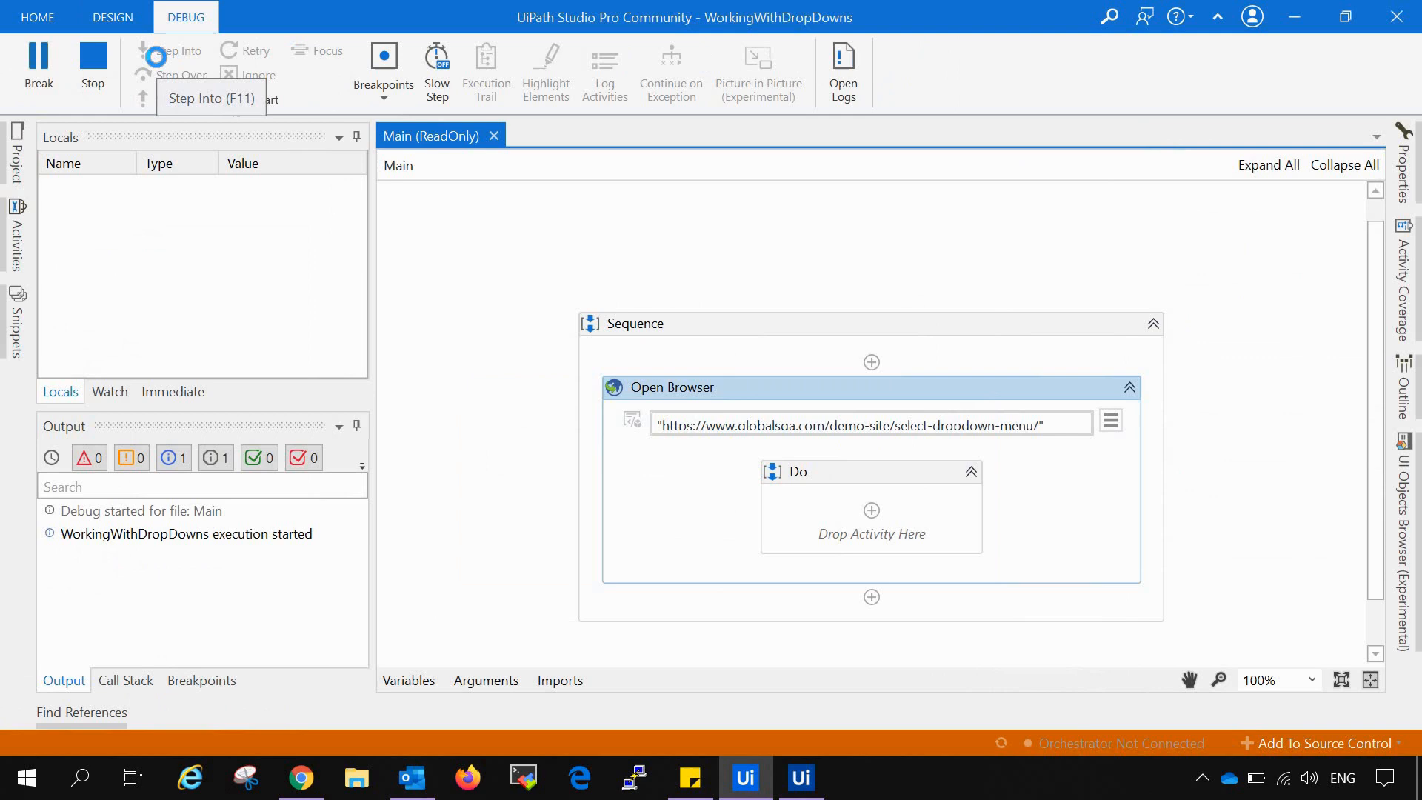
pyautogui.click(178, 51)
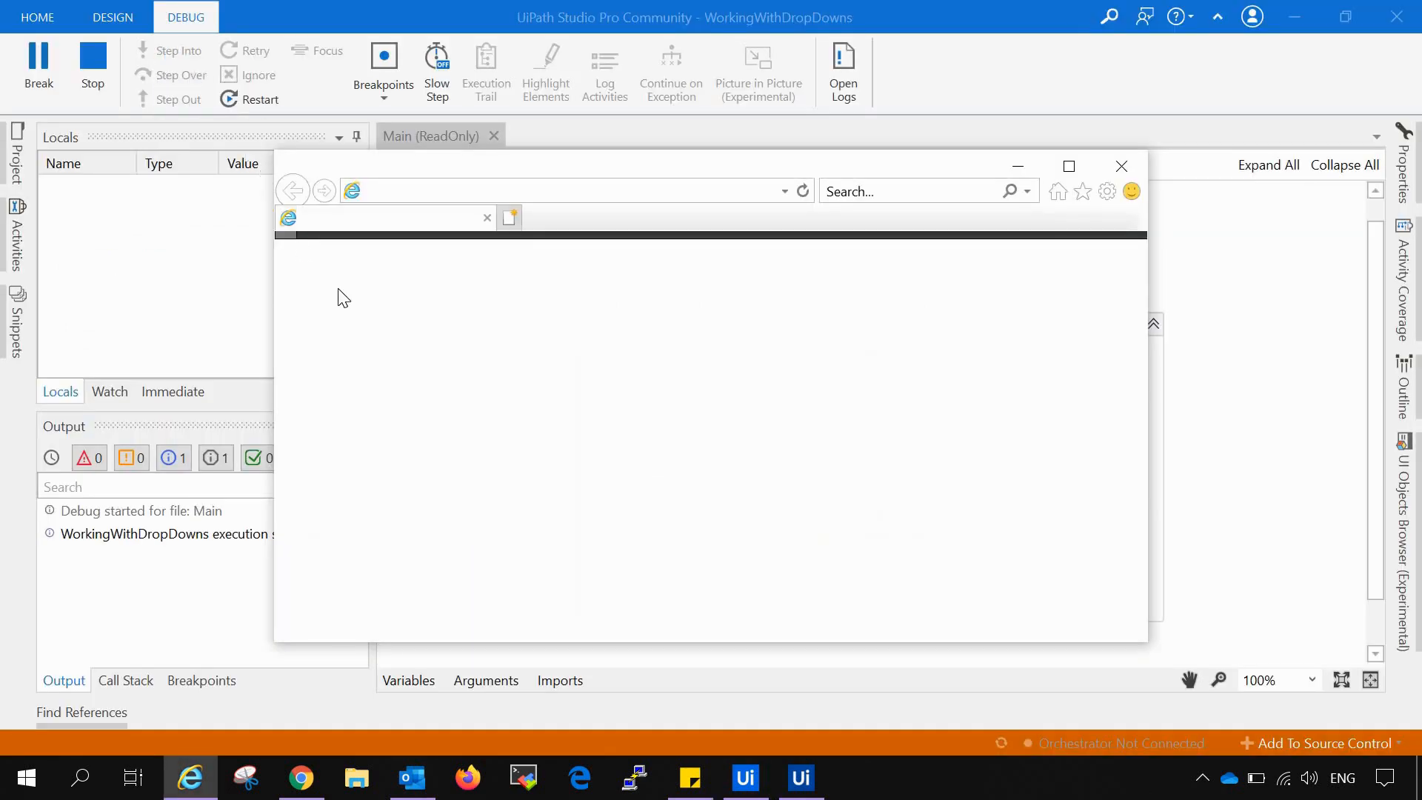
pyautogui.click(1121, 166)
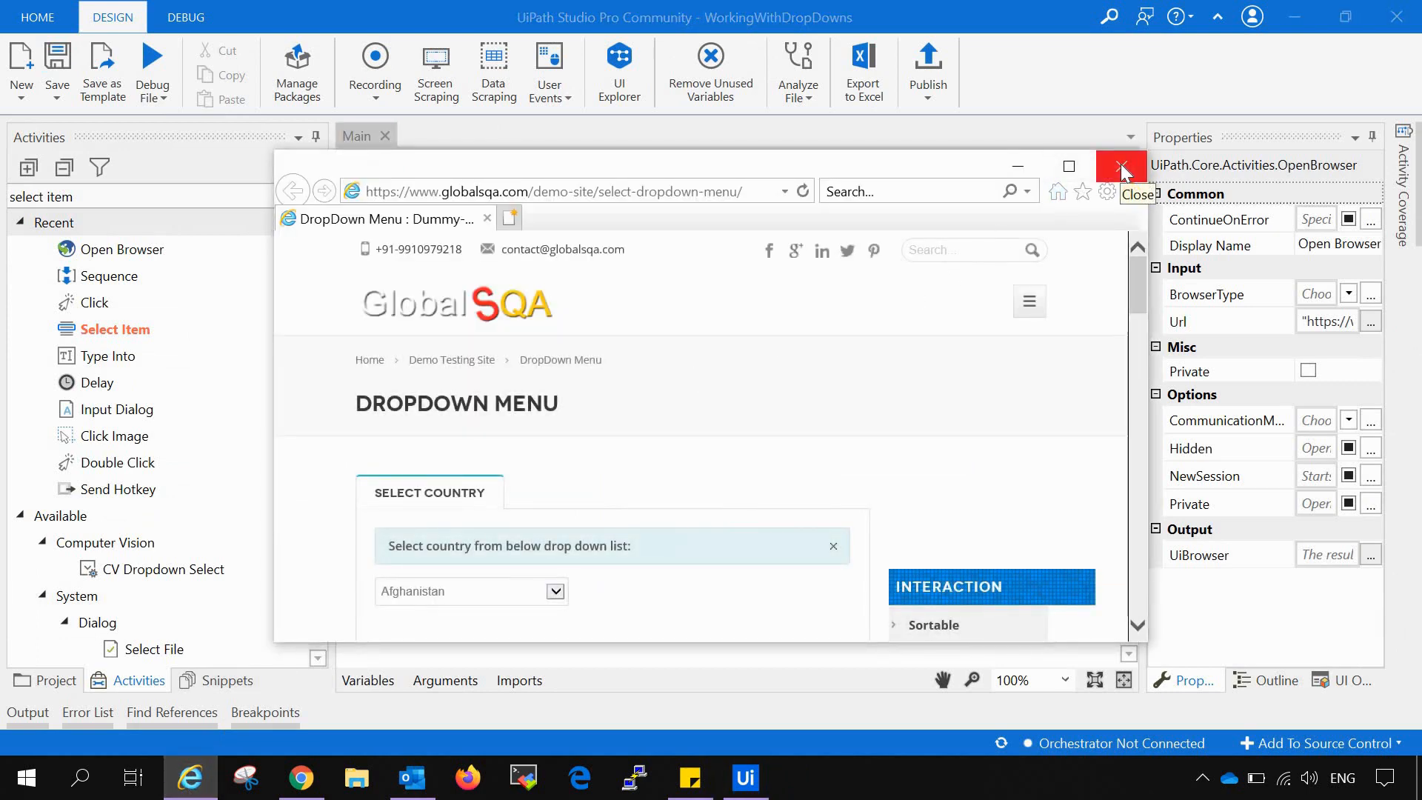
pyautogui.click(1123, 168)
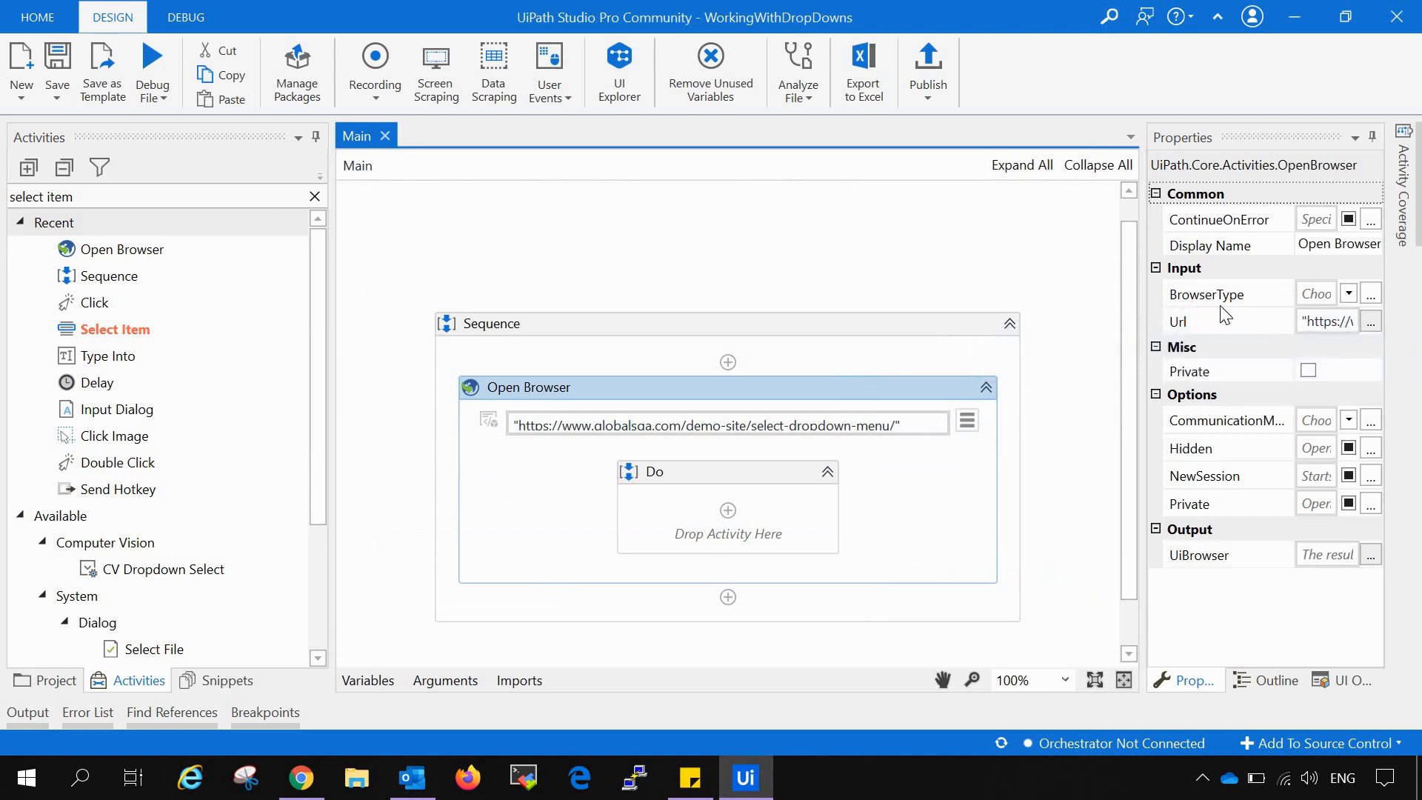
# Step: Set the Open Browser activity's BrowserType to Chrome
pyautogui.click(1348, 294)
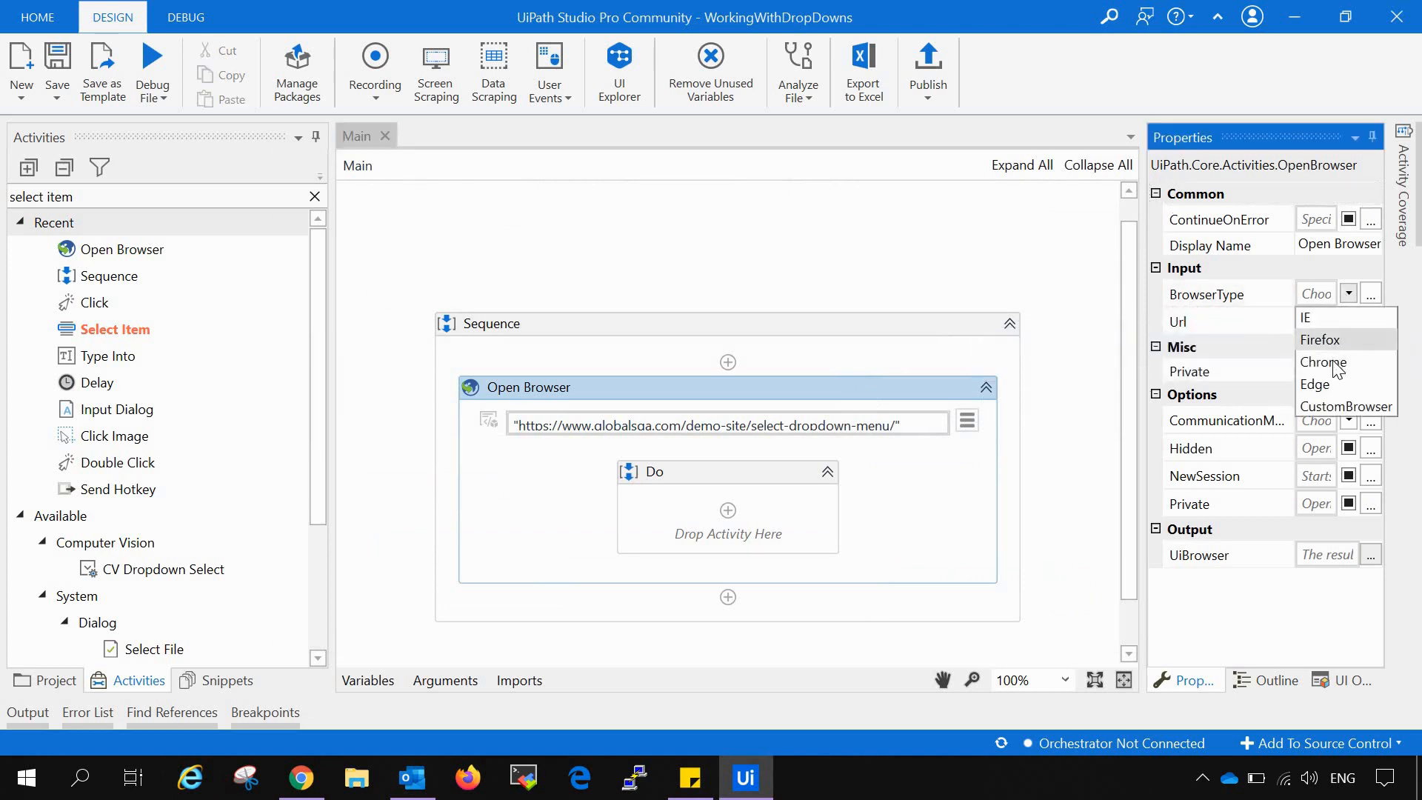
pyautogui.click(1323, 361)
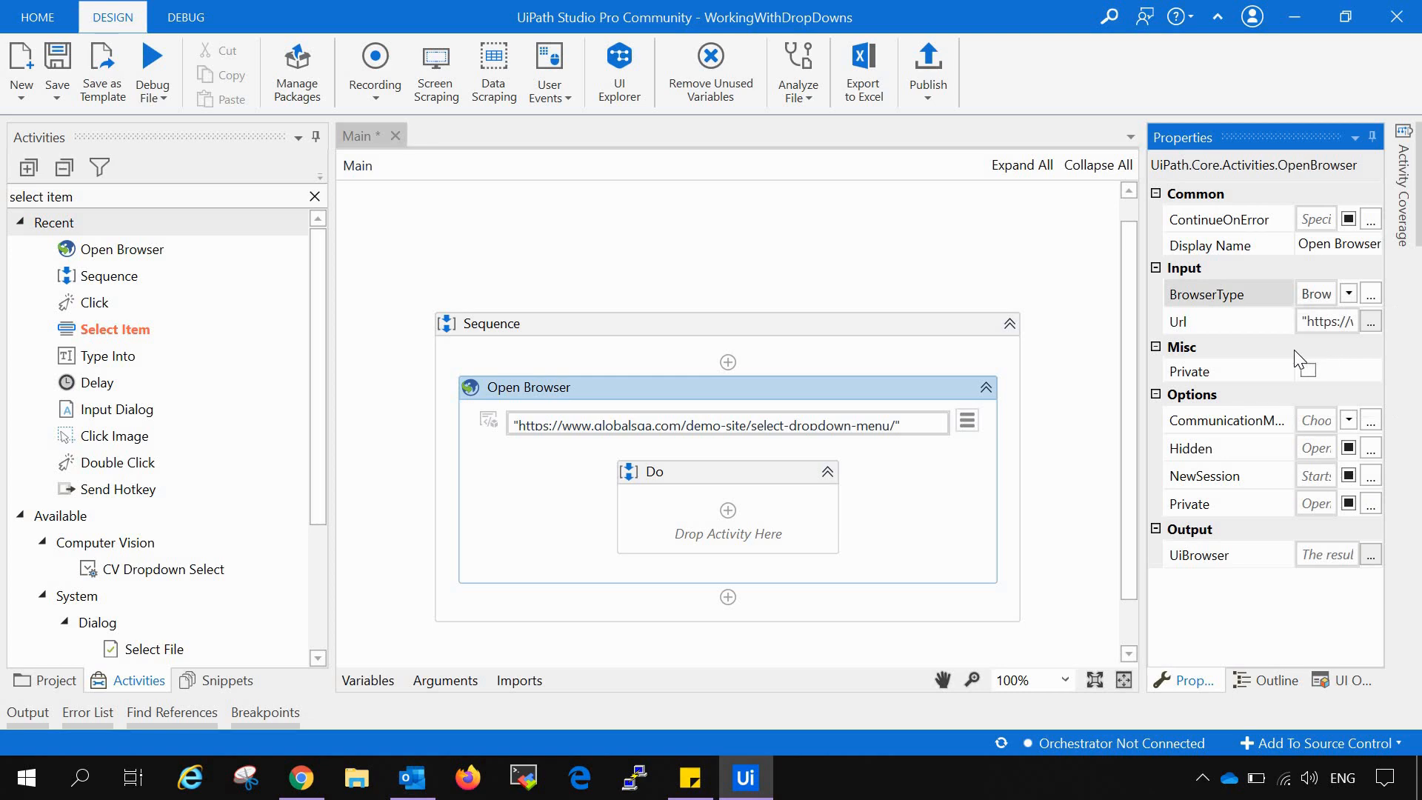
pyautogui.click(791, 222)
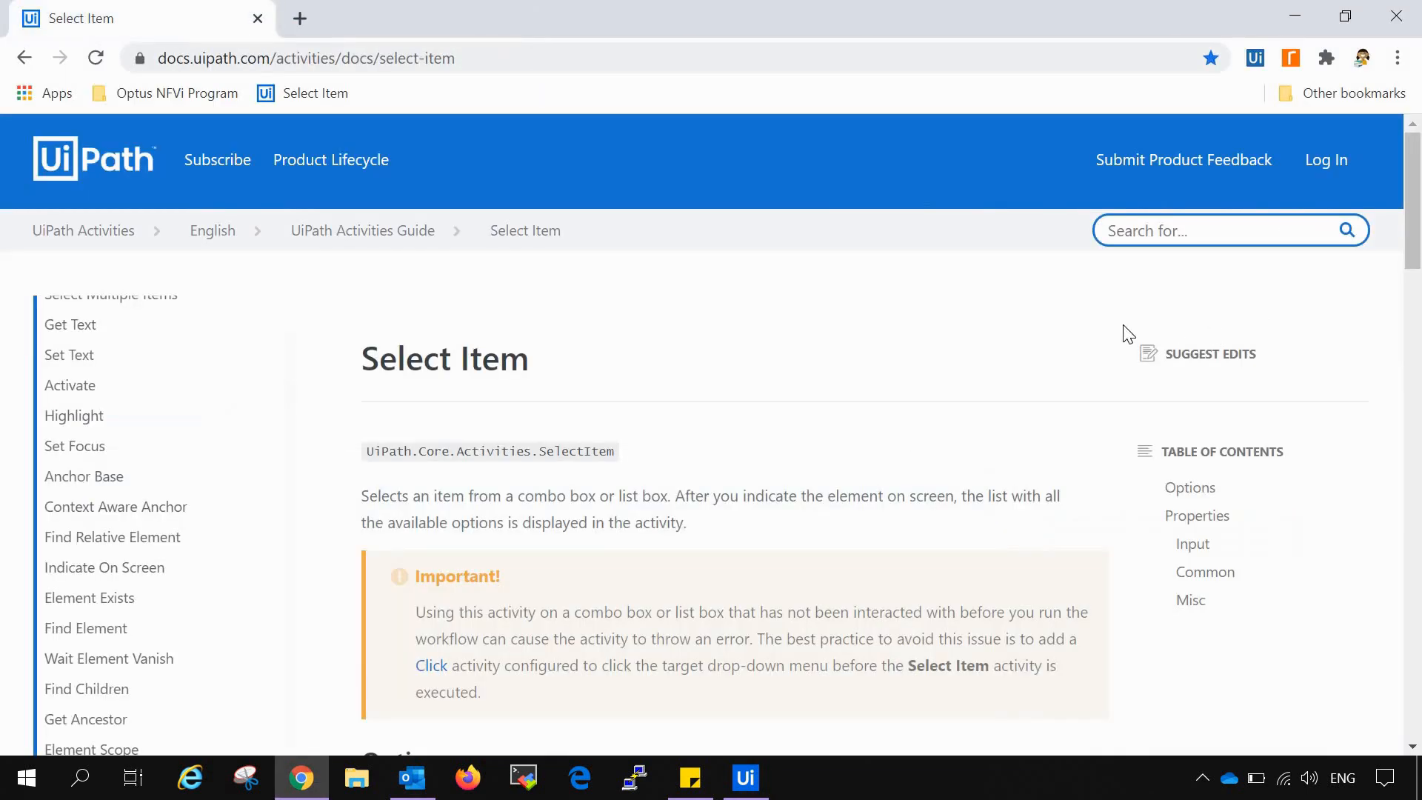
pyautogui.click(744, 778)
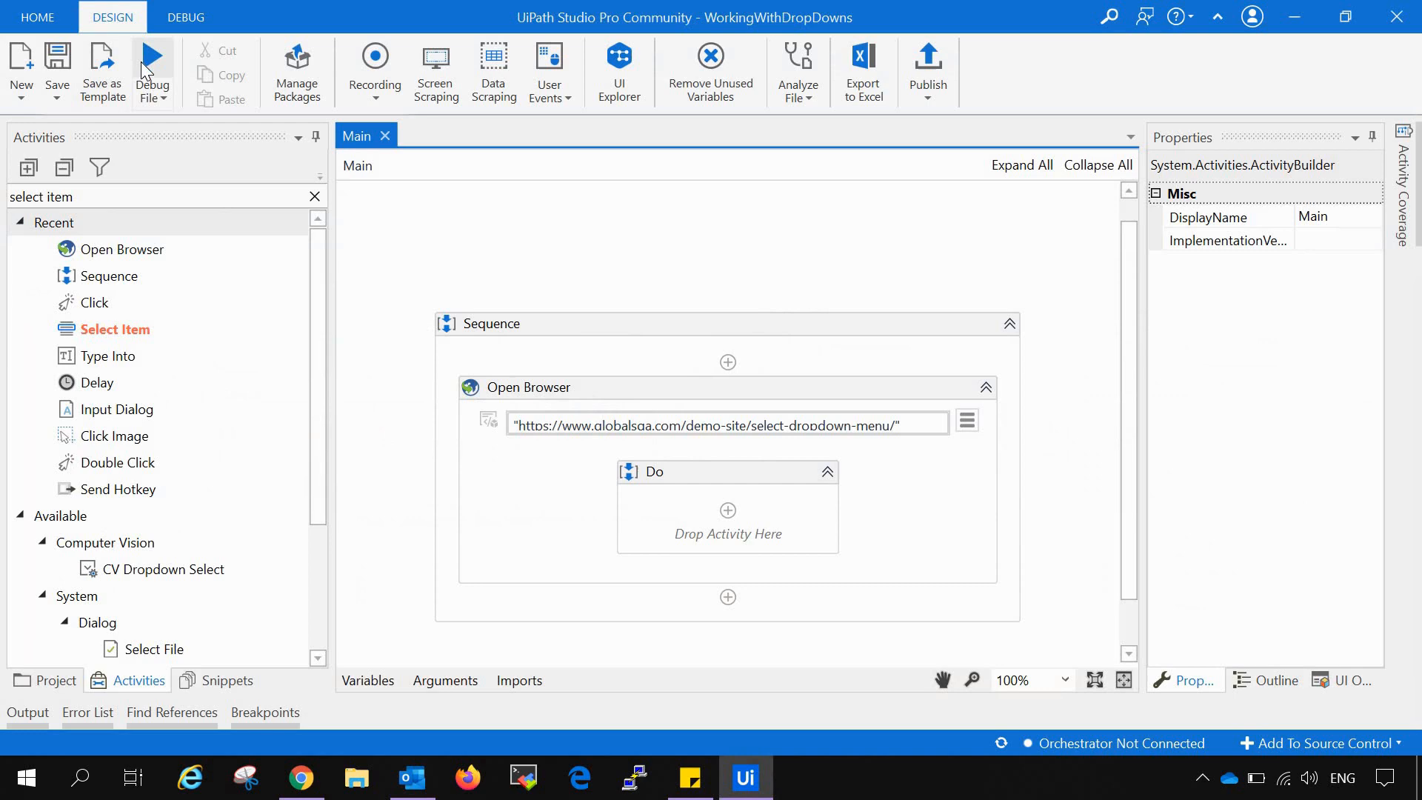
# Step: Run the workflow again and view the reopened GlobalSQA dropdown page maximized
pyautogui.click(153, 68)
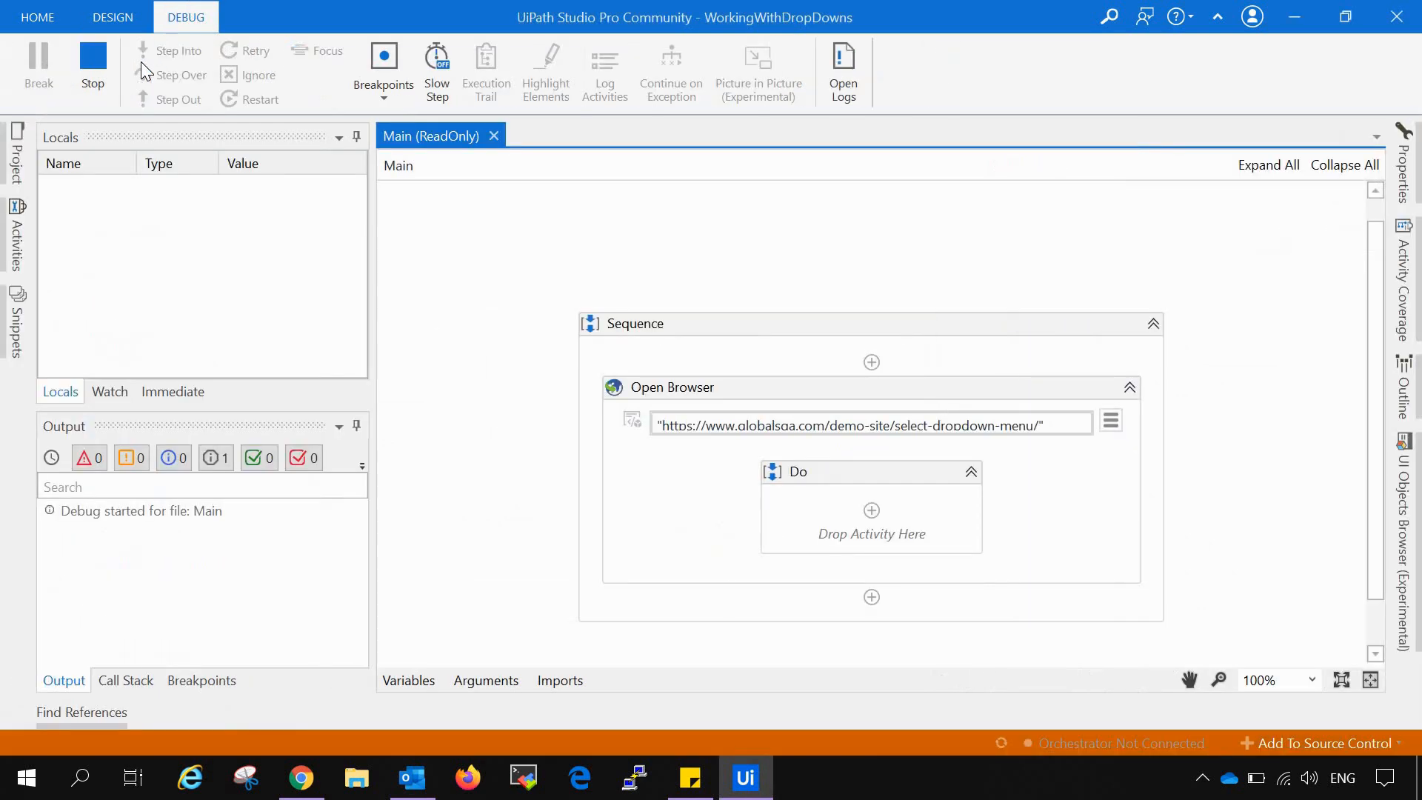
pyautogui.click(39, 65)
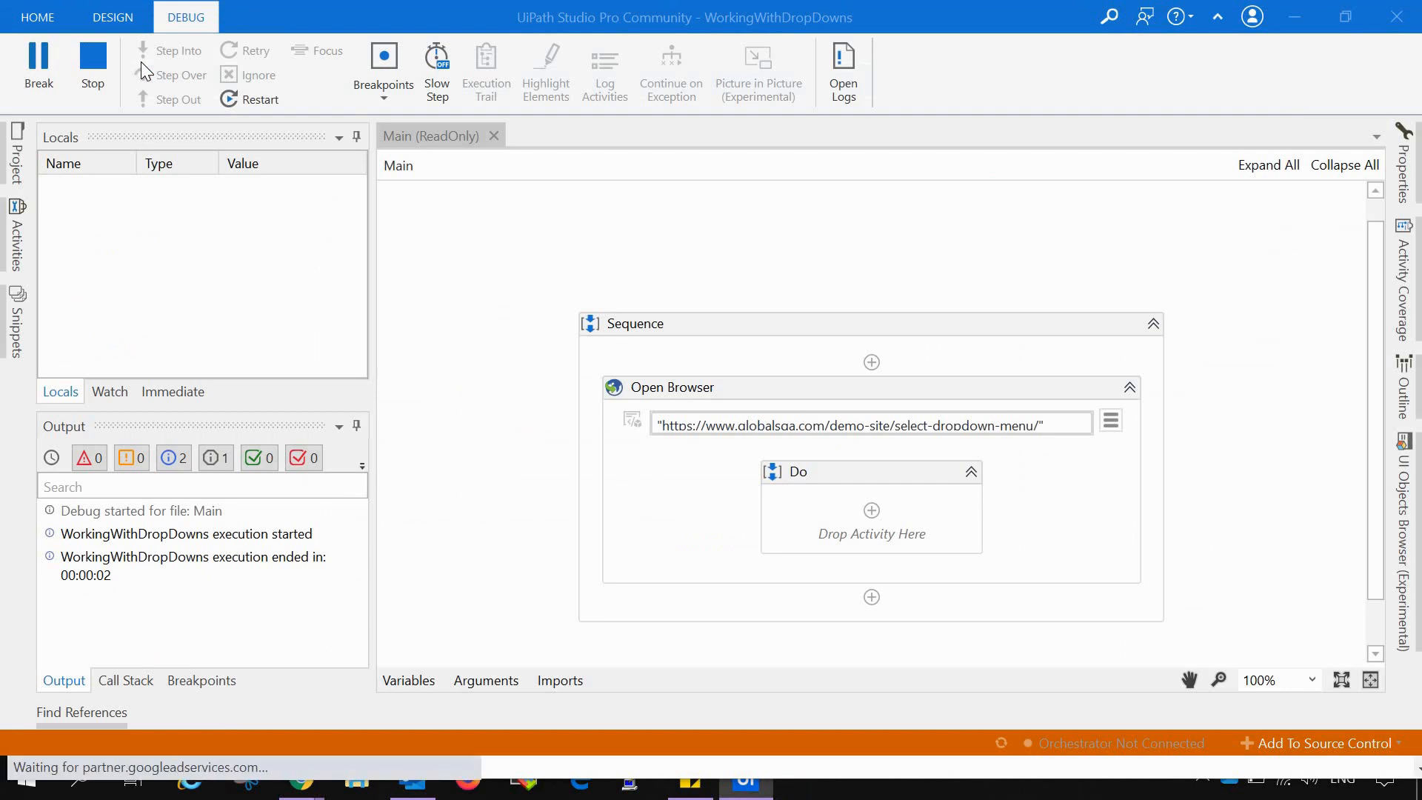
pyautogui.click(111, 16)
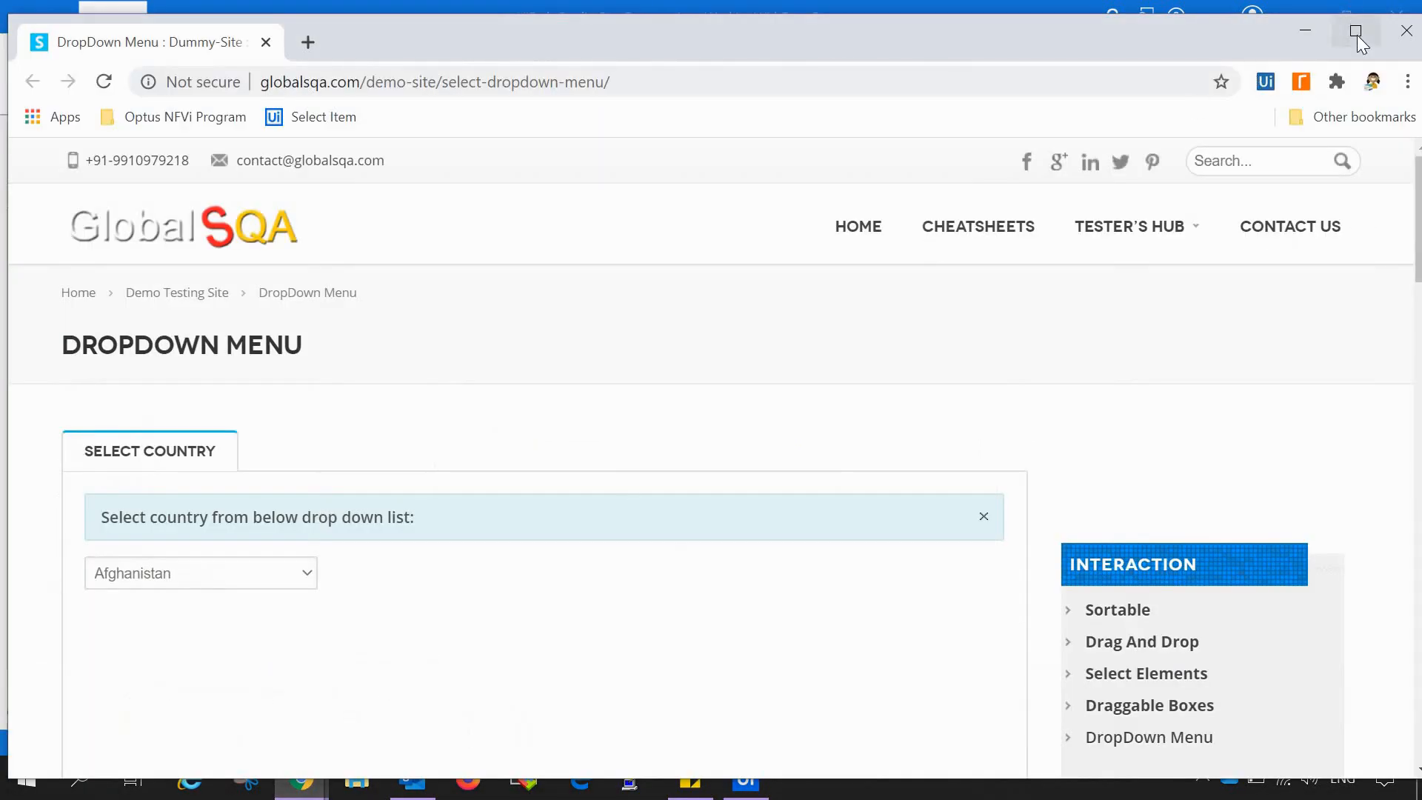
pyautogui.click(1355, 30)
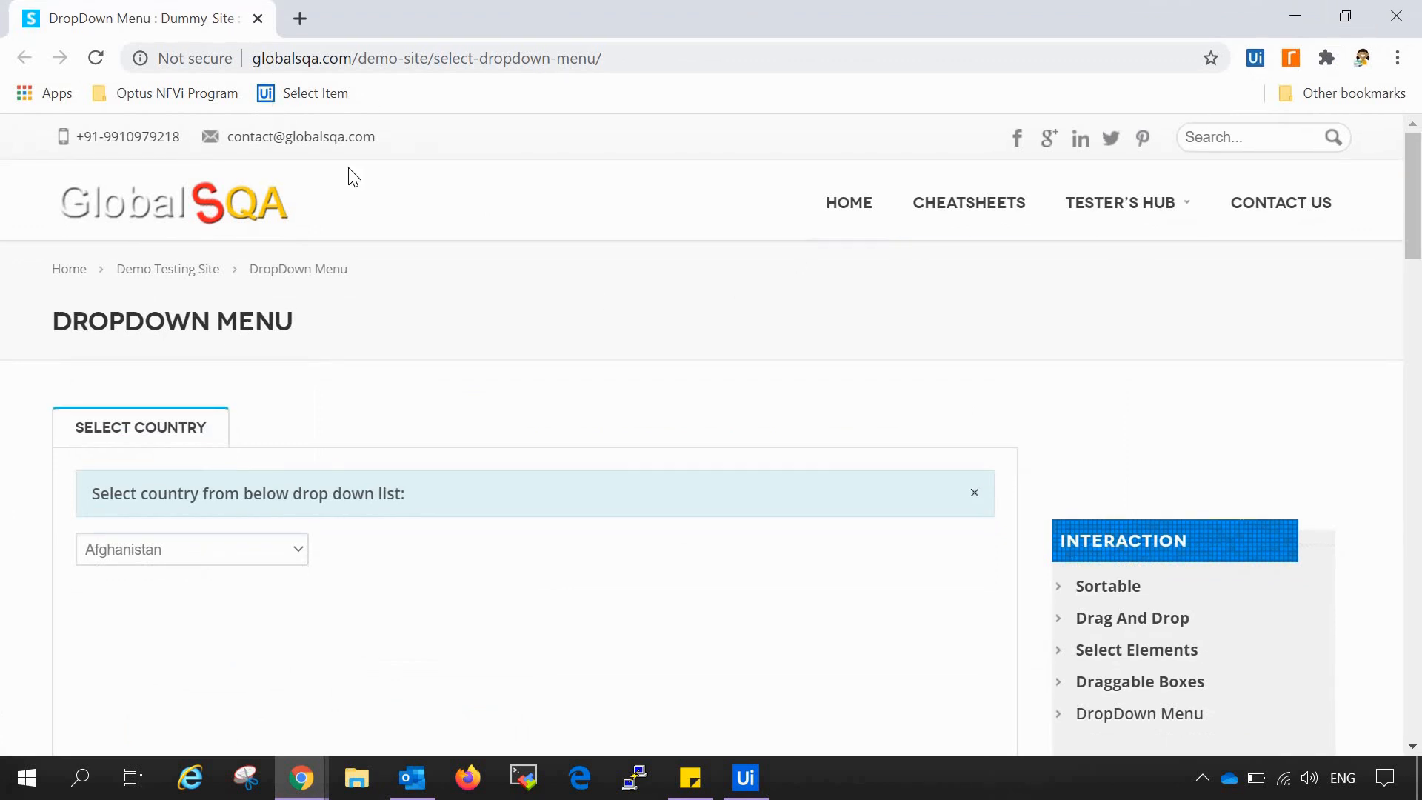
pyautogui.moveTo(469, 436)
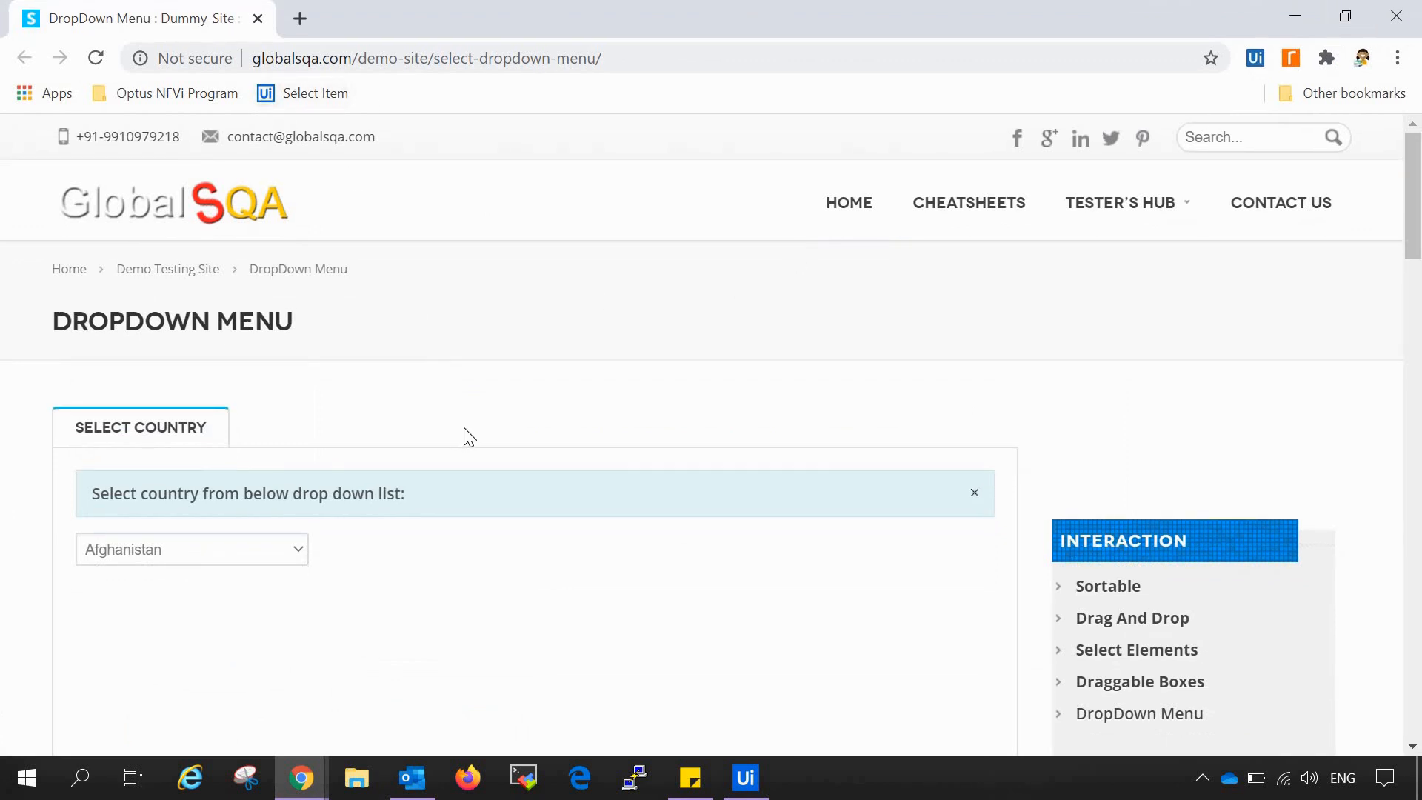
pyautogui.moveTo(267, 480)
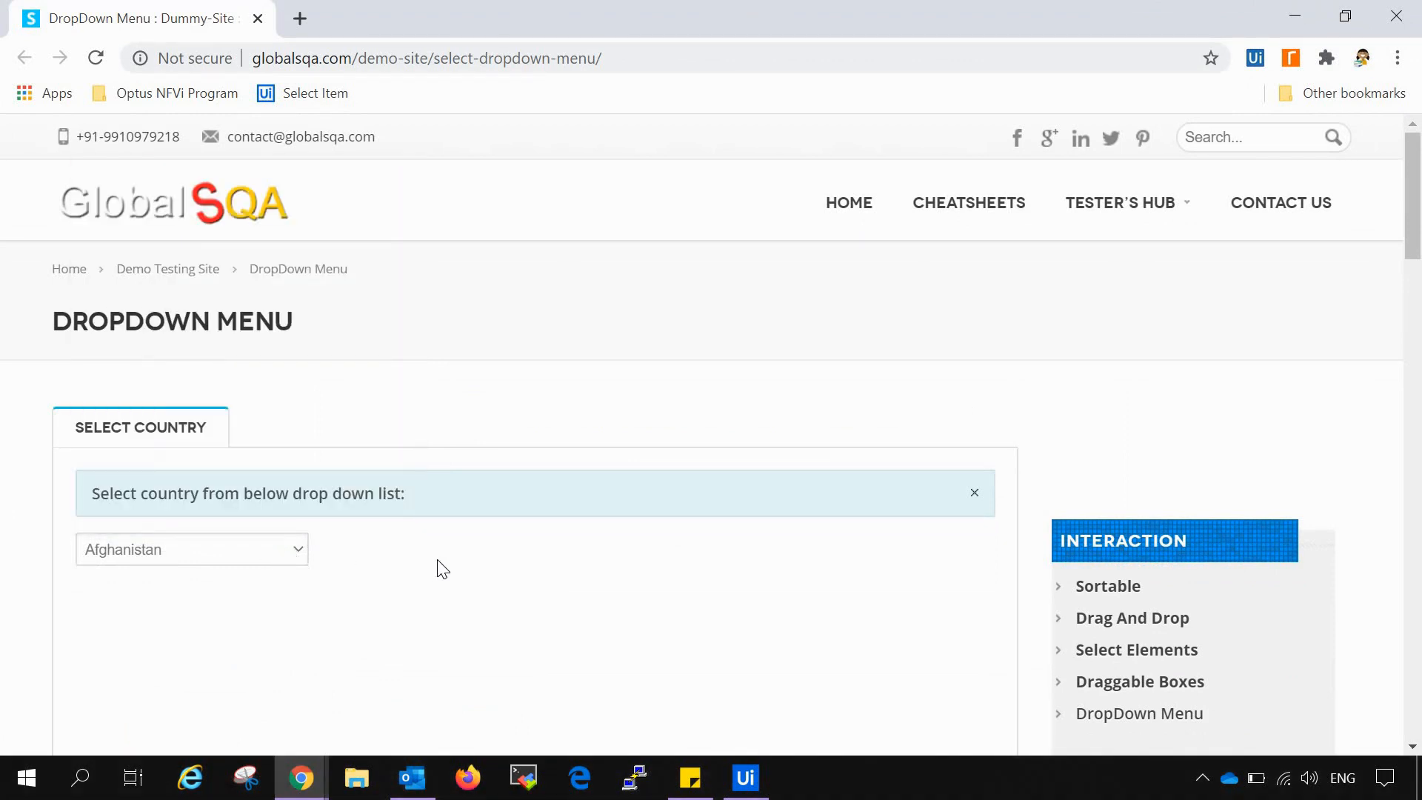
pyautogui.click(745, 778)
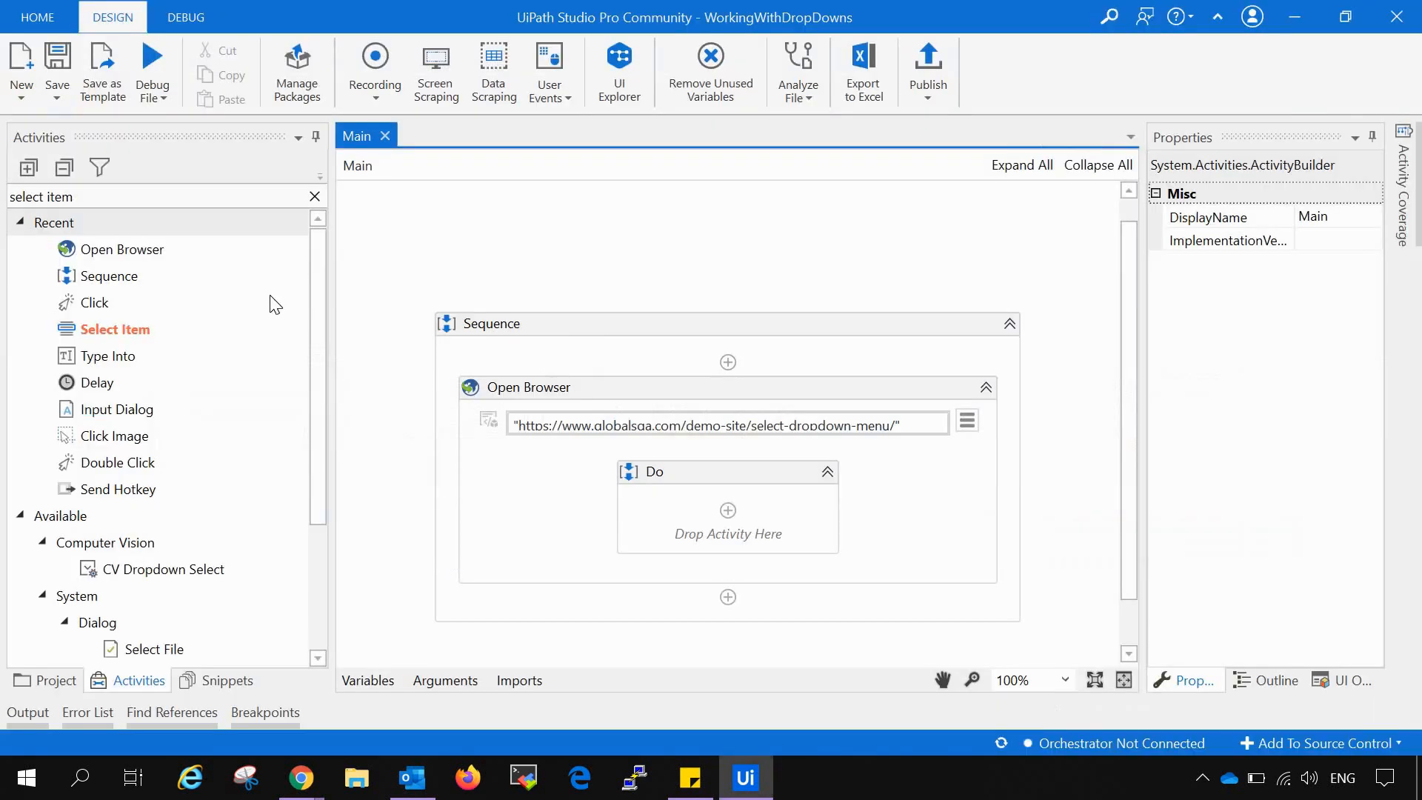
pyautogui.moveTo(115, 329)
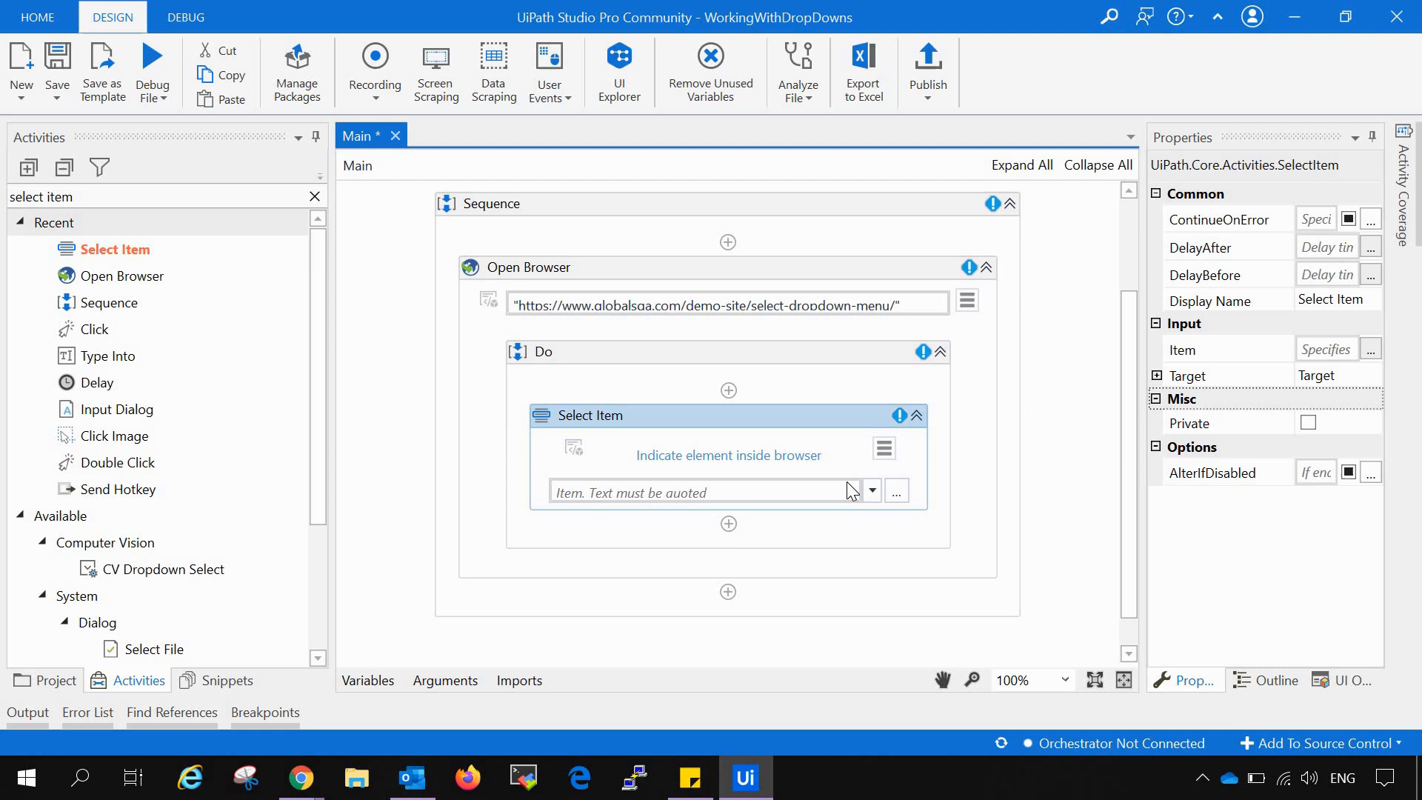
pyautogui.moveTo(729, 462)
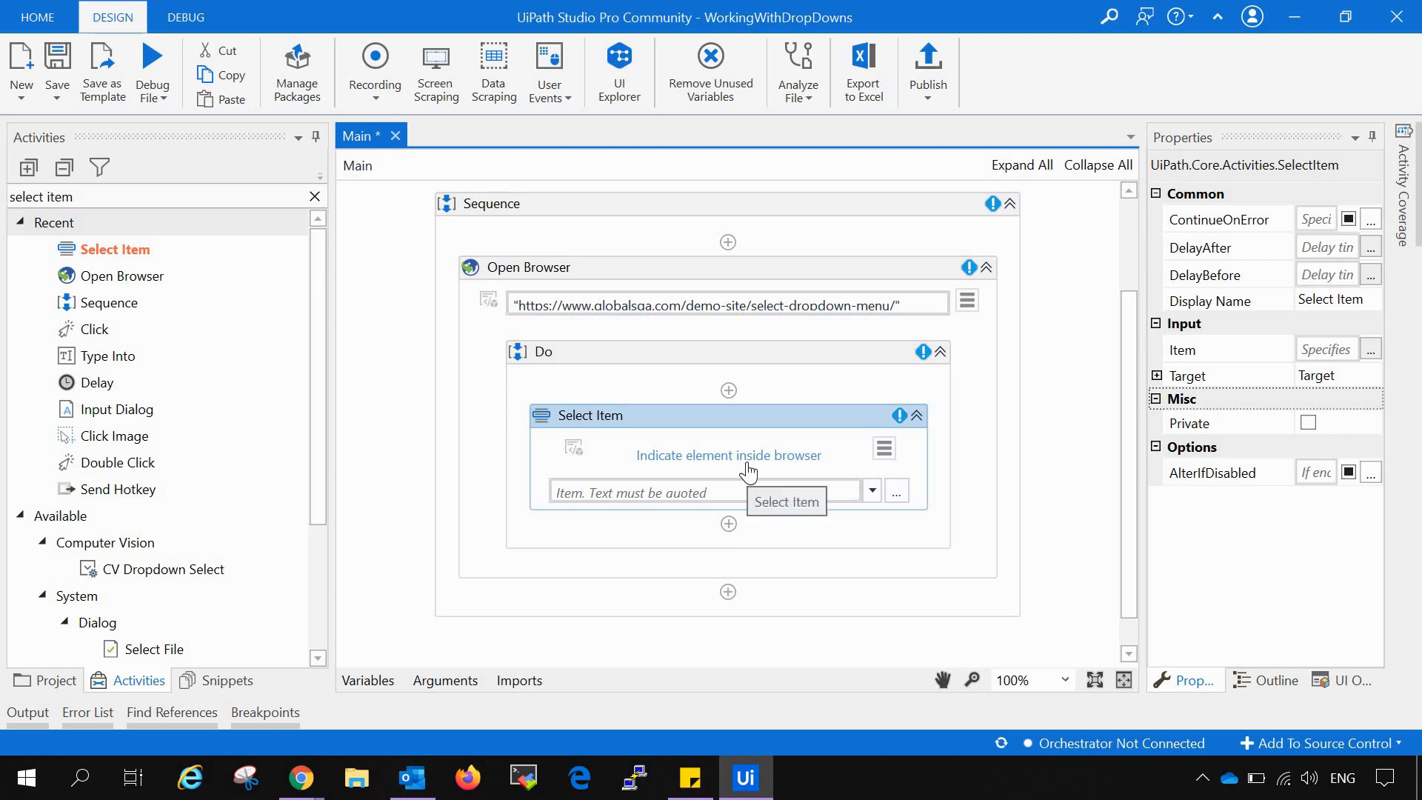
pyautogui.moveTo(301, 777)
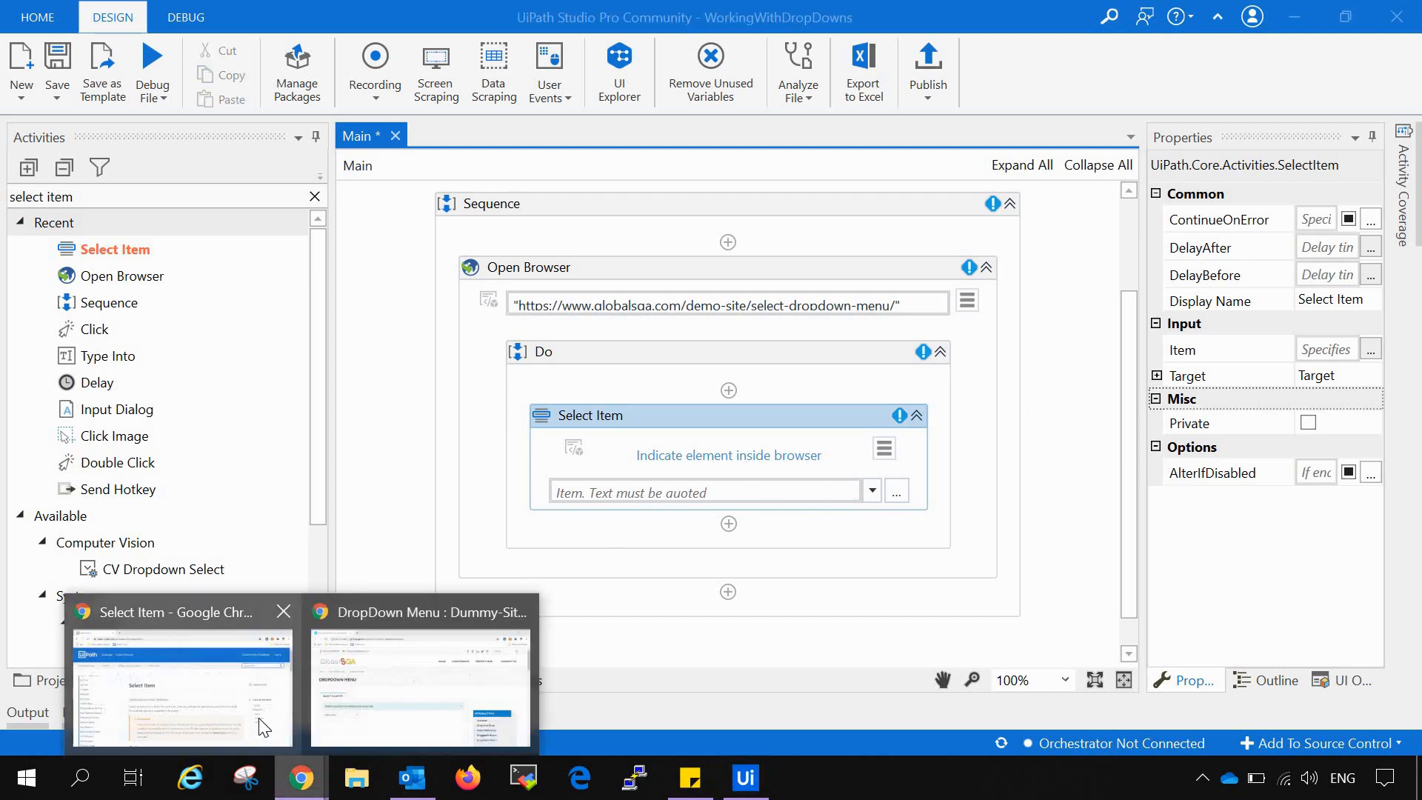
# Step: Review the Select Item documentation and place a Select Item activity inside the Do container
pyautogui.click(181, 684)
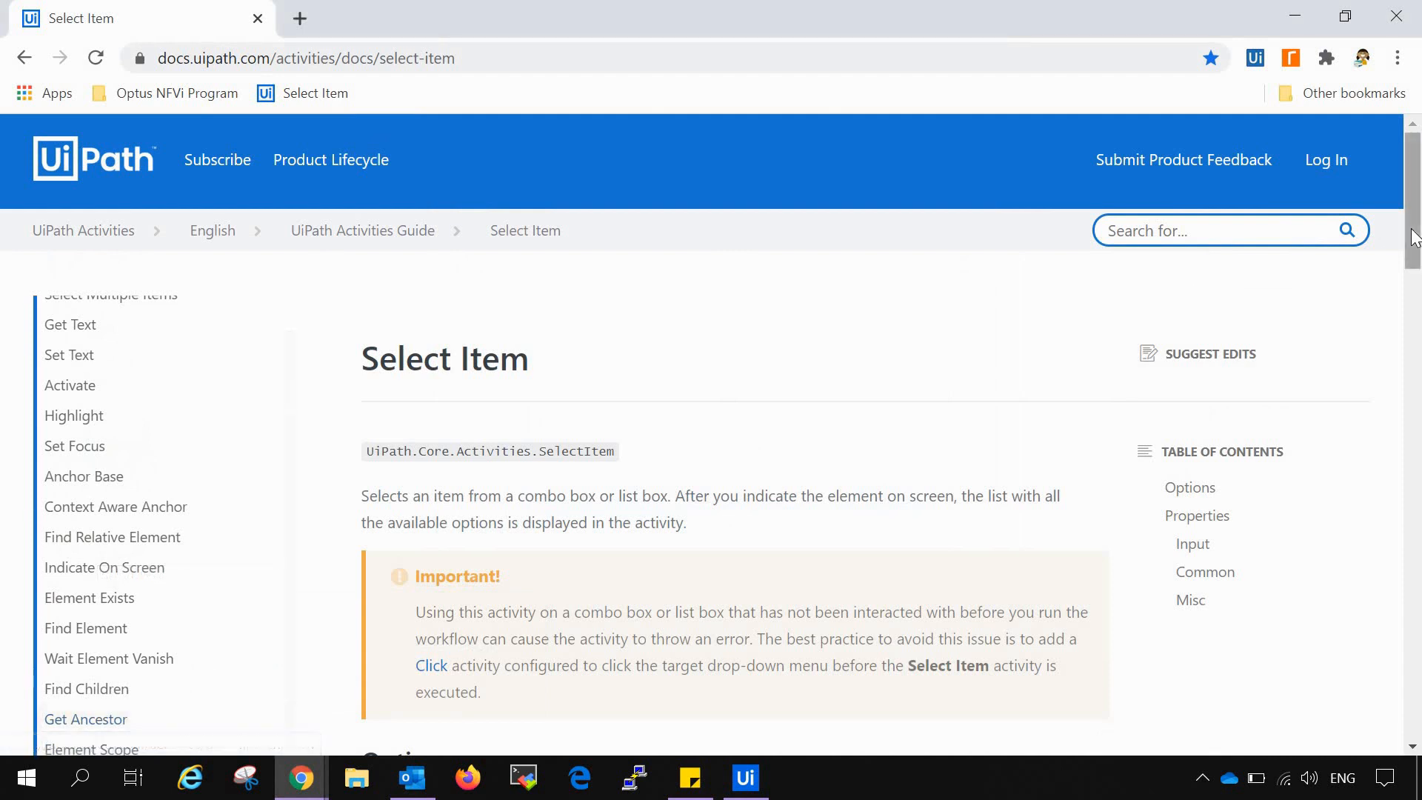
pyautogui.scroll(-3)
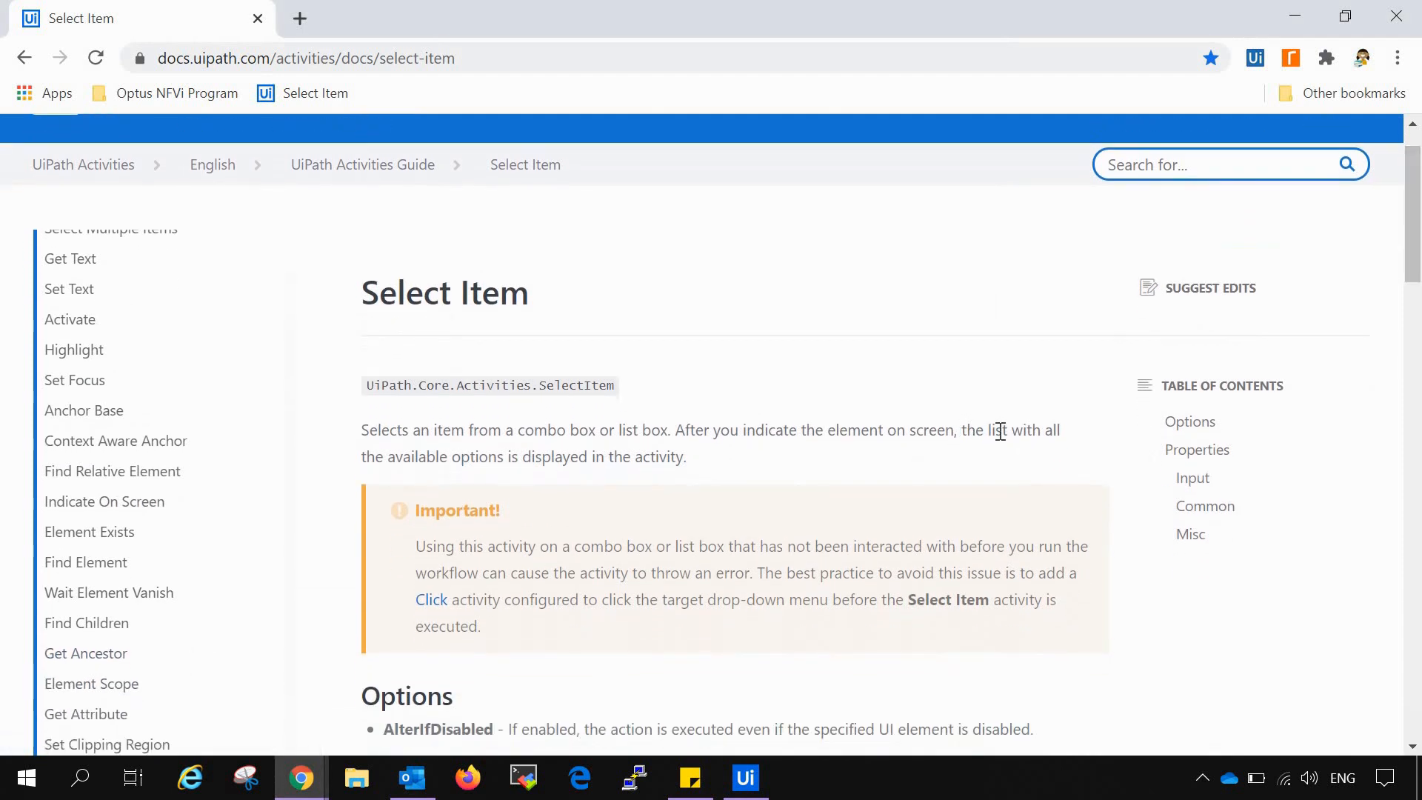
pyautogui.moveTo(526, 463)
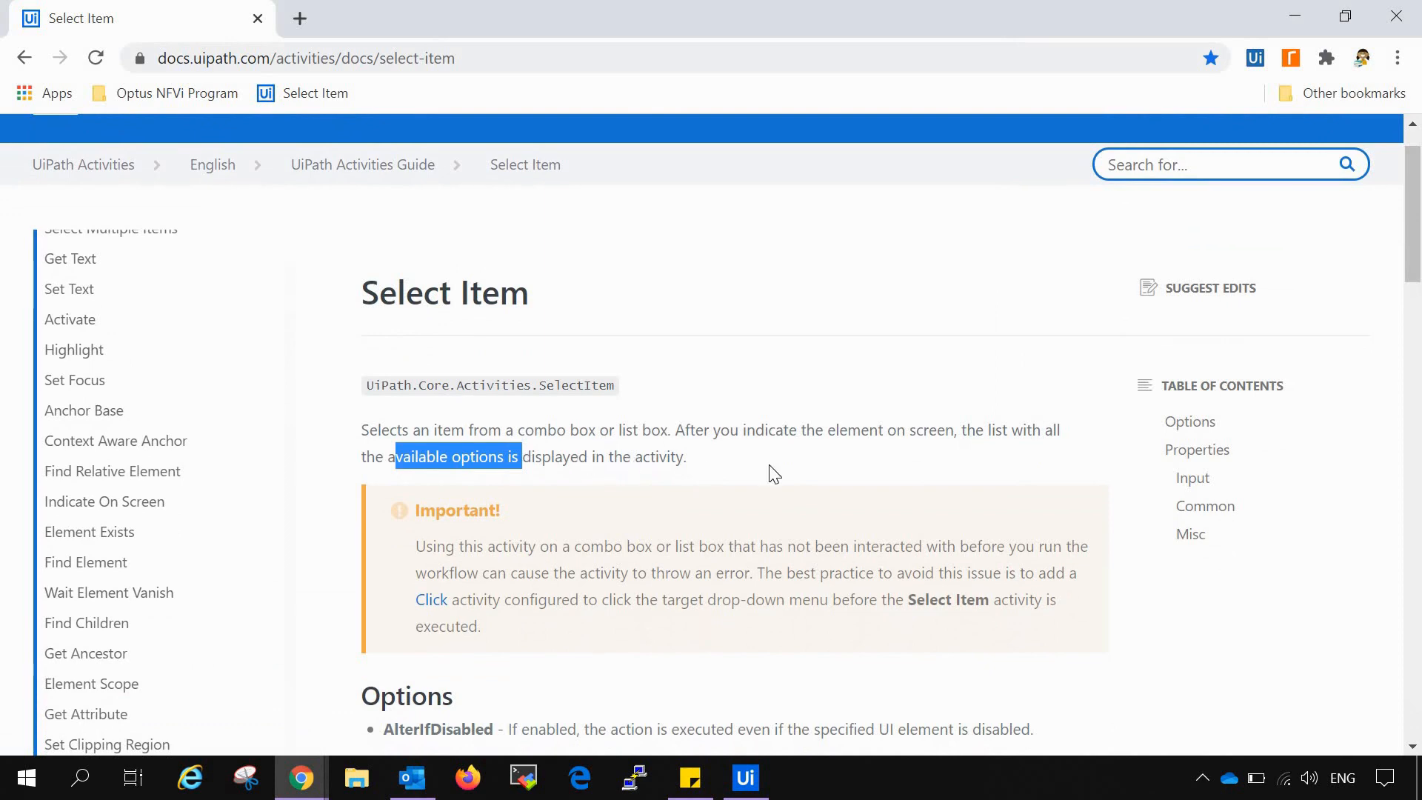
pyautogui.click(745, 777)
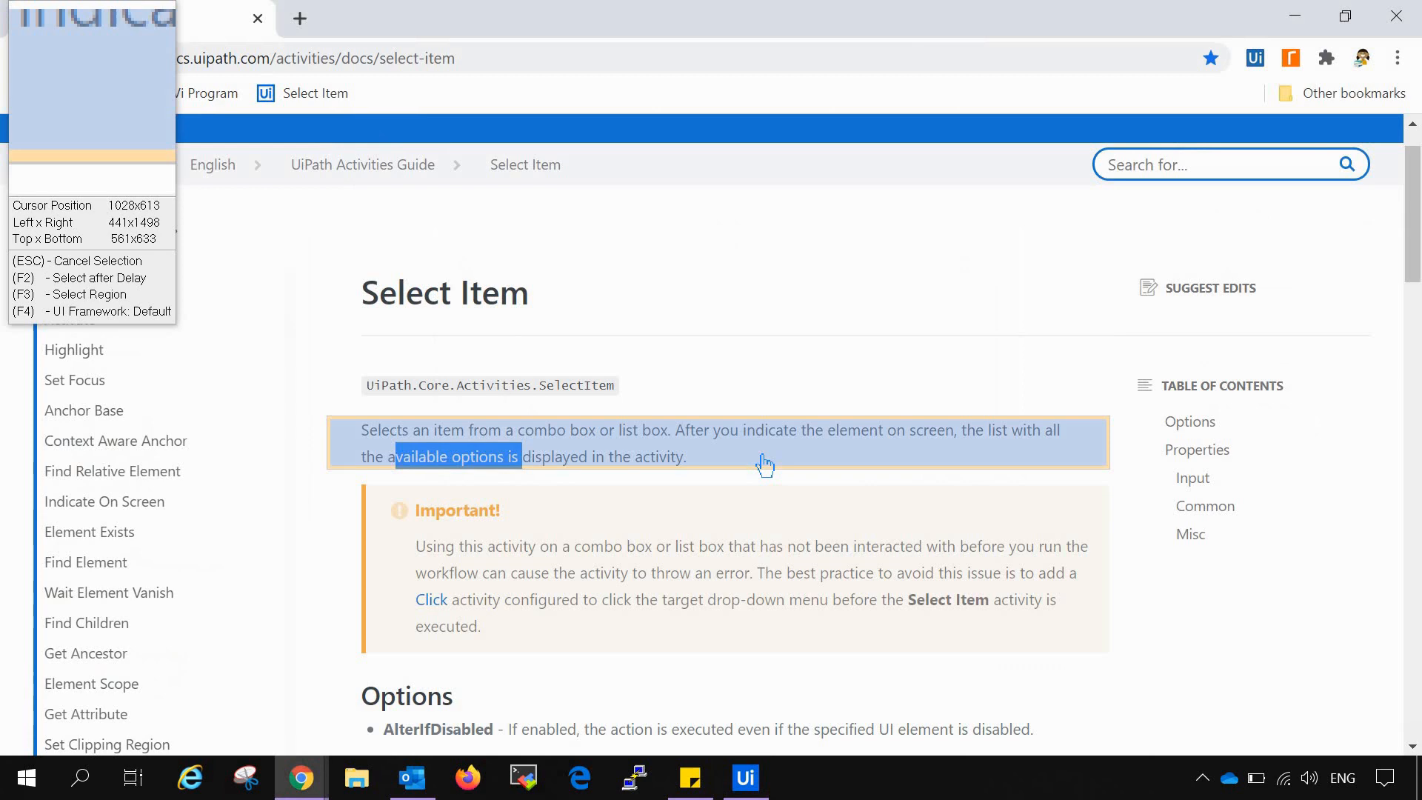
pyautogui.click(745, 777)
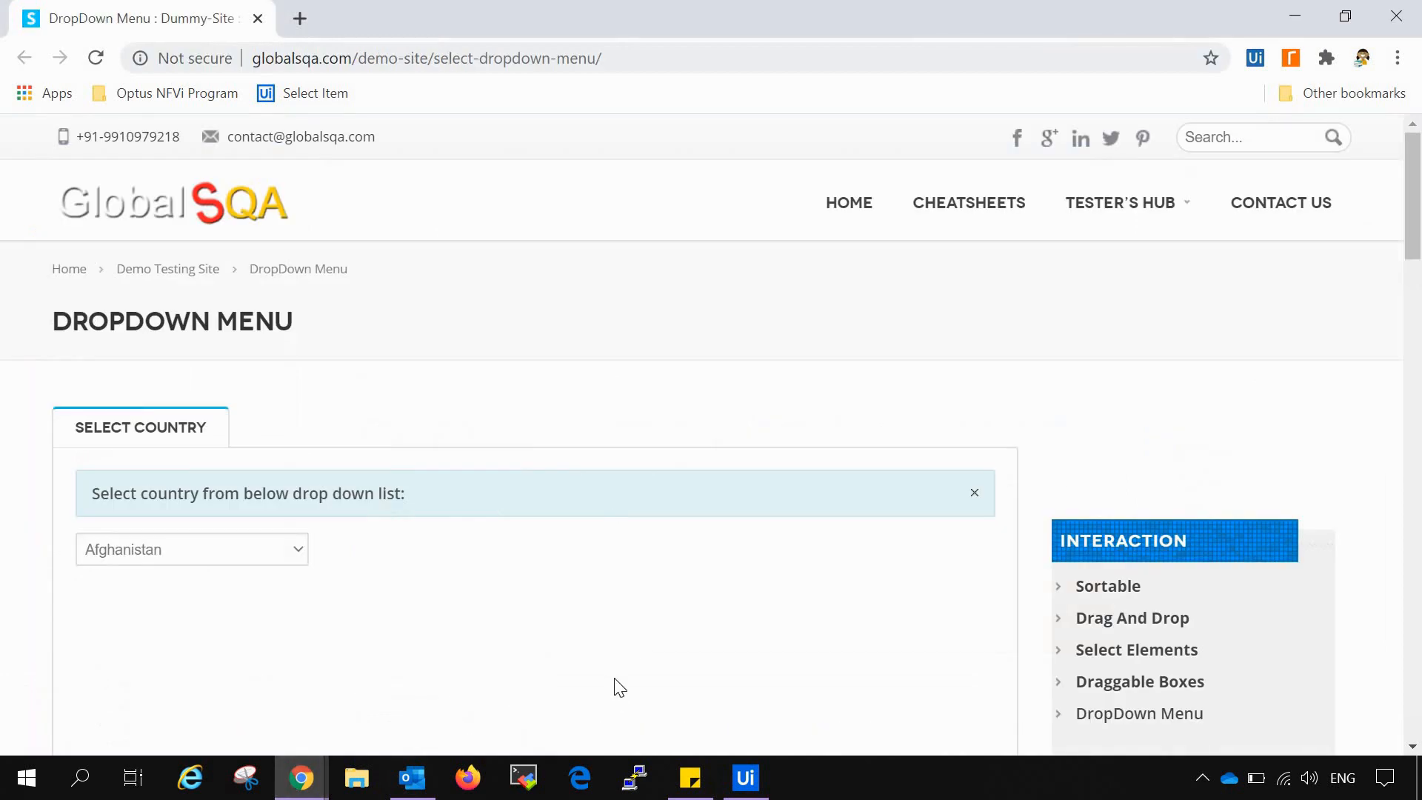
pyautogui.click(743, 777)
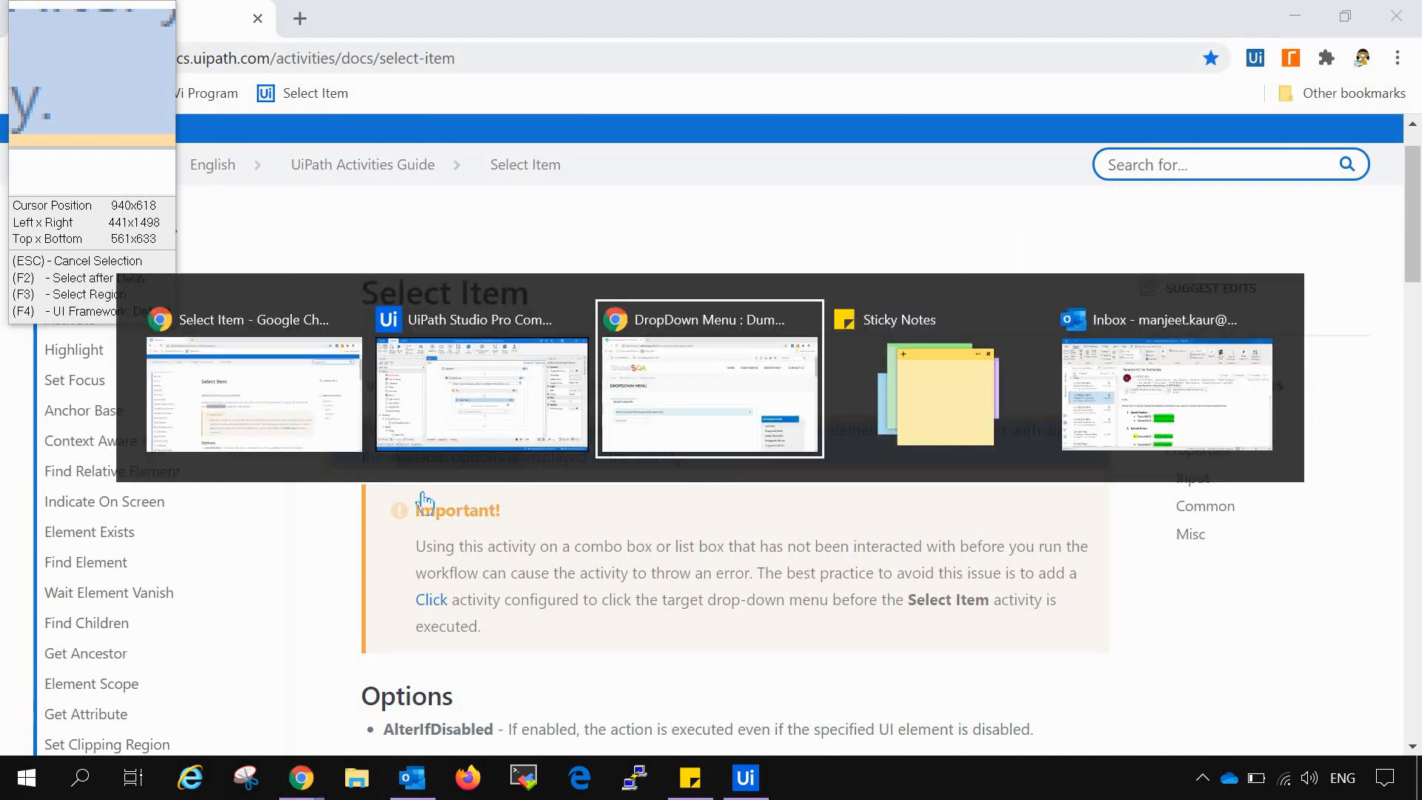
# Step: Indicate the country dropdown on the GlobalSQA page as the Select Item target
pyautogui.click(709, 378)
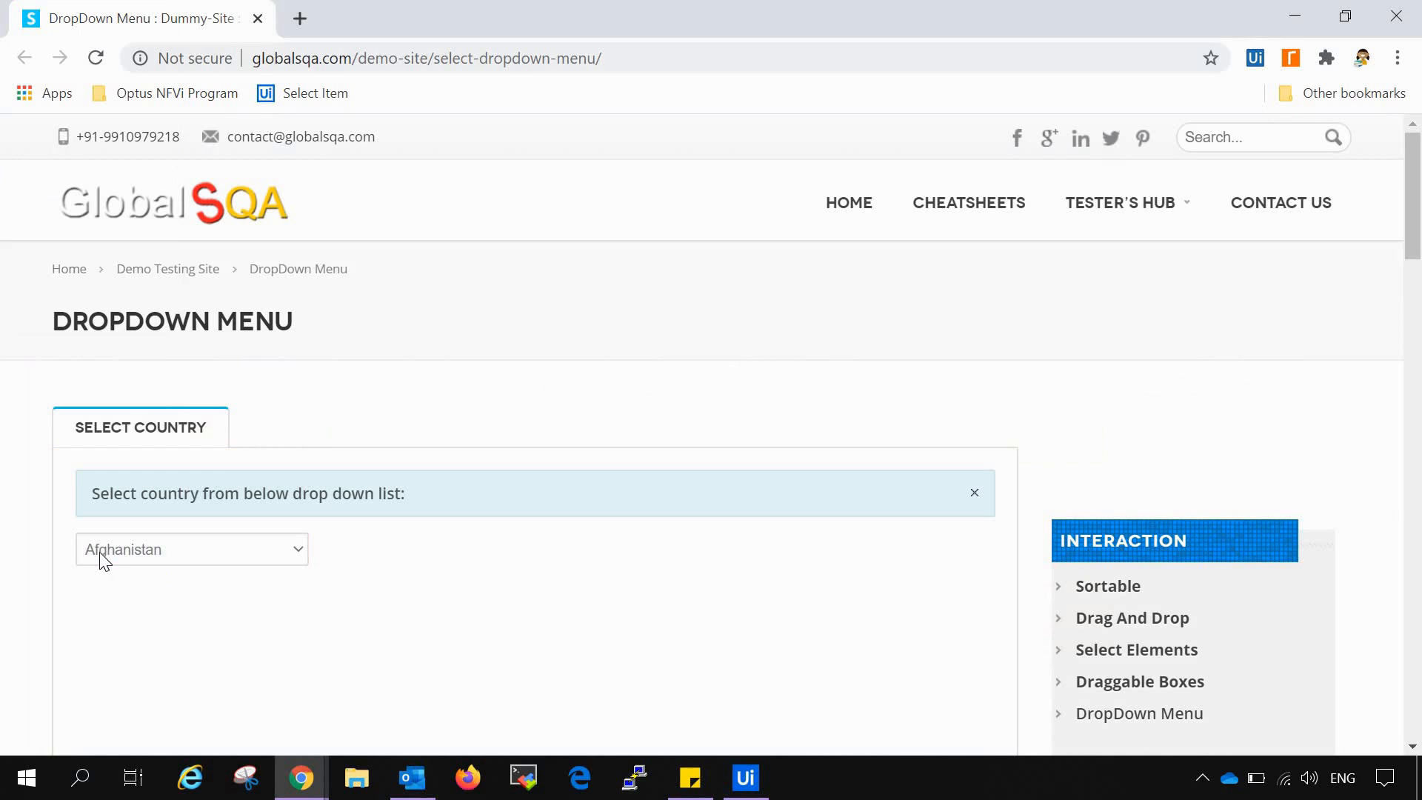
pyautogui.click(743, 777)
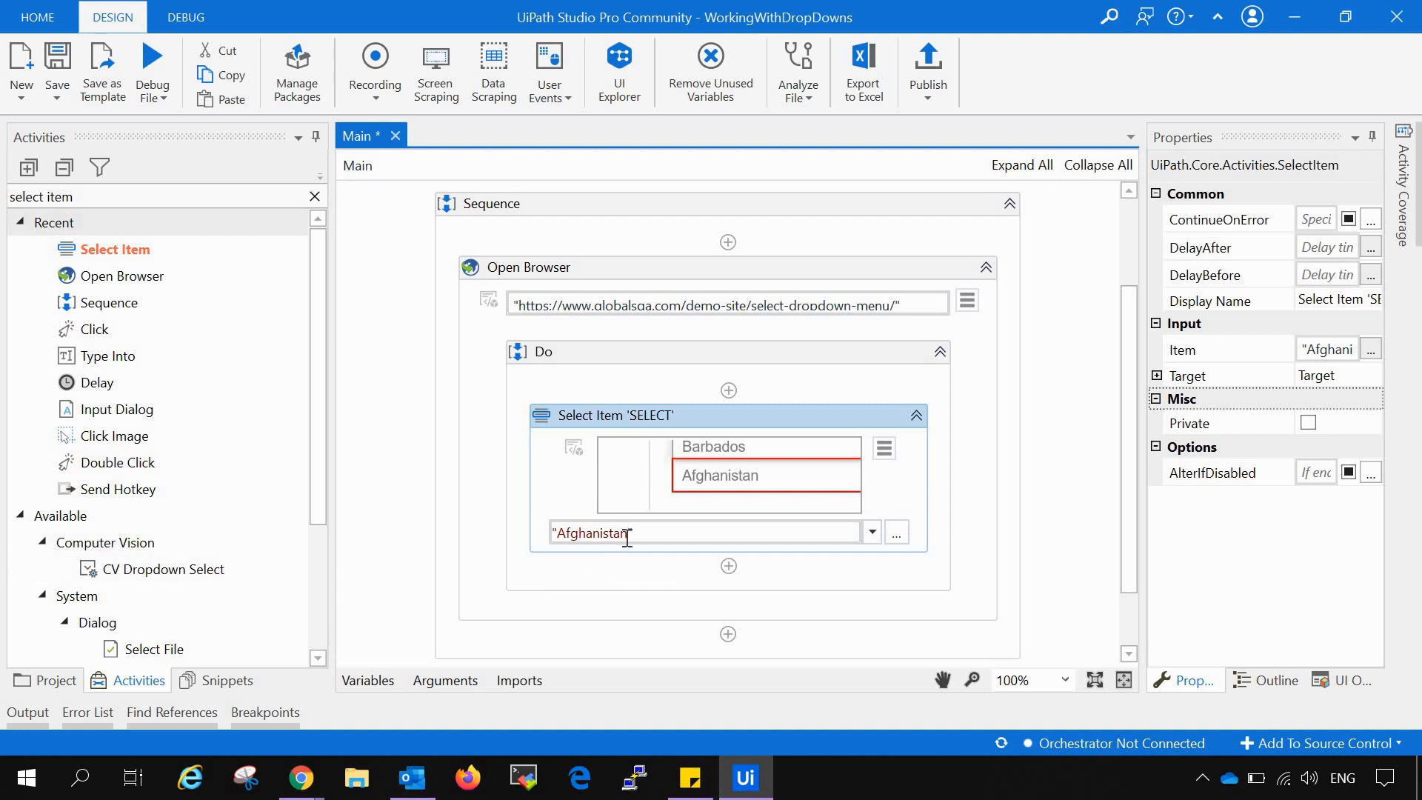
# Step: Change the Select Item activity's Item value from "Afghanistan" to "India"
pyautogui.press('BackSpace')
pyautogui.write('"India')
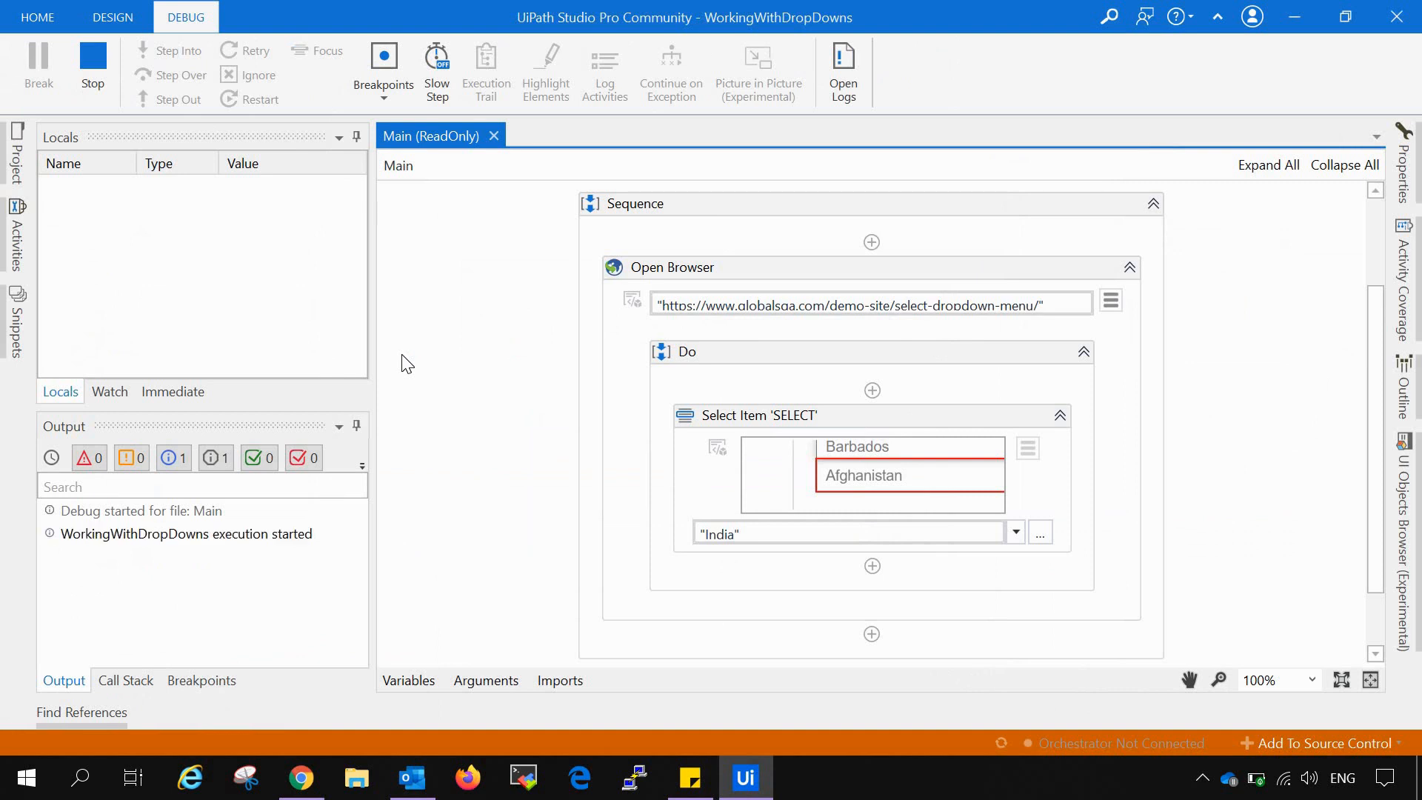
# Step: Run the workflow with item India and return to the designer when it finishes
pyautogui.click(301, 778)
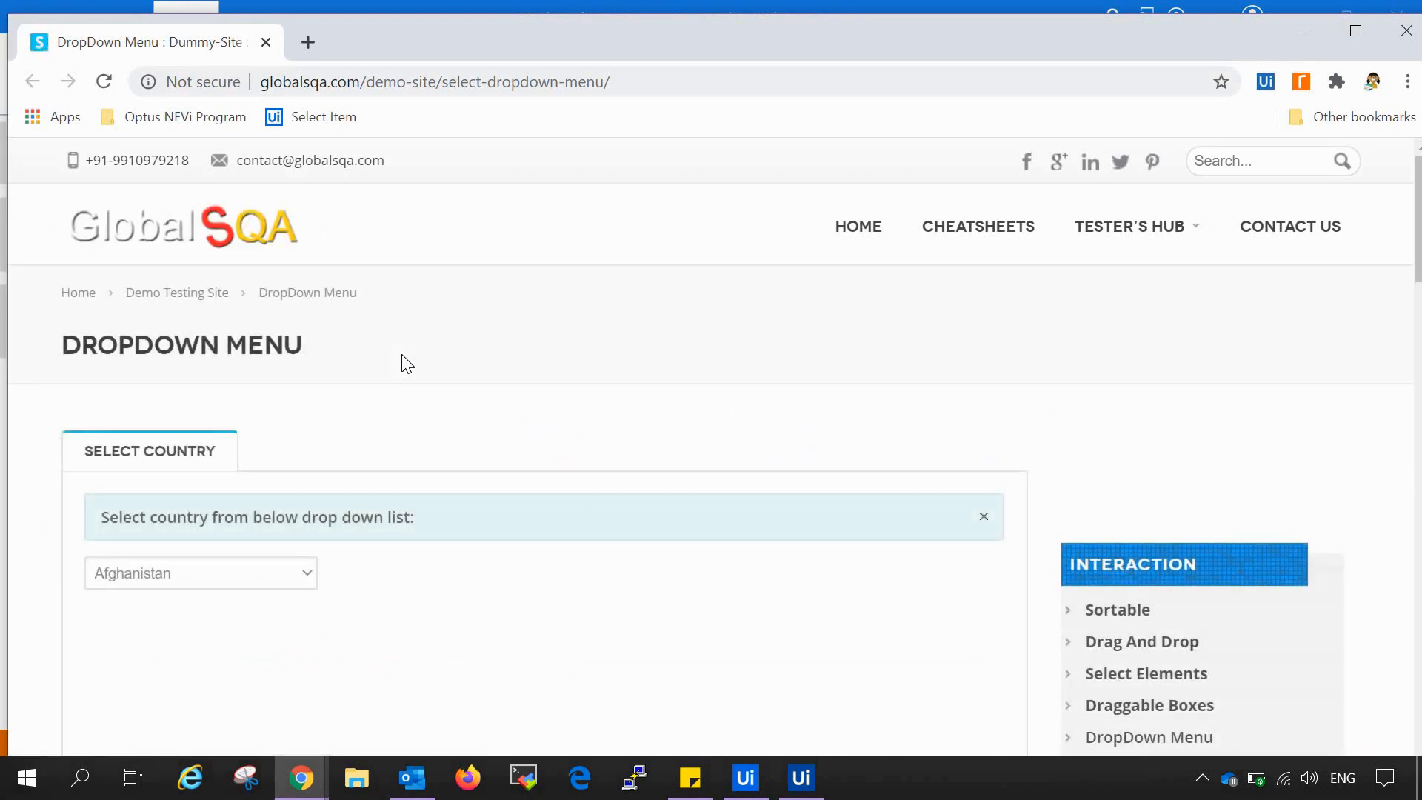
pyautogui.click(745, 778)
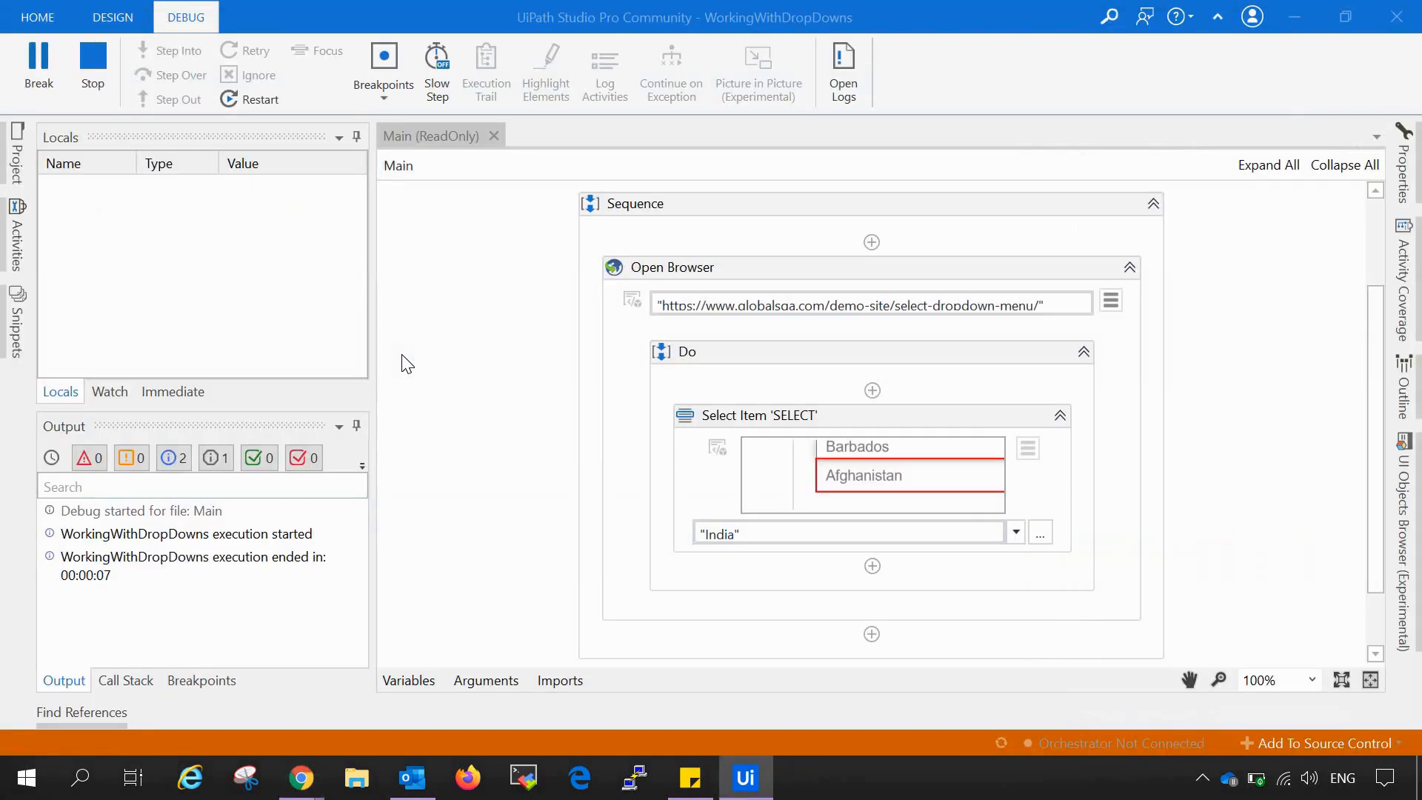
pyautogui.click(111, 16)
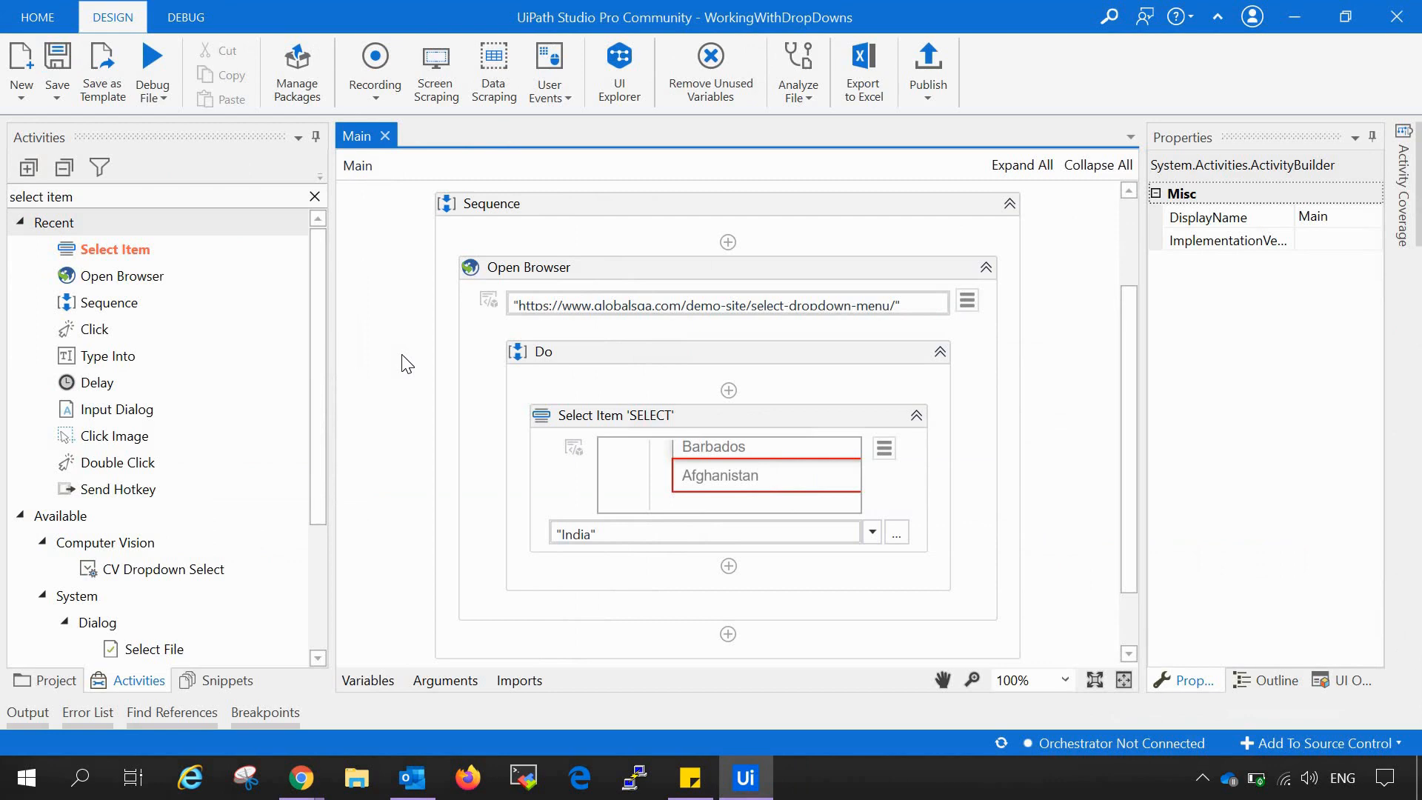
pyautogui.moveTo(754, 427)
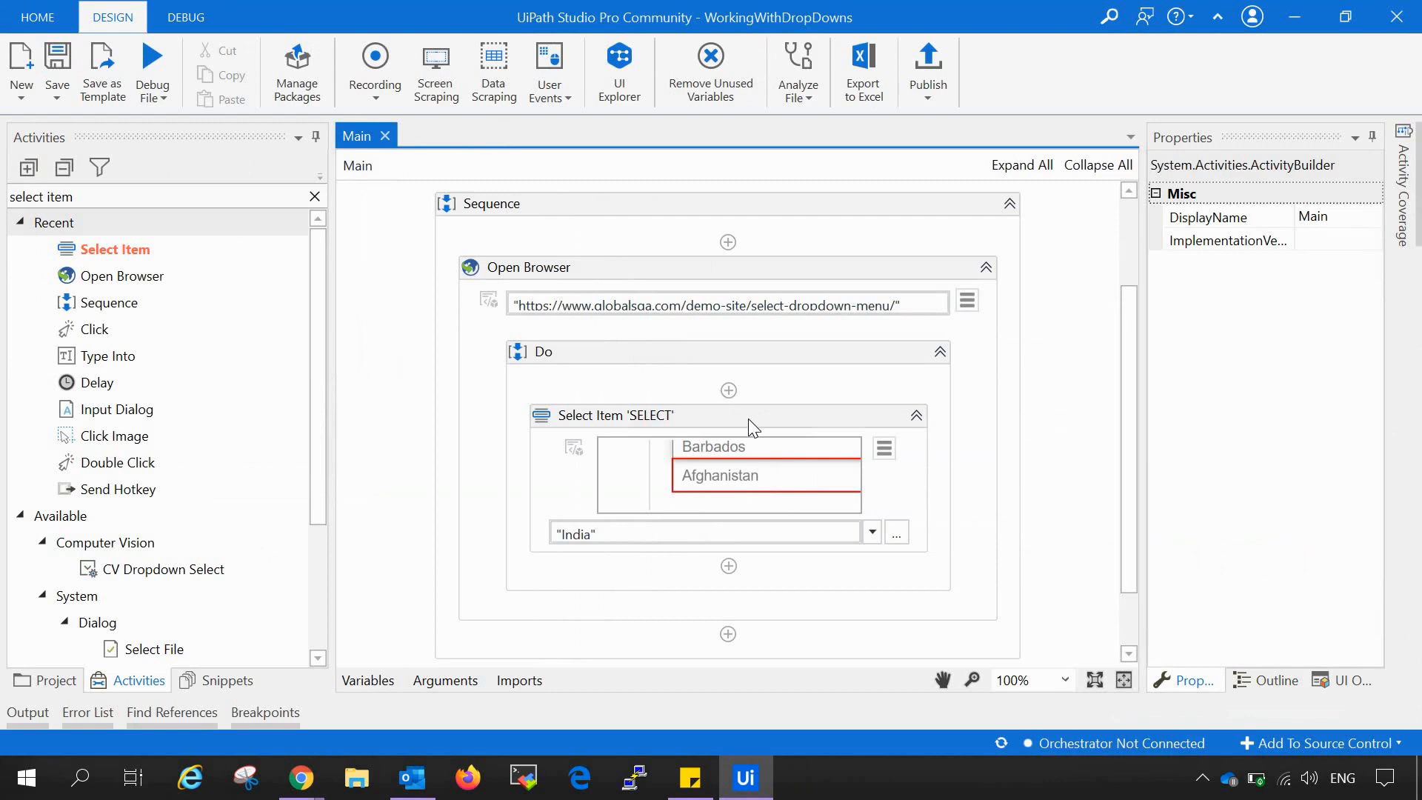
pyautogui.click(615, 415)
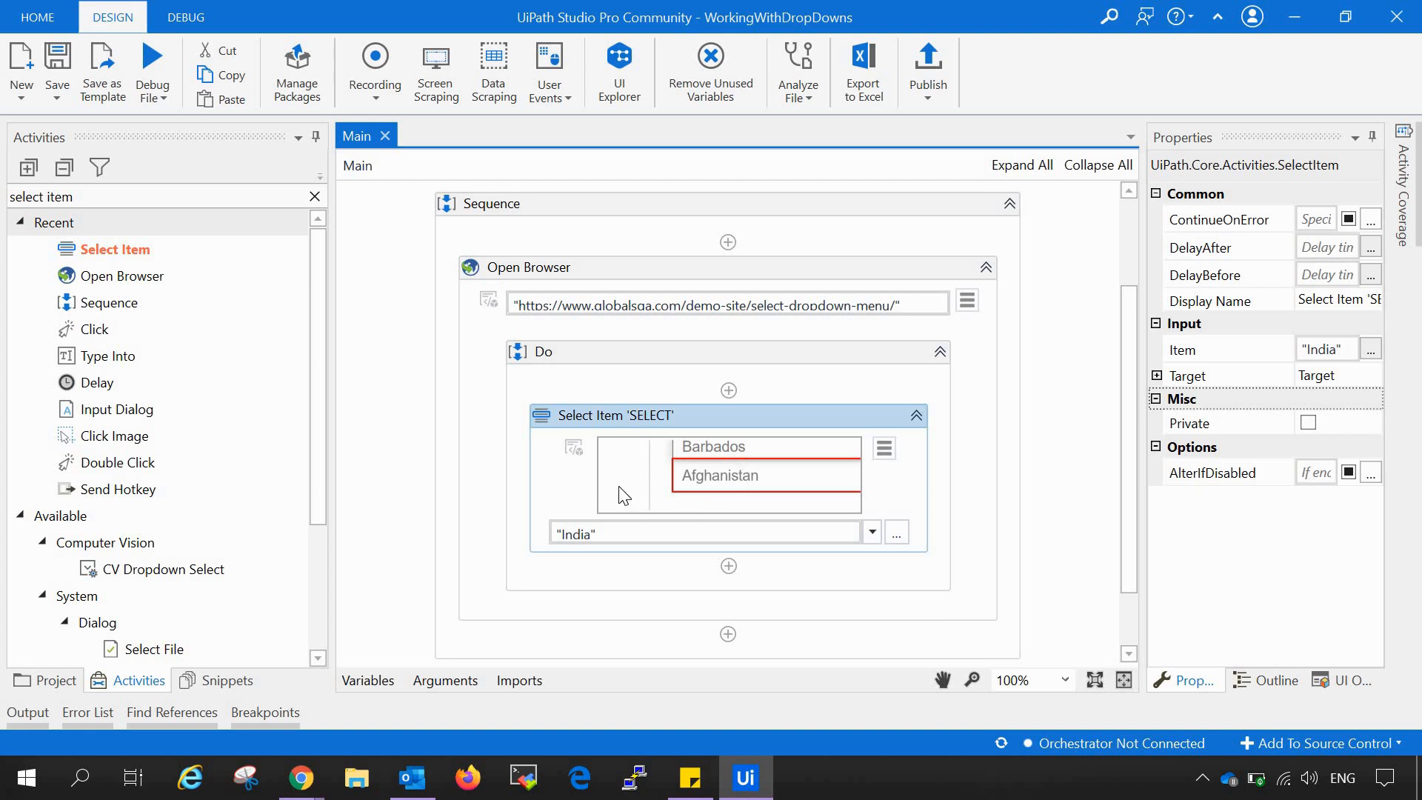
pyautogui.moveTo(406, 491)
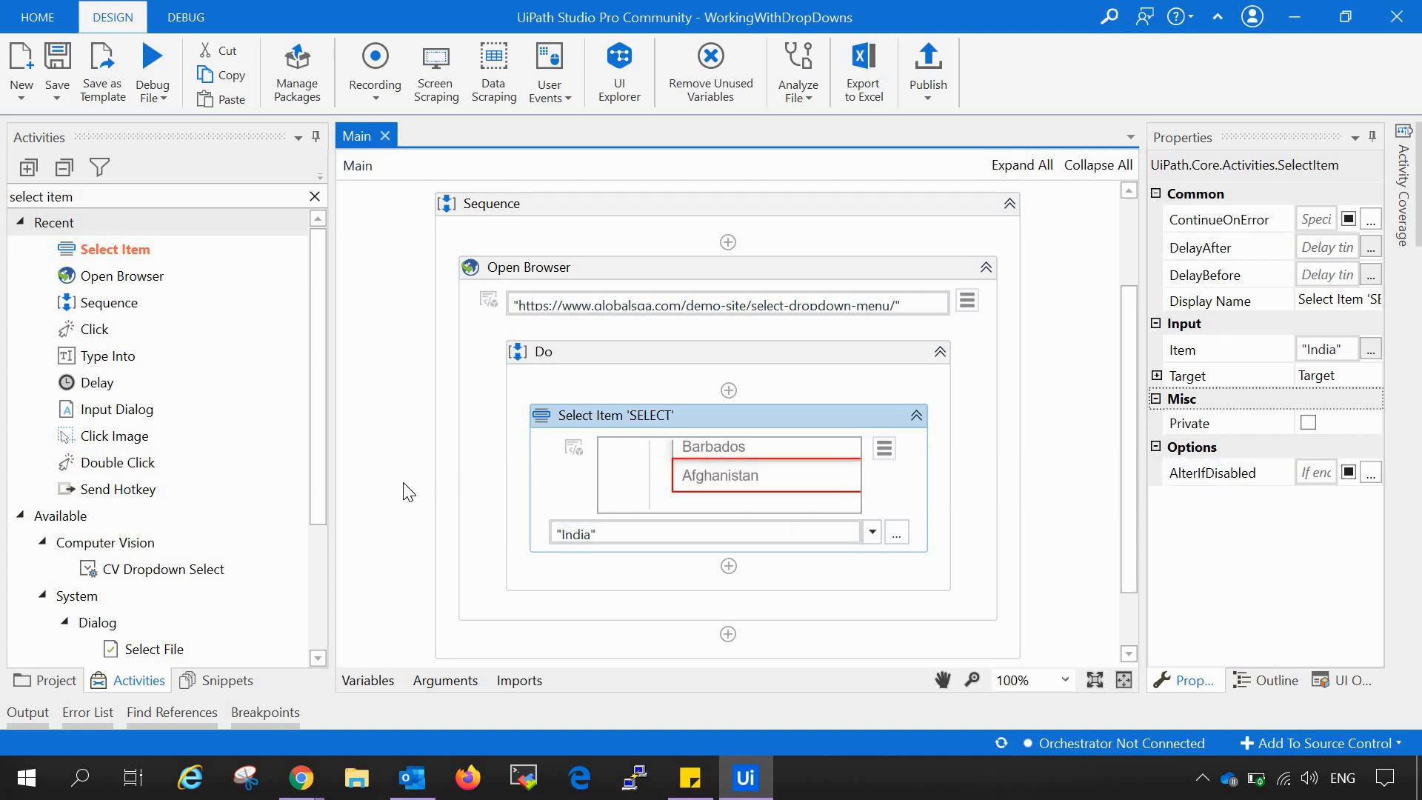
pyautogui.moveTo(606, 551)
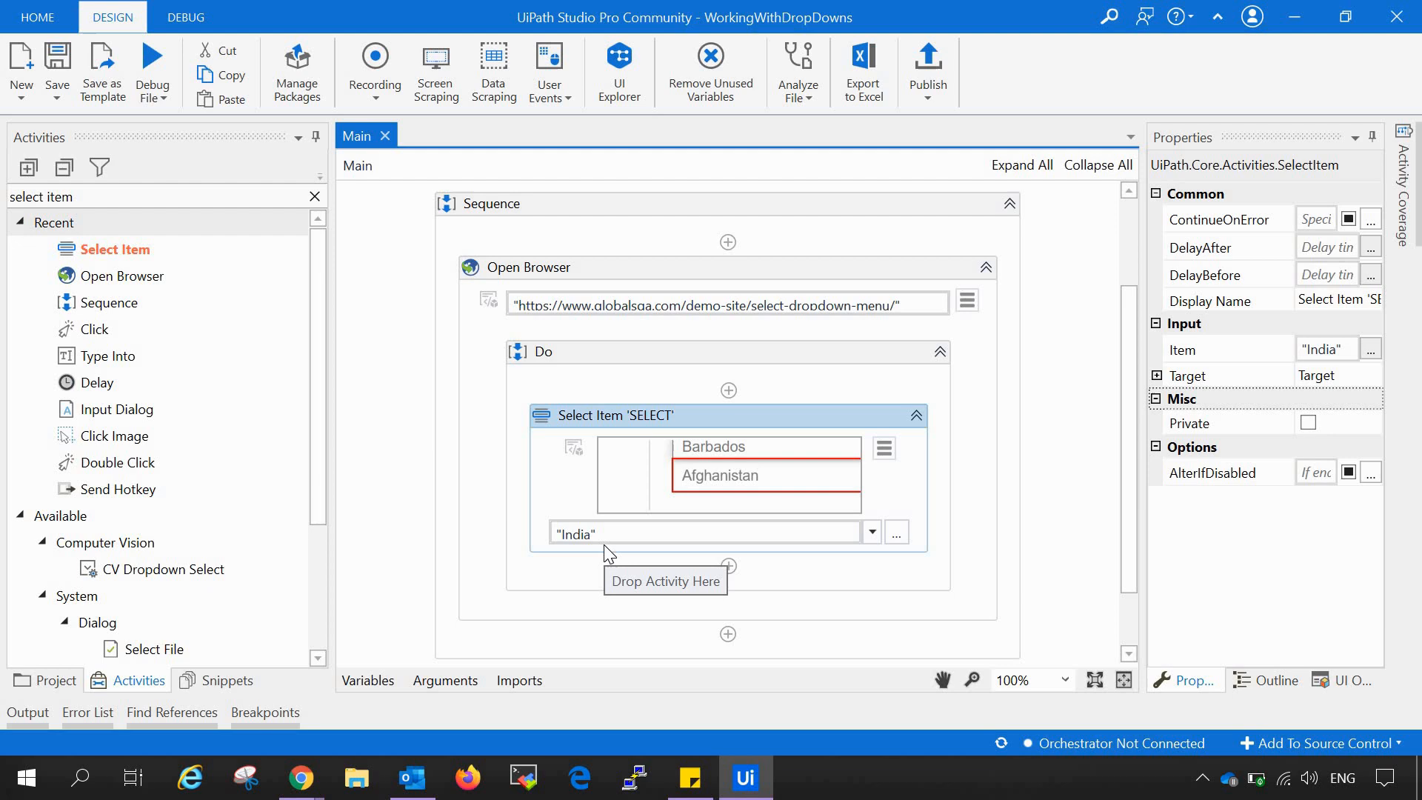
pyautogui.moveTo(986, 460)
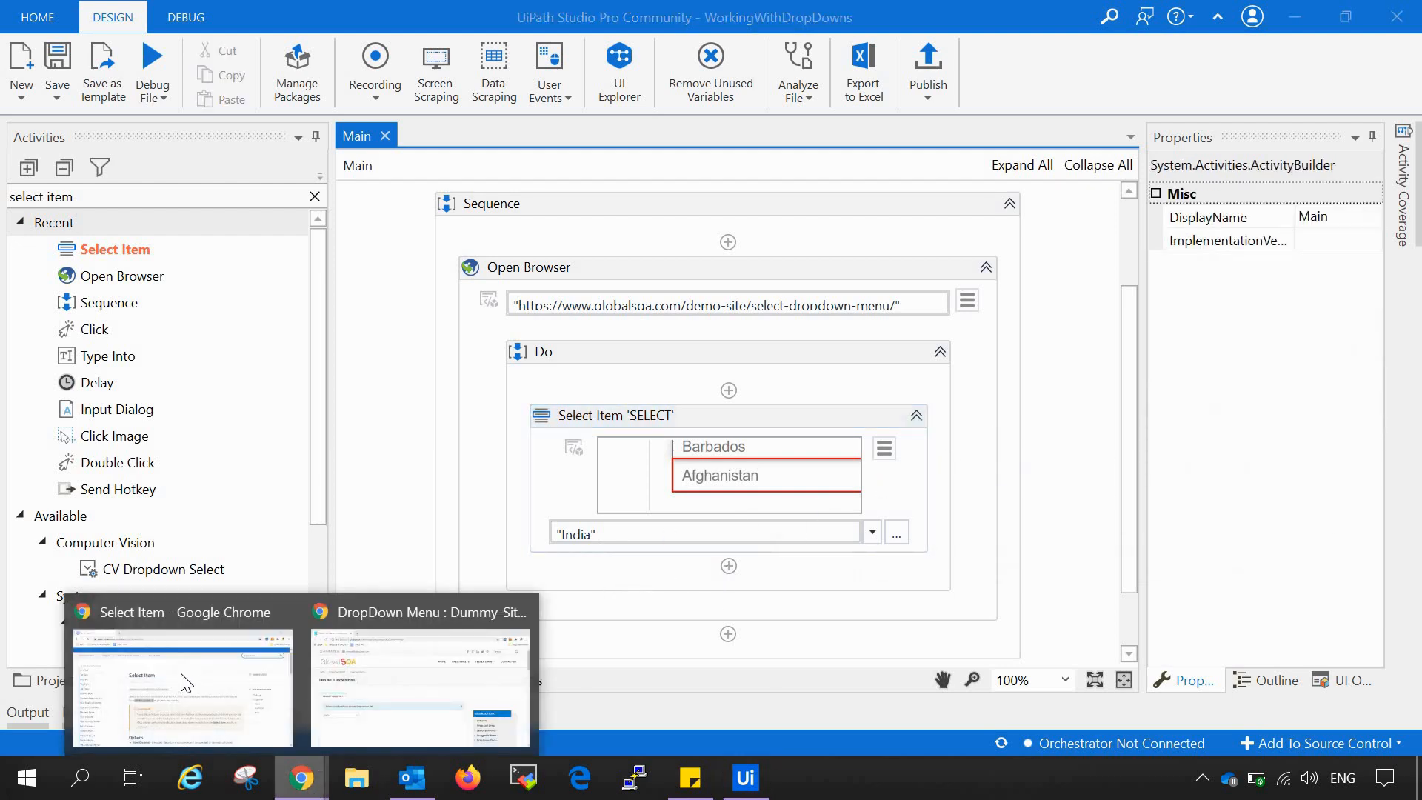
# Step: Read the Select Item docs note about clicking the dropdown first, then return to the workflow
pyautogui.click(181, 689)
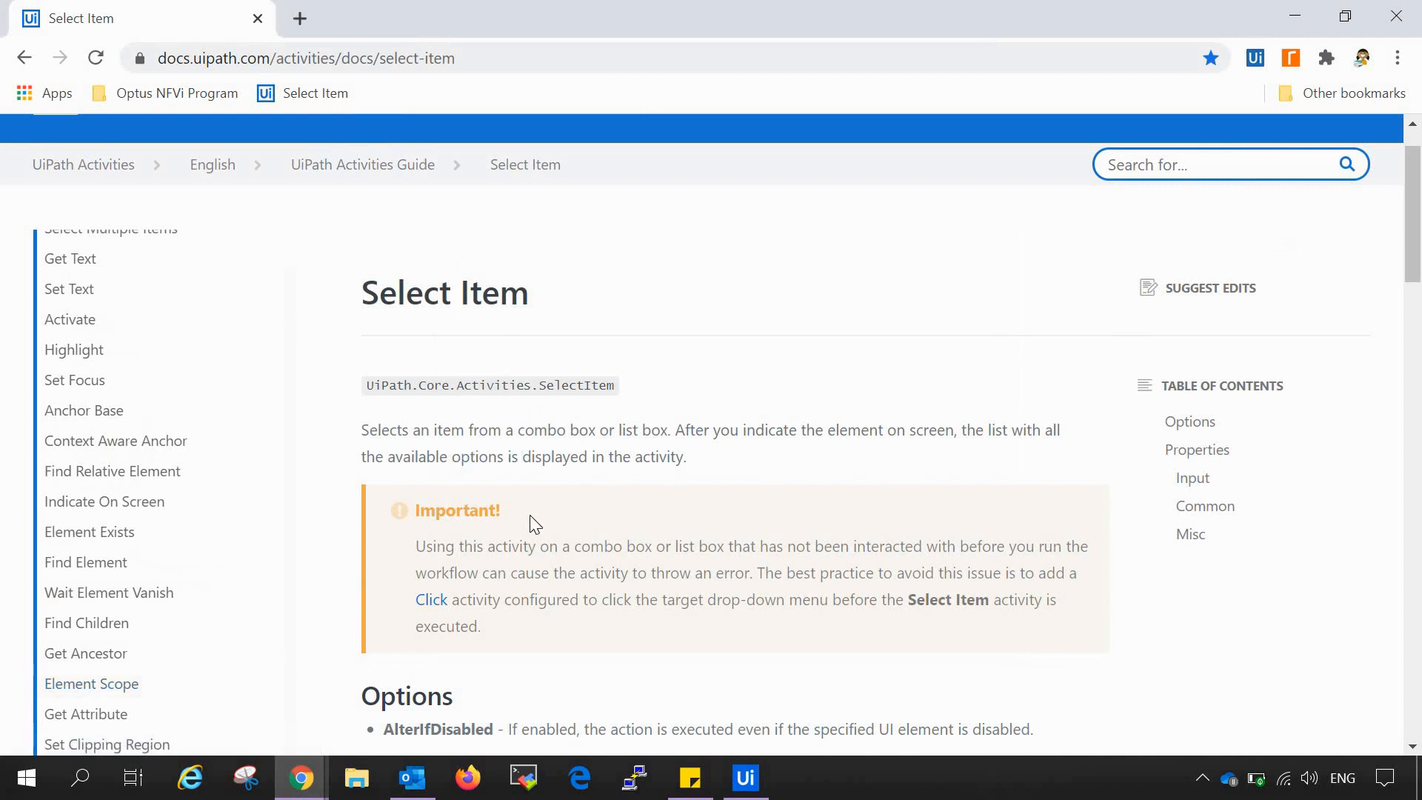
pyautogui.moveTo(441, 568)
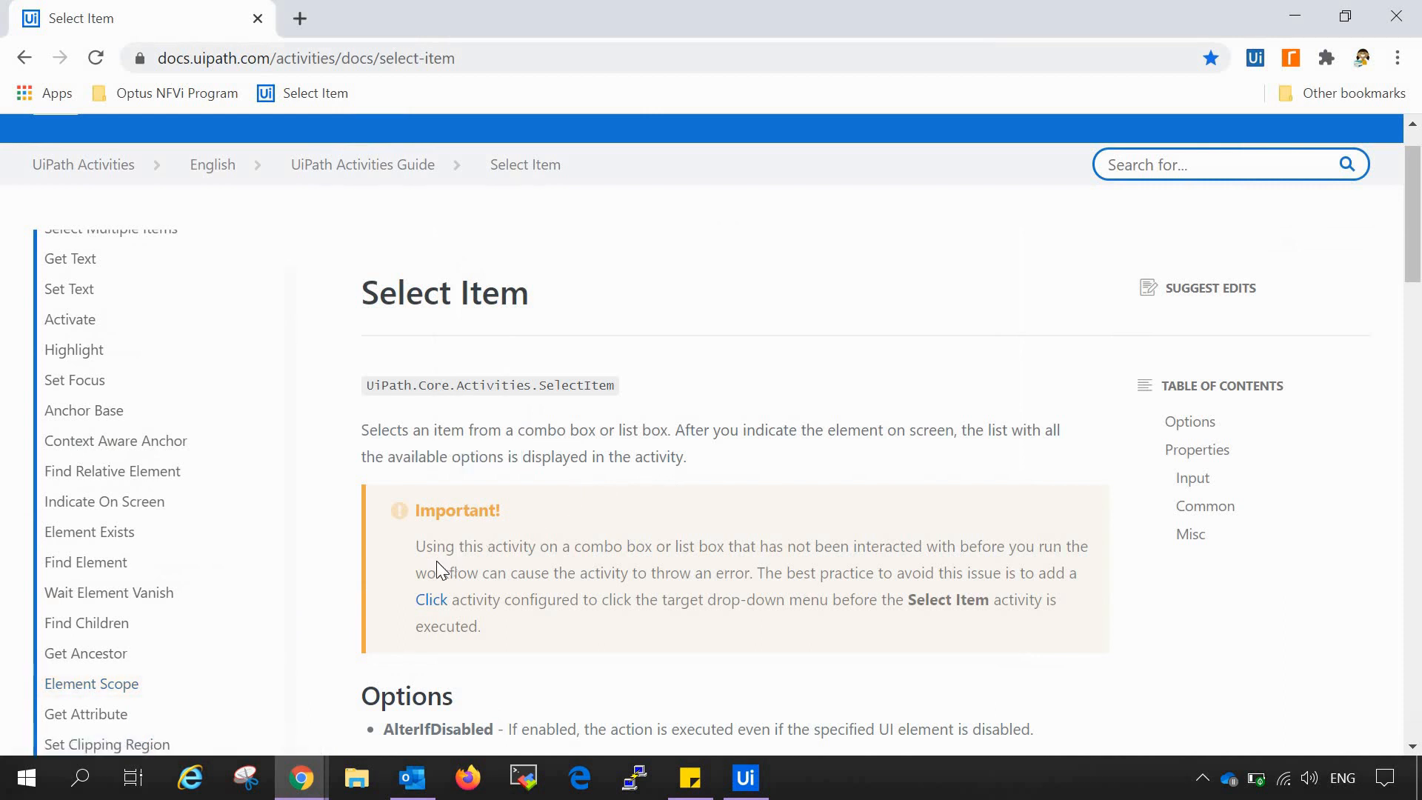
pyautogui.moveTo(414, 558)
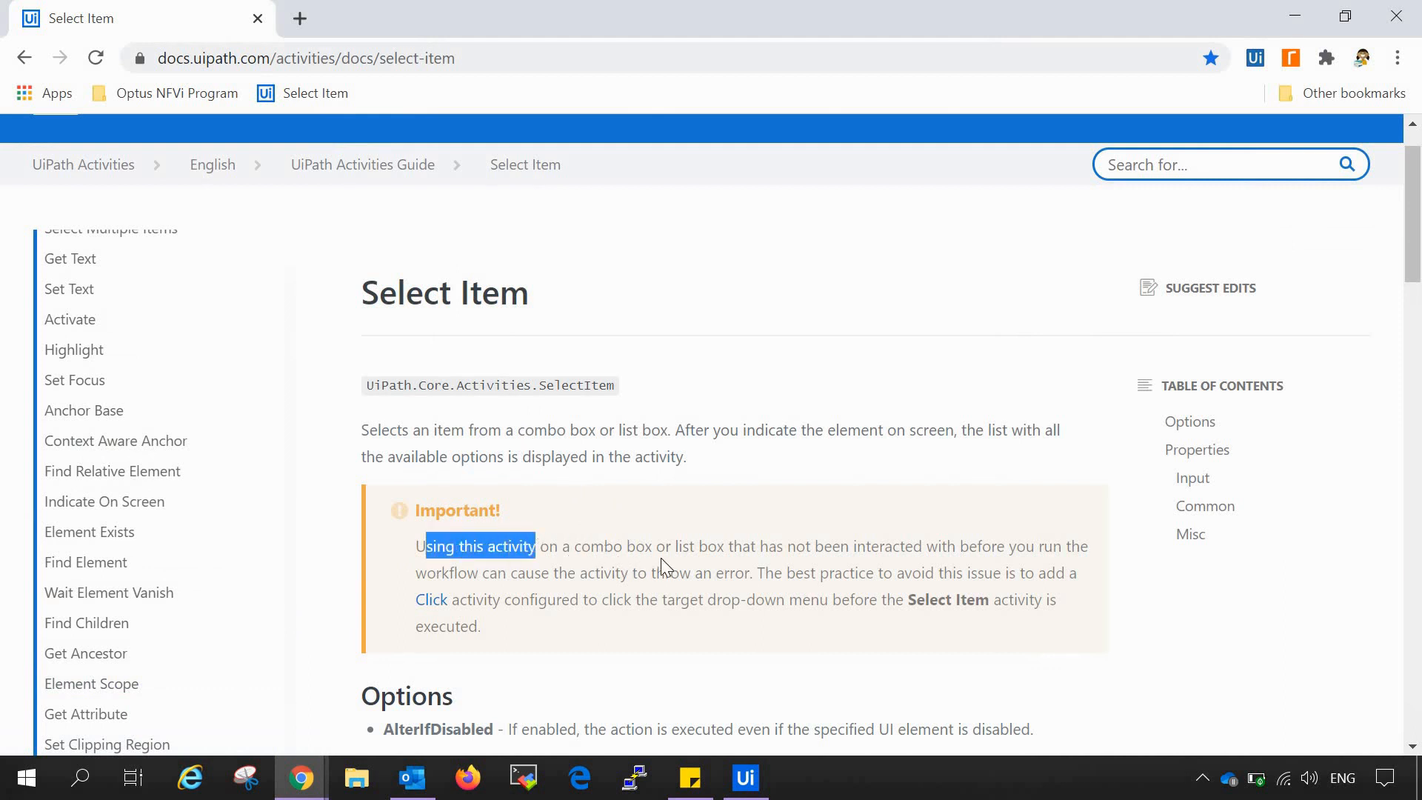
pyautogui.moveTo(796, 539)
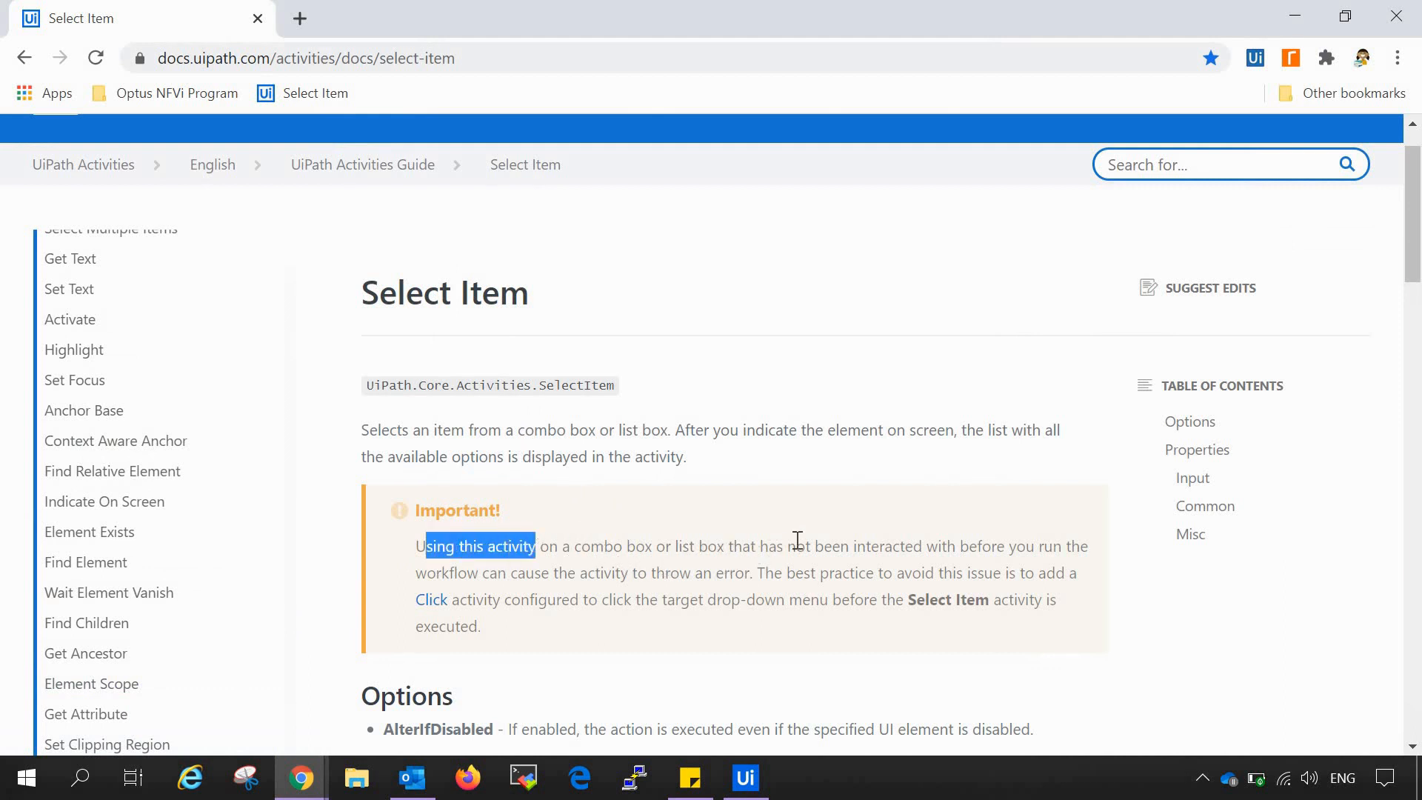
pyautogui.click(834, 508)
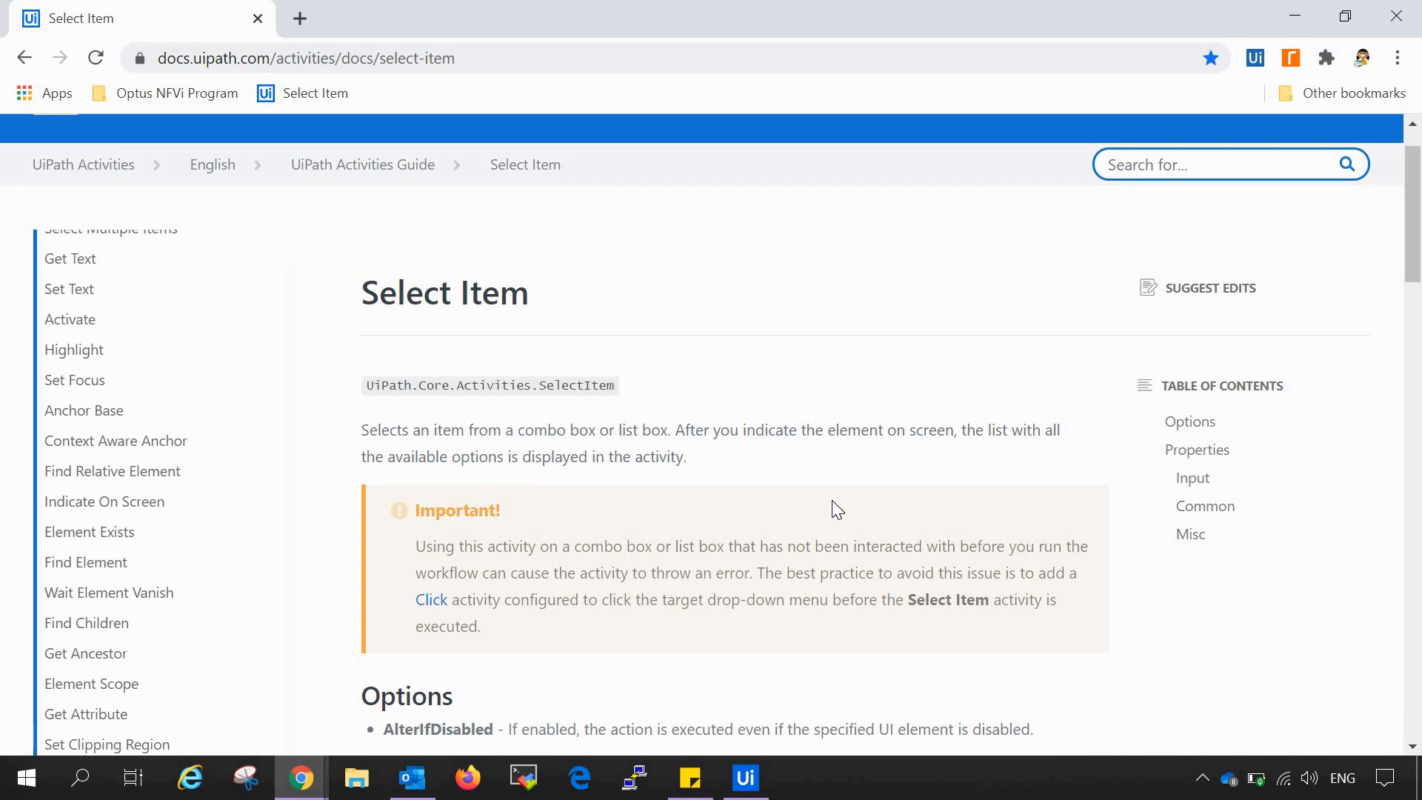
pyautogui.click(745, 777)
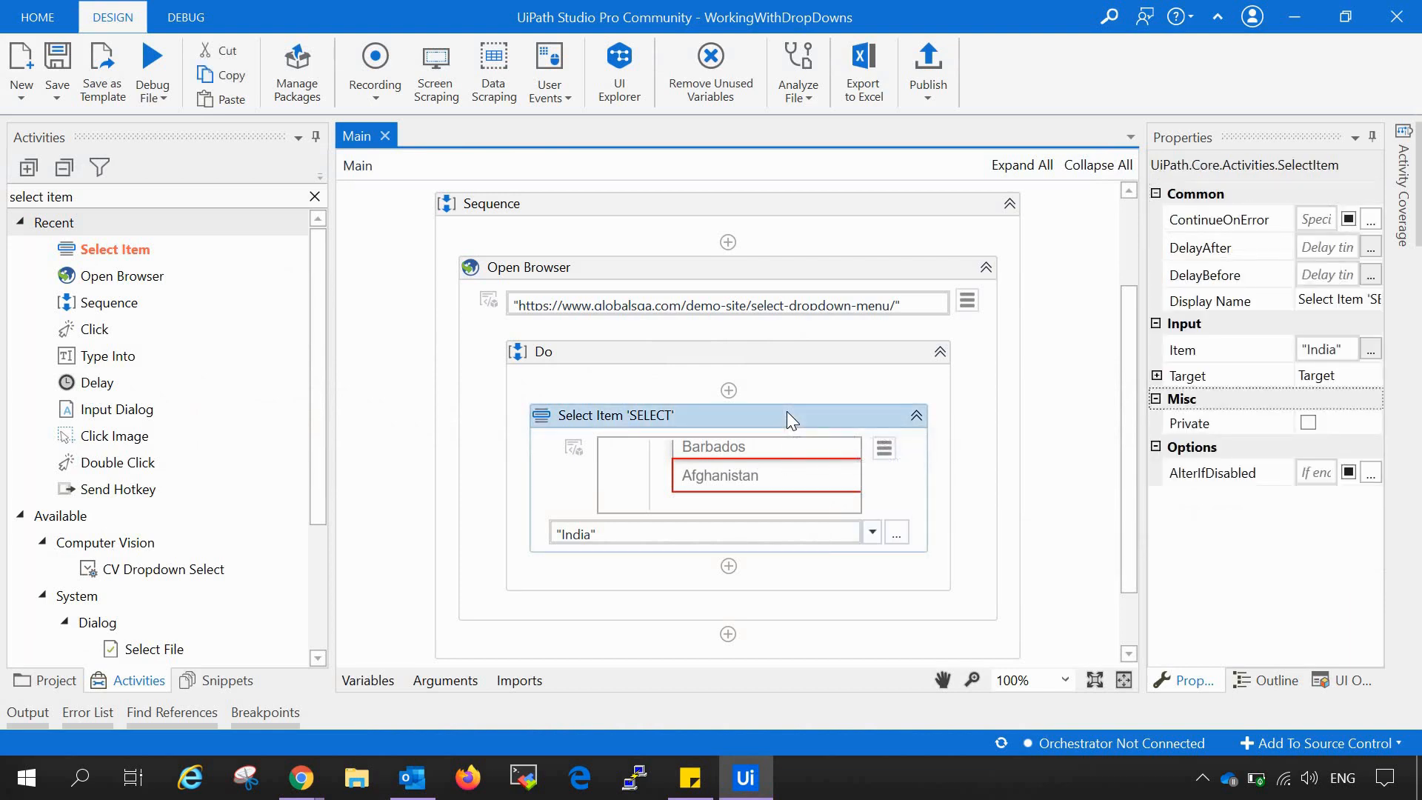
pyautogui.moveTo(576, 558)
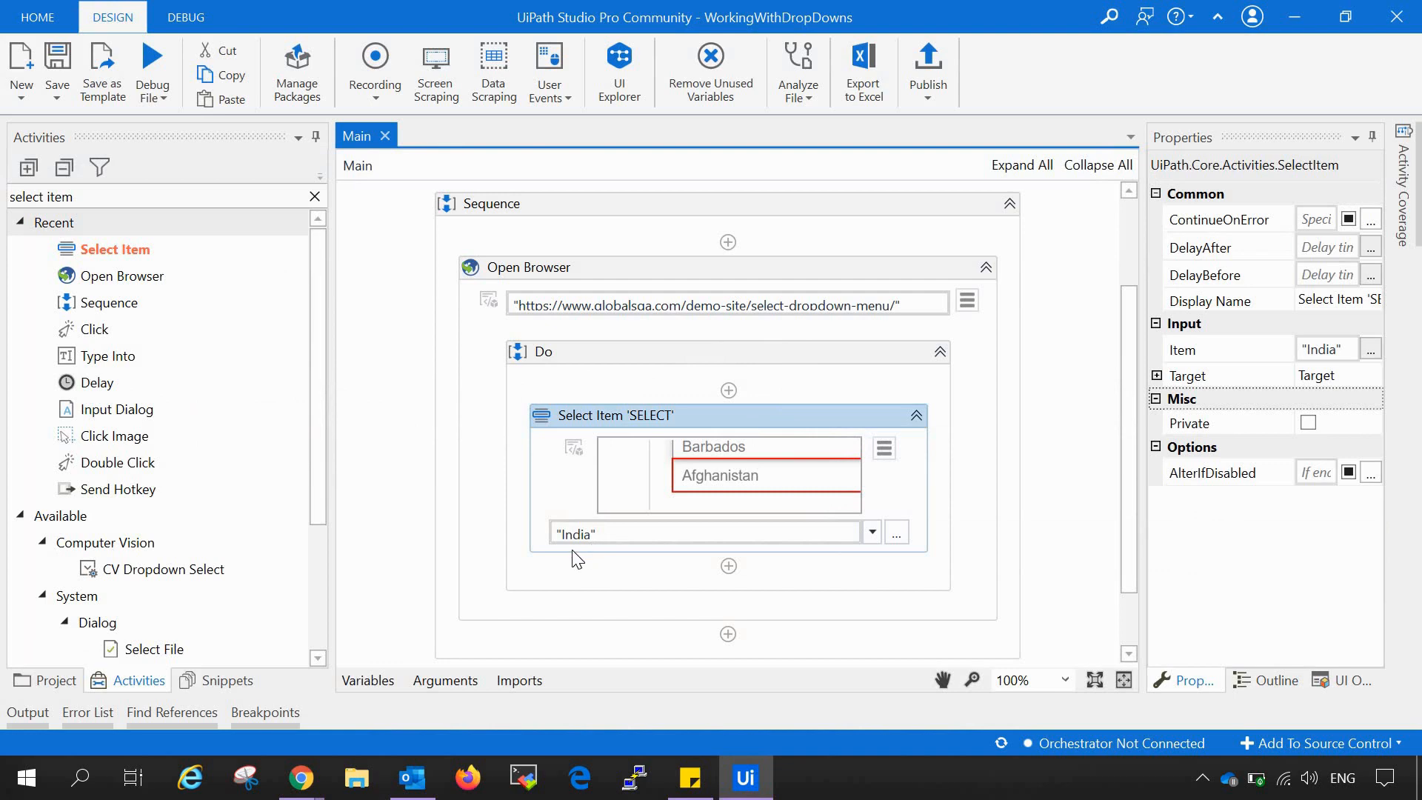
pyautogui.moveTo(576, 557)
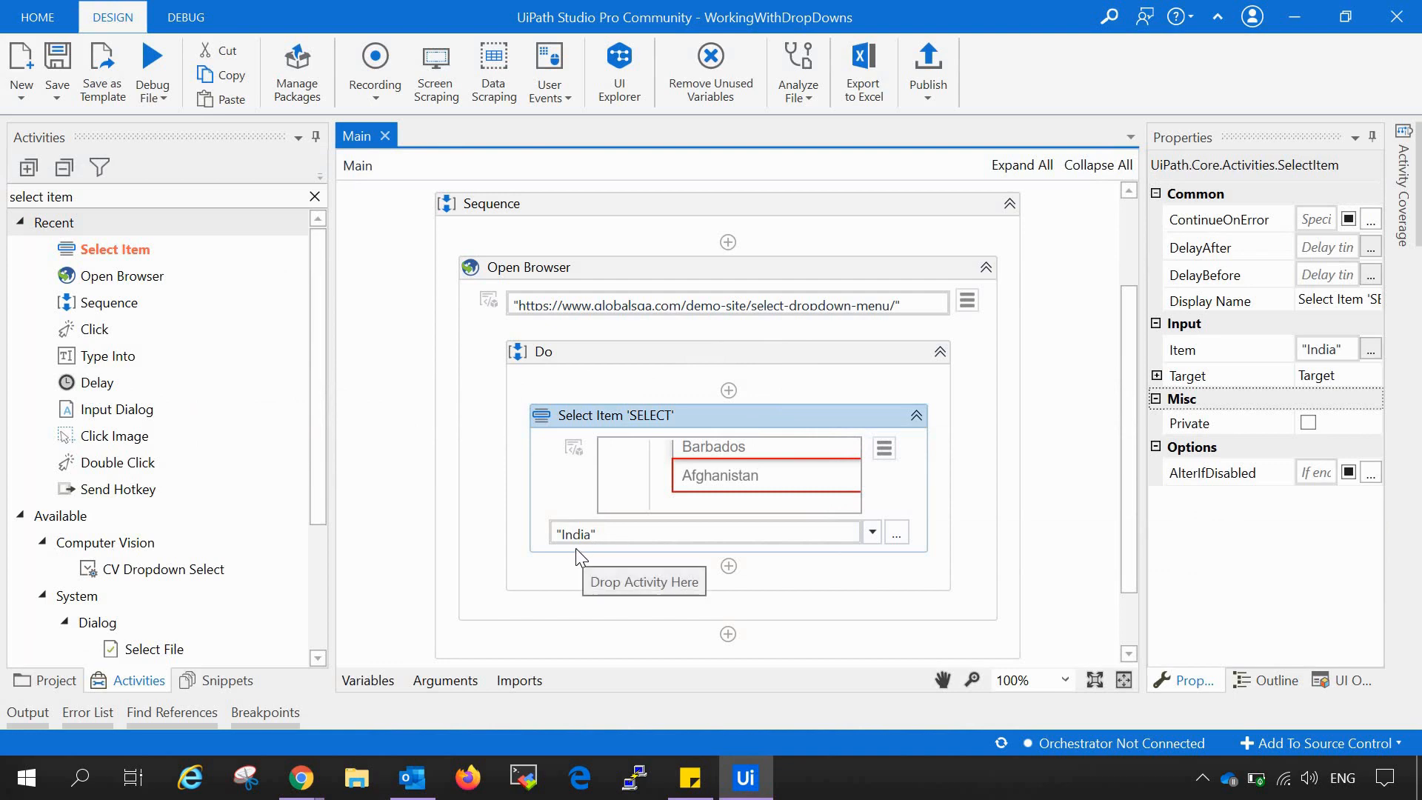
pyautogui.moveTo(616, 431)
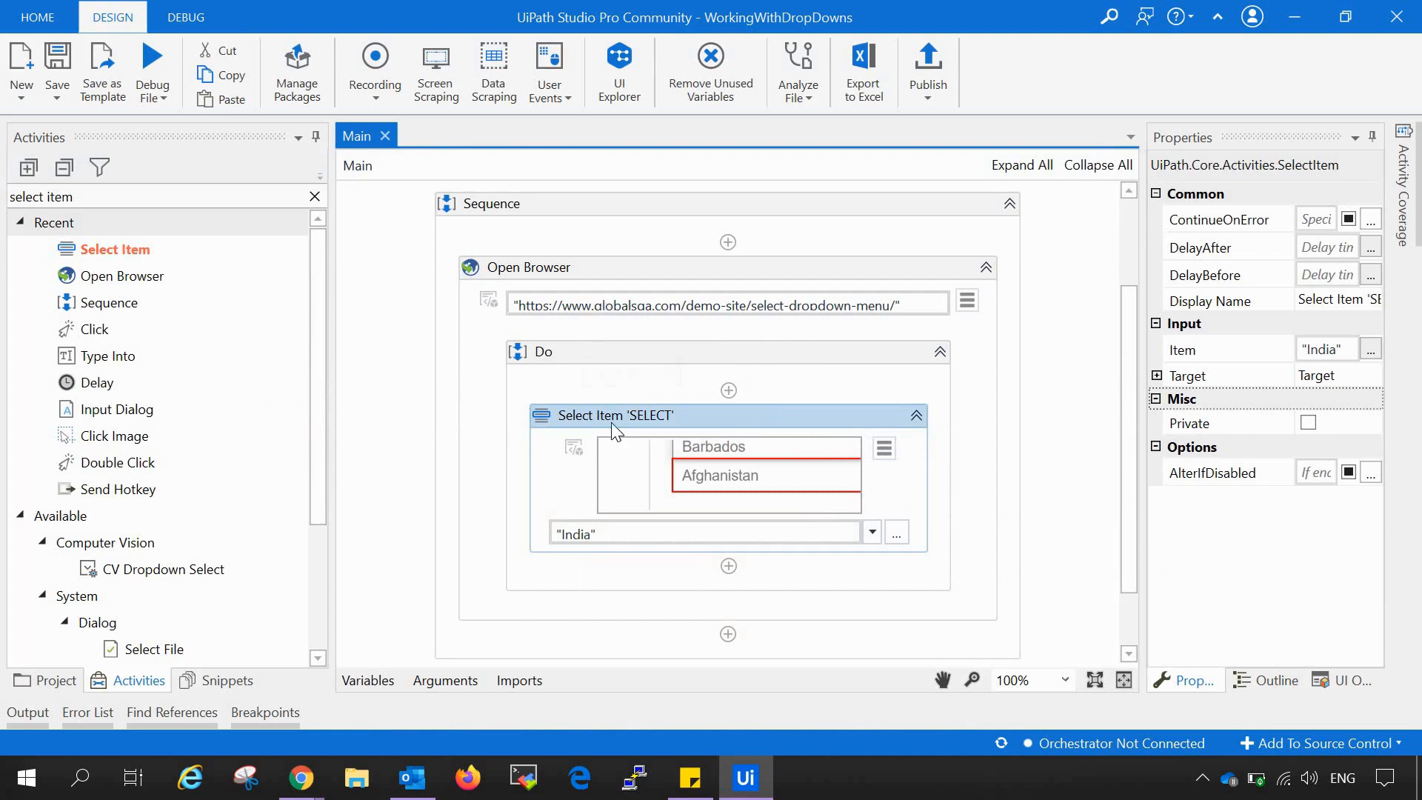
pyautogui.moveTo(618, 431)
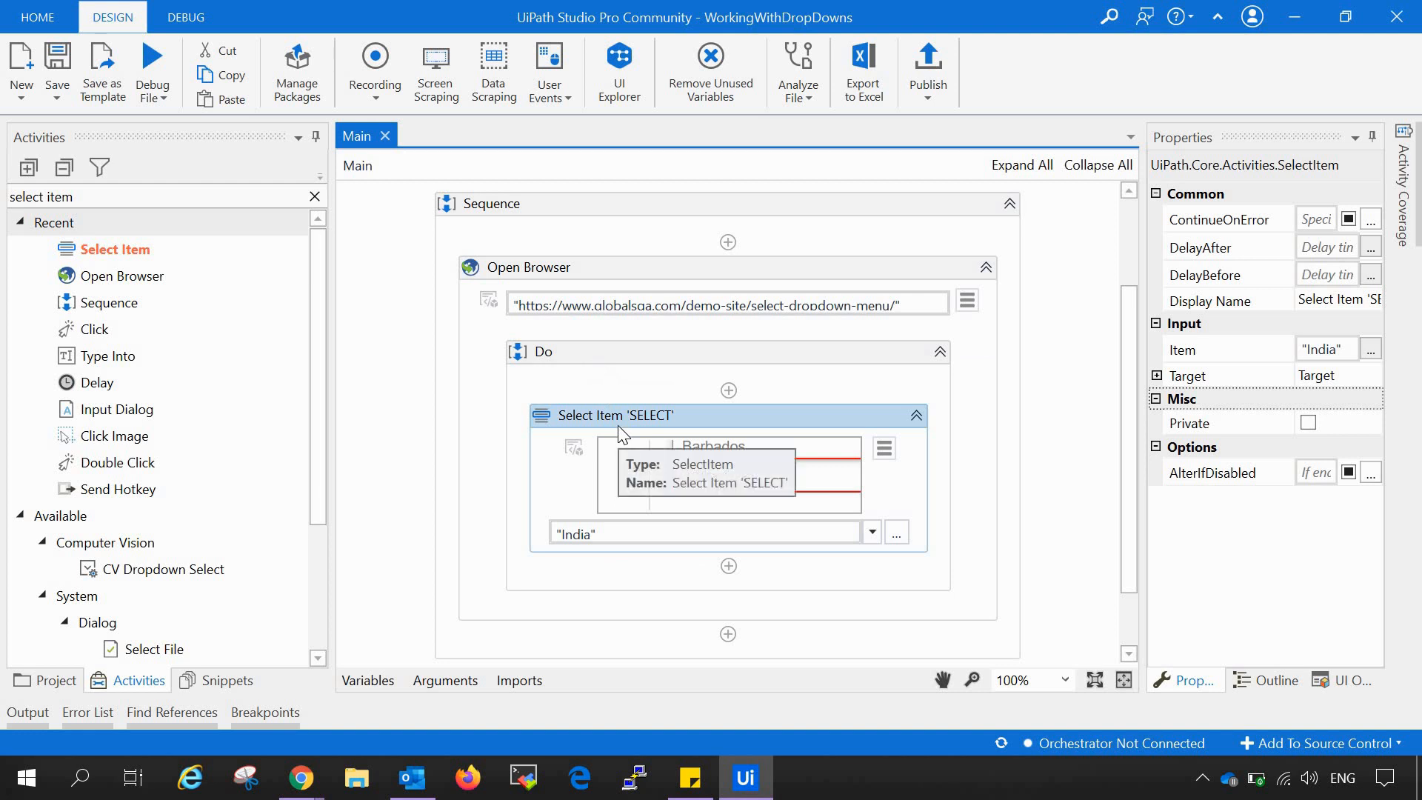
pyautogui.moveTo(179, 394)
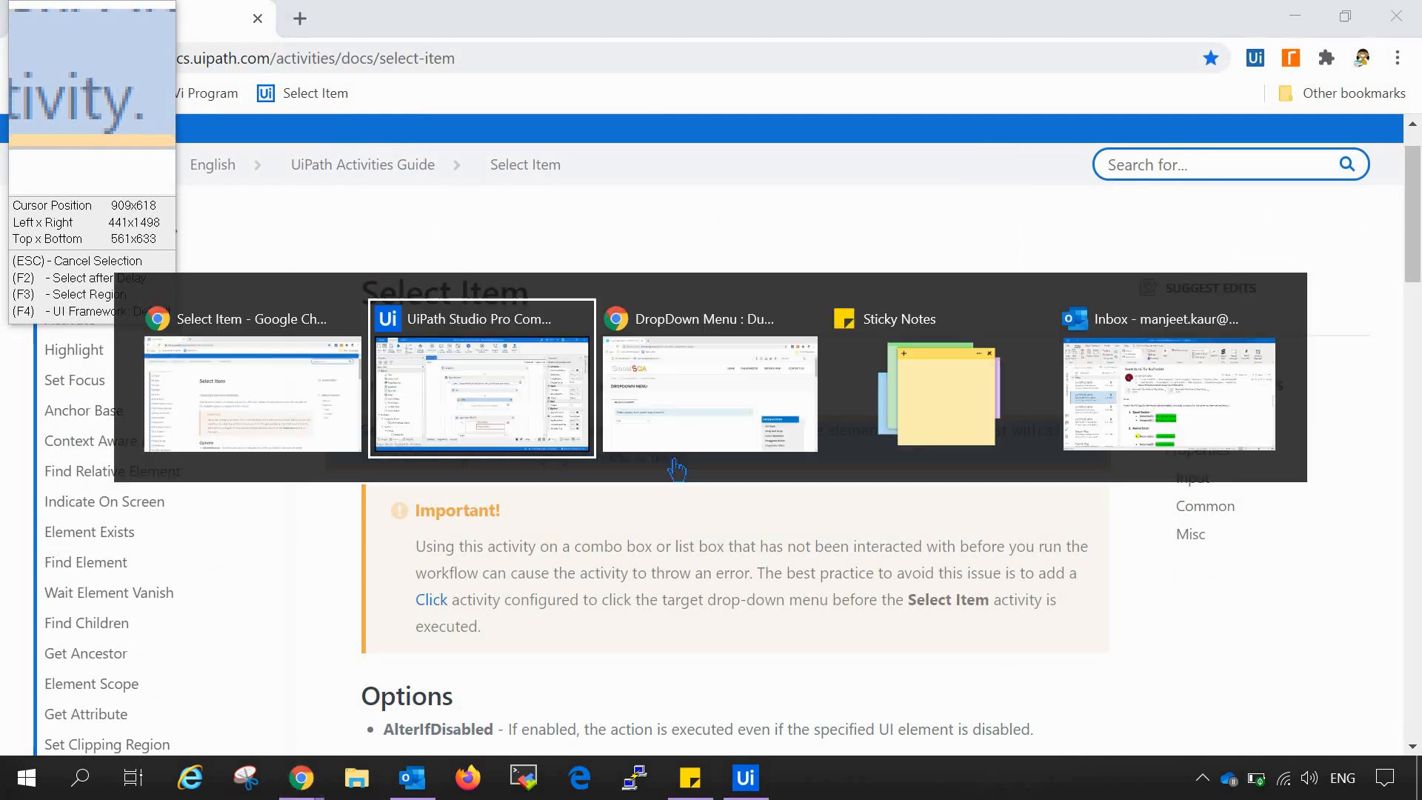
# Step: Indicate the country dropdown on the GlobalSQA page as the Click activity's target
pyautogui.click(710, 394)
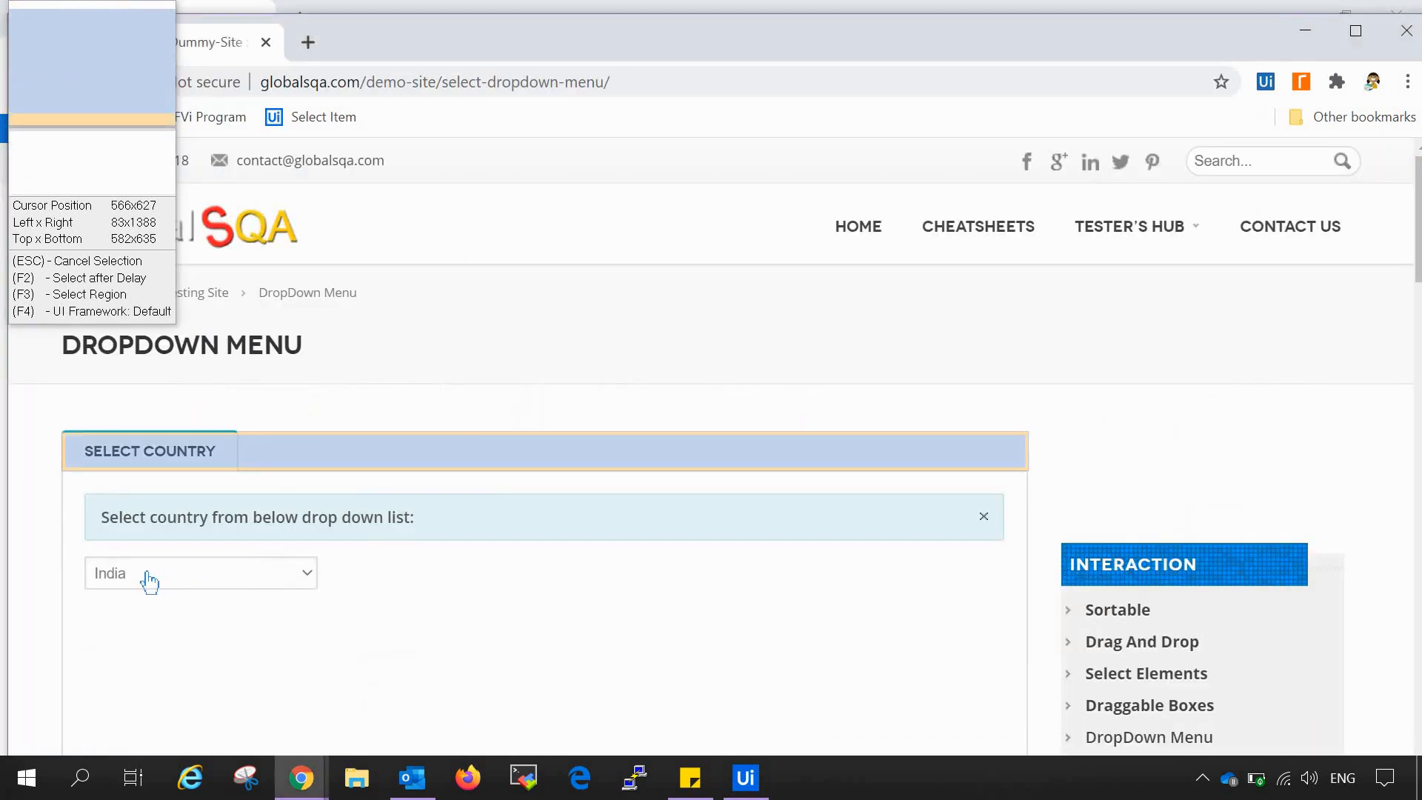
pyautogui.click(745, 778)
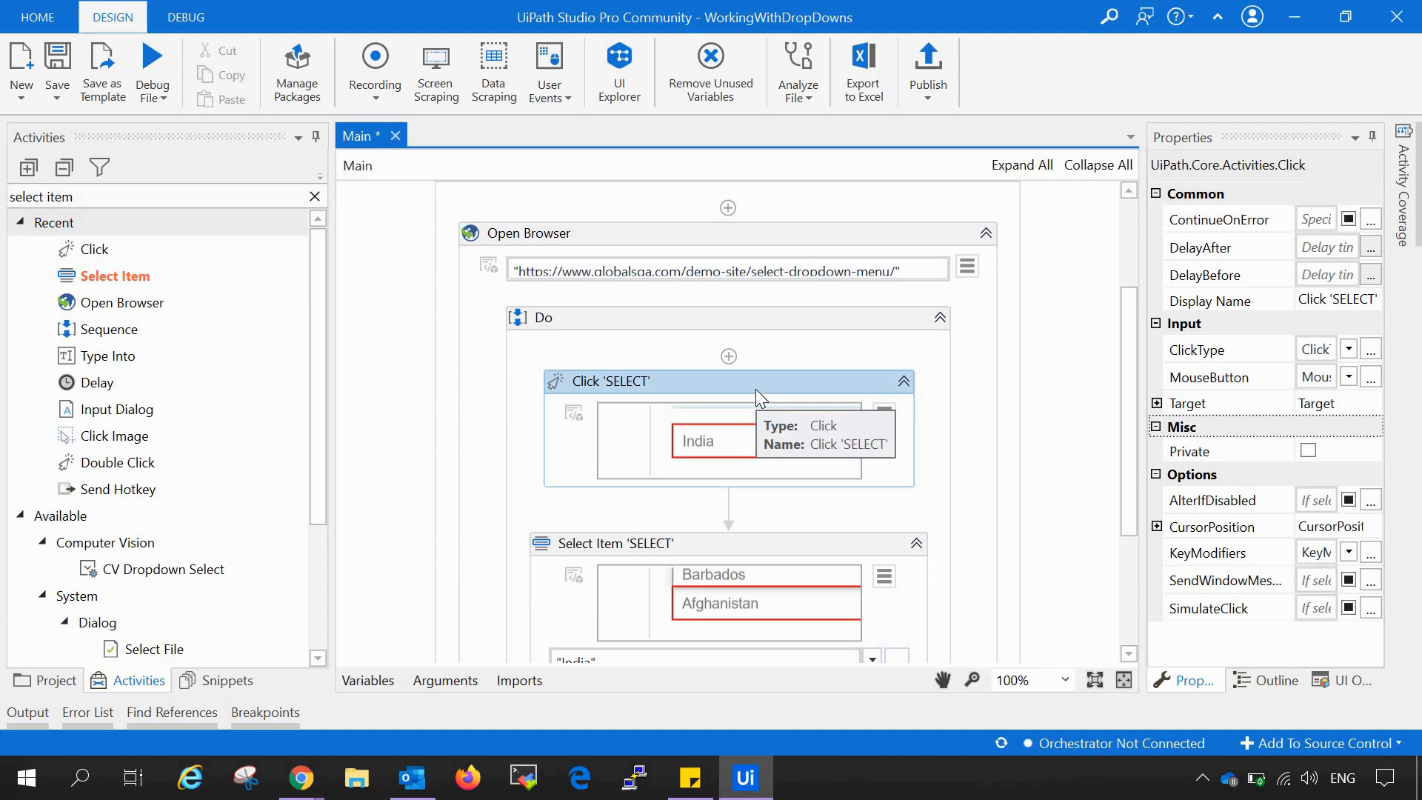
pyautogui.moveTo(834, 368)
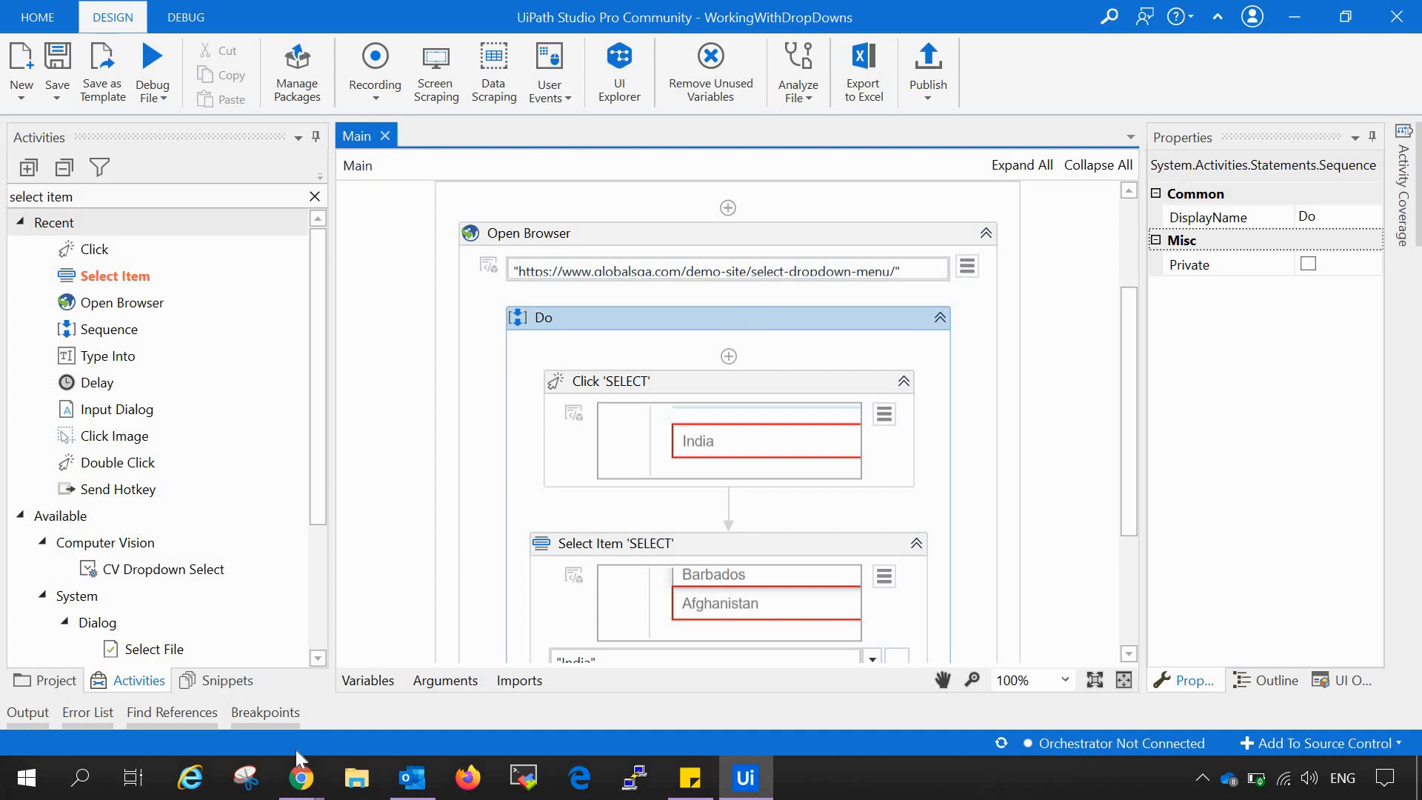
pyautogui.moveTo(301, 778)
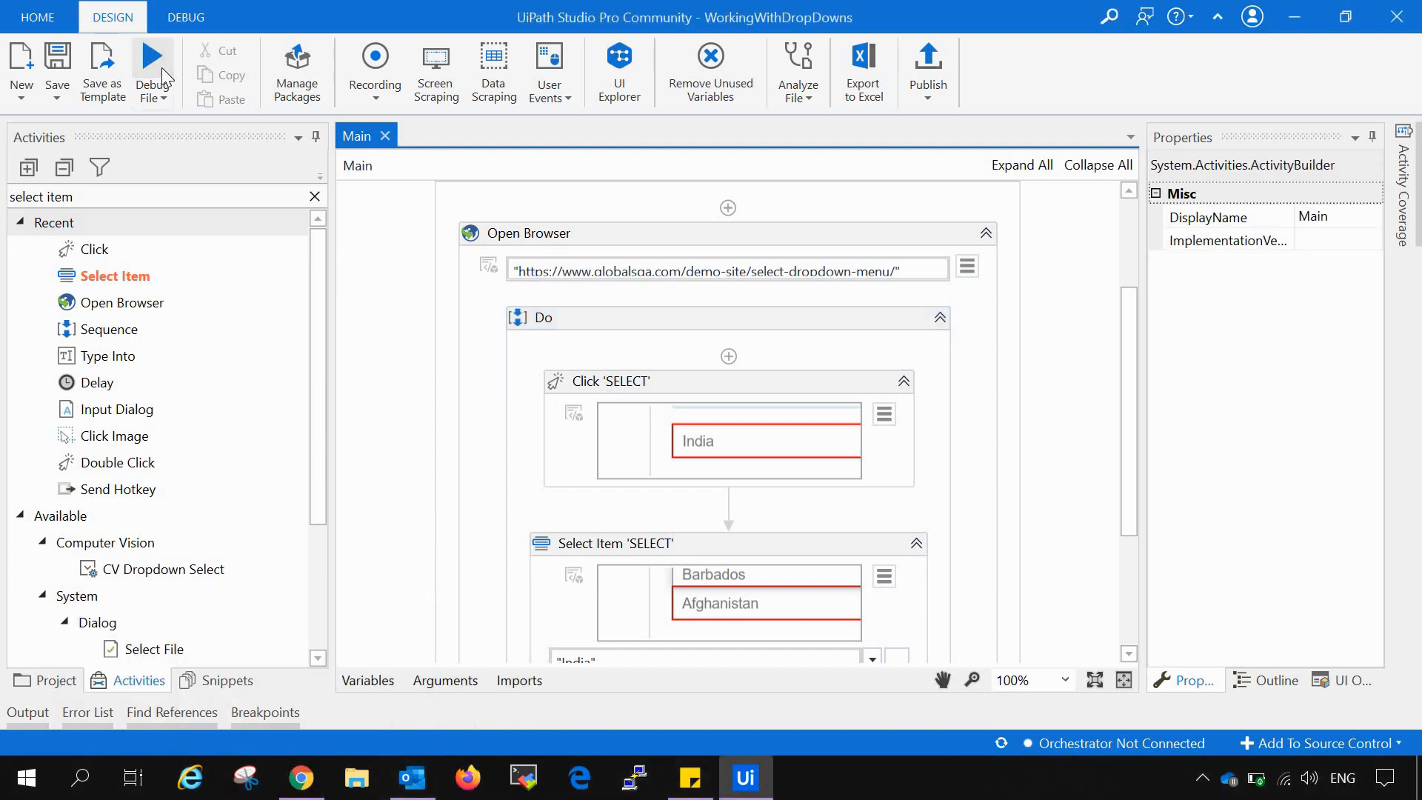
# Step: Run the workflow so the dropdown is clicked and India selected, then return to the designer
pyautogui.click(151, 59)
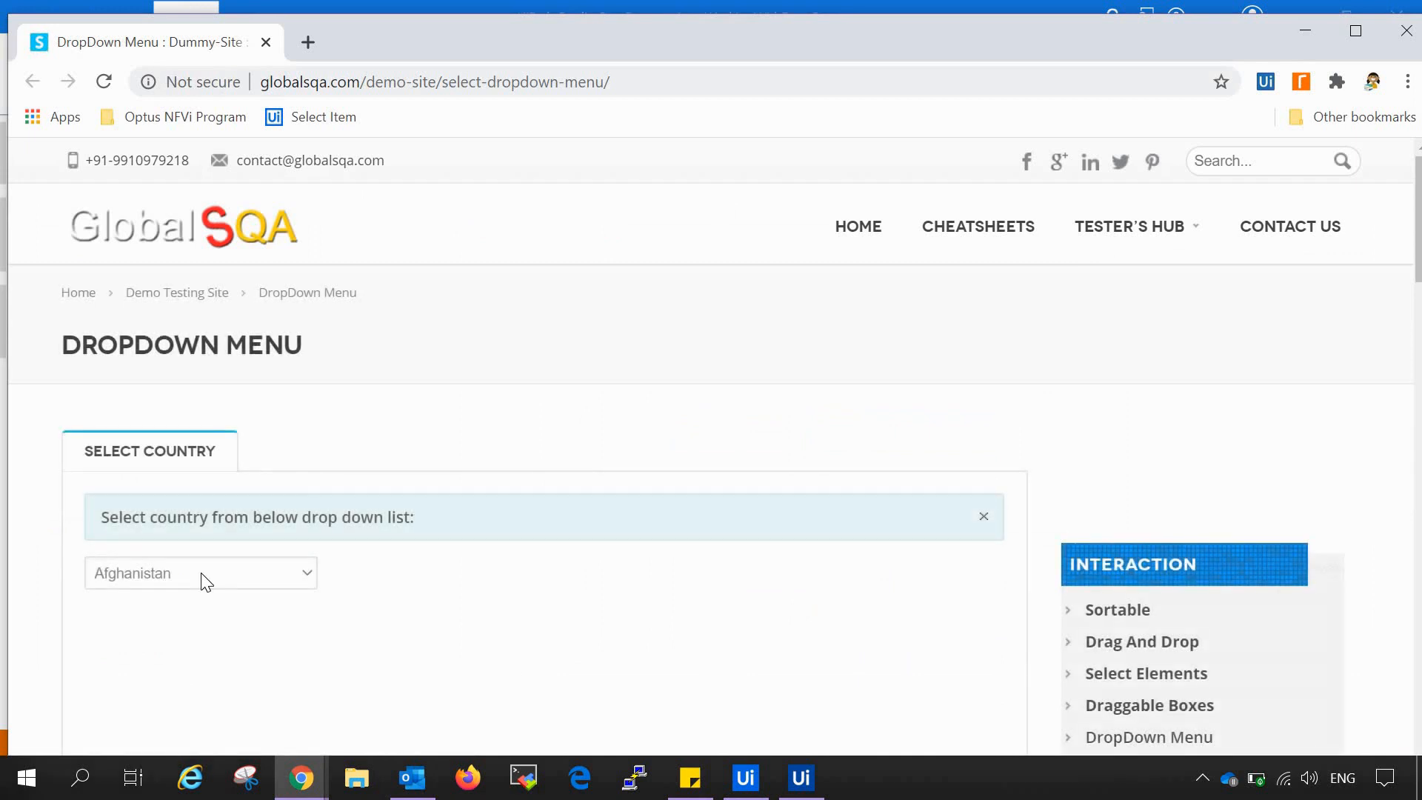
pyautogui.click(200, 571)
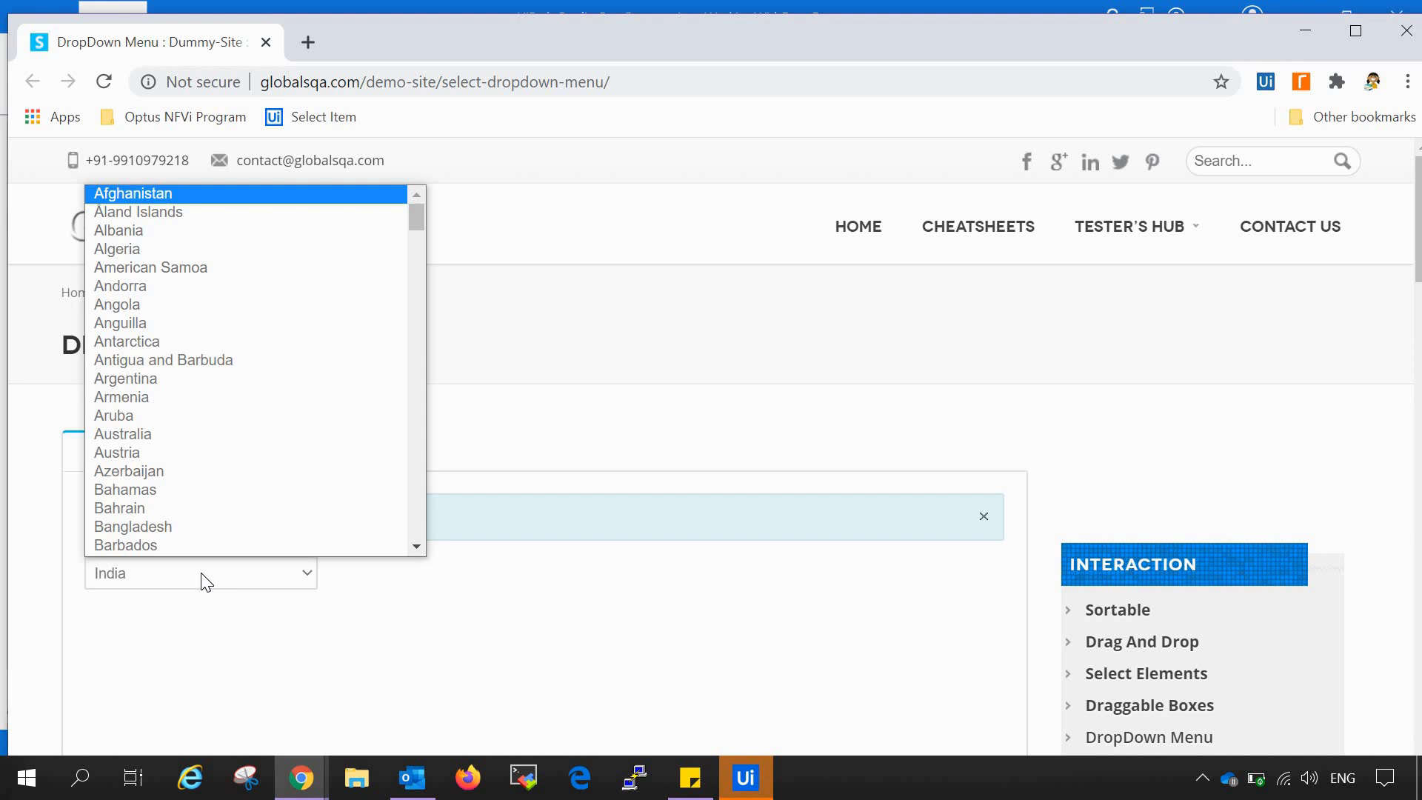
pyautogui.moveTo(486, 662)
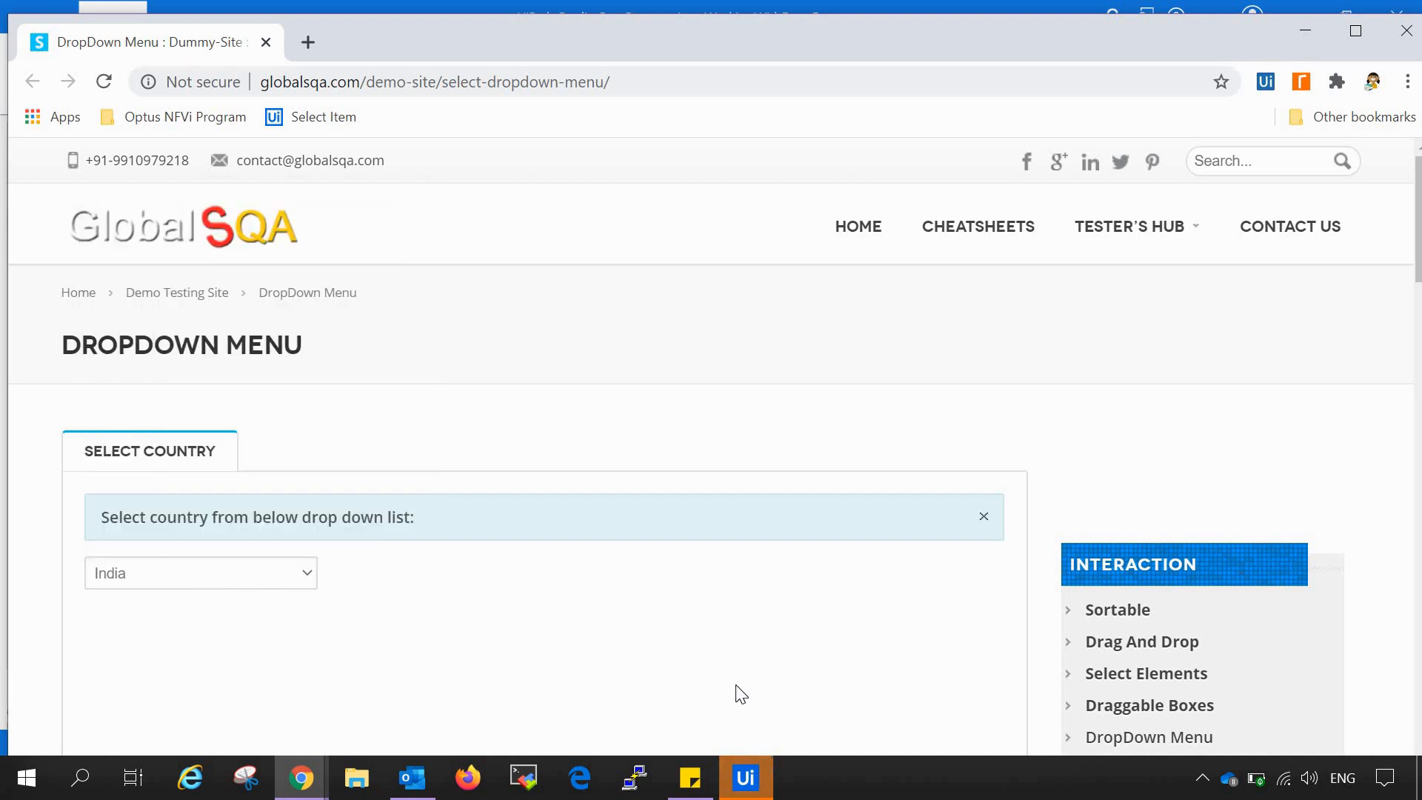
pyautogui.click(743, 778)
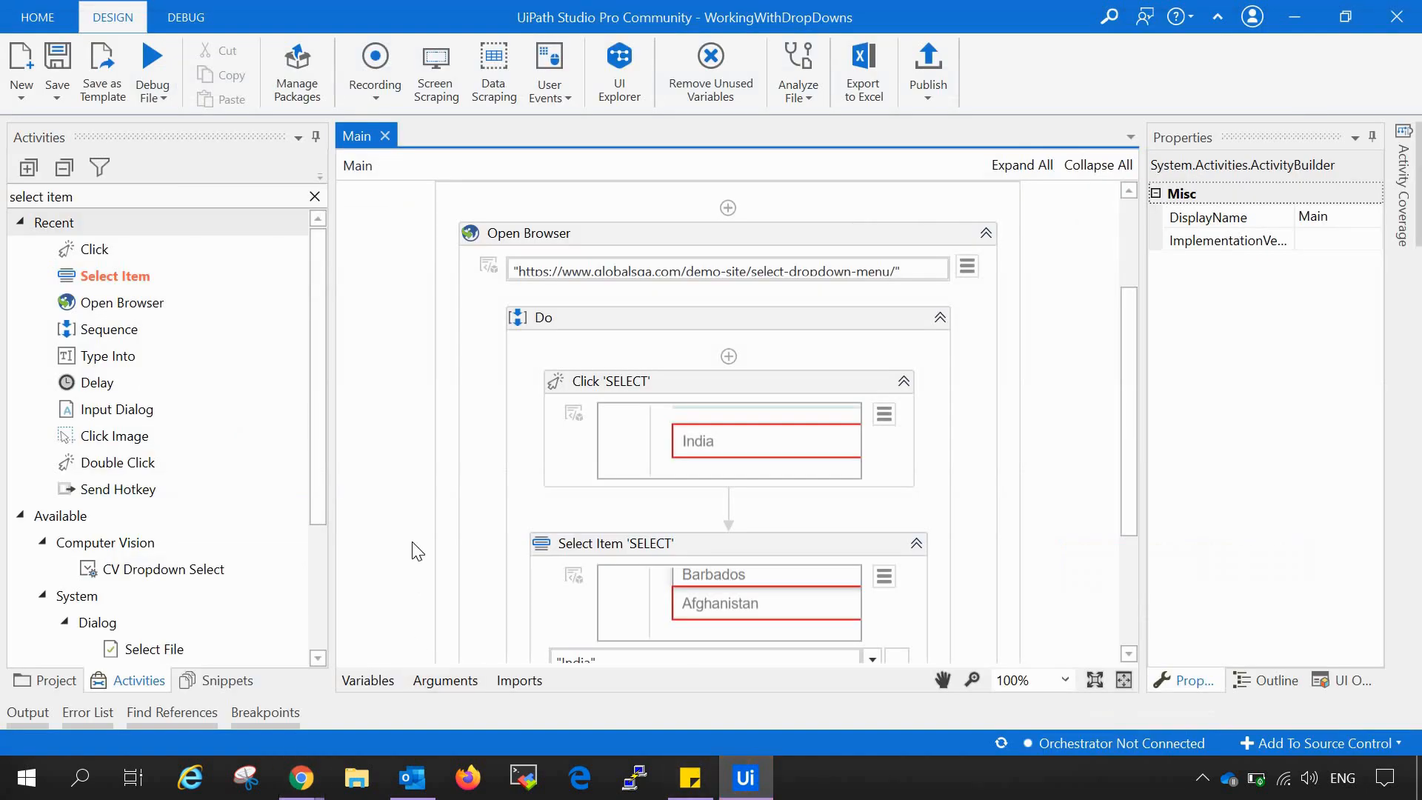
pyautogui.moveTo(1138, 447)
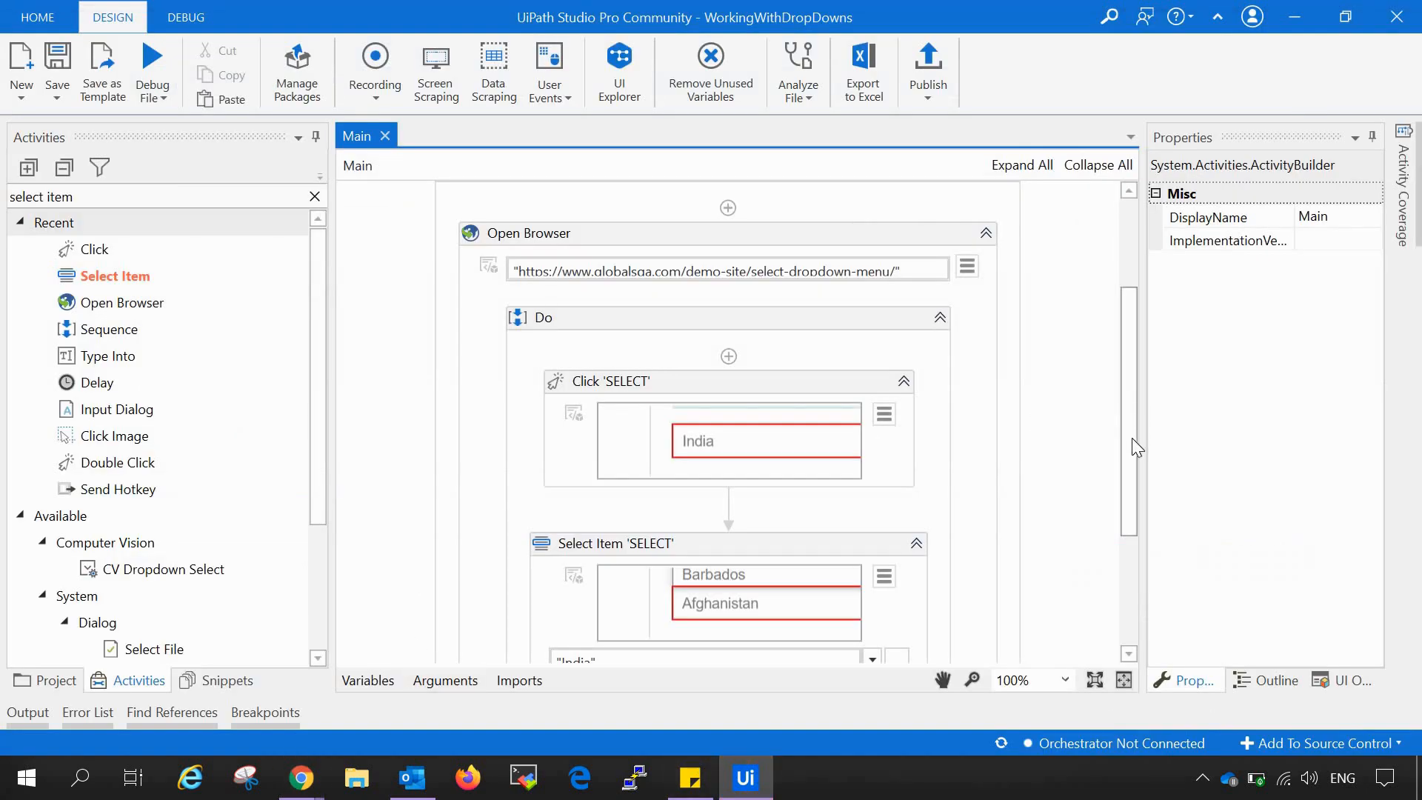
pyautogui.scroll(-3)
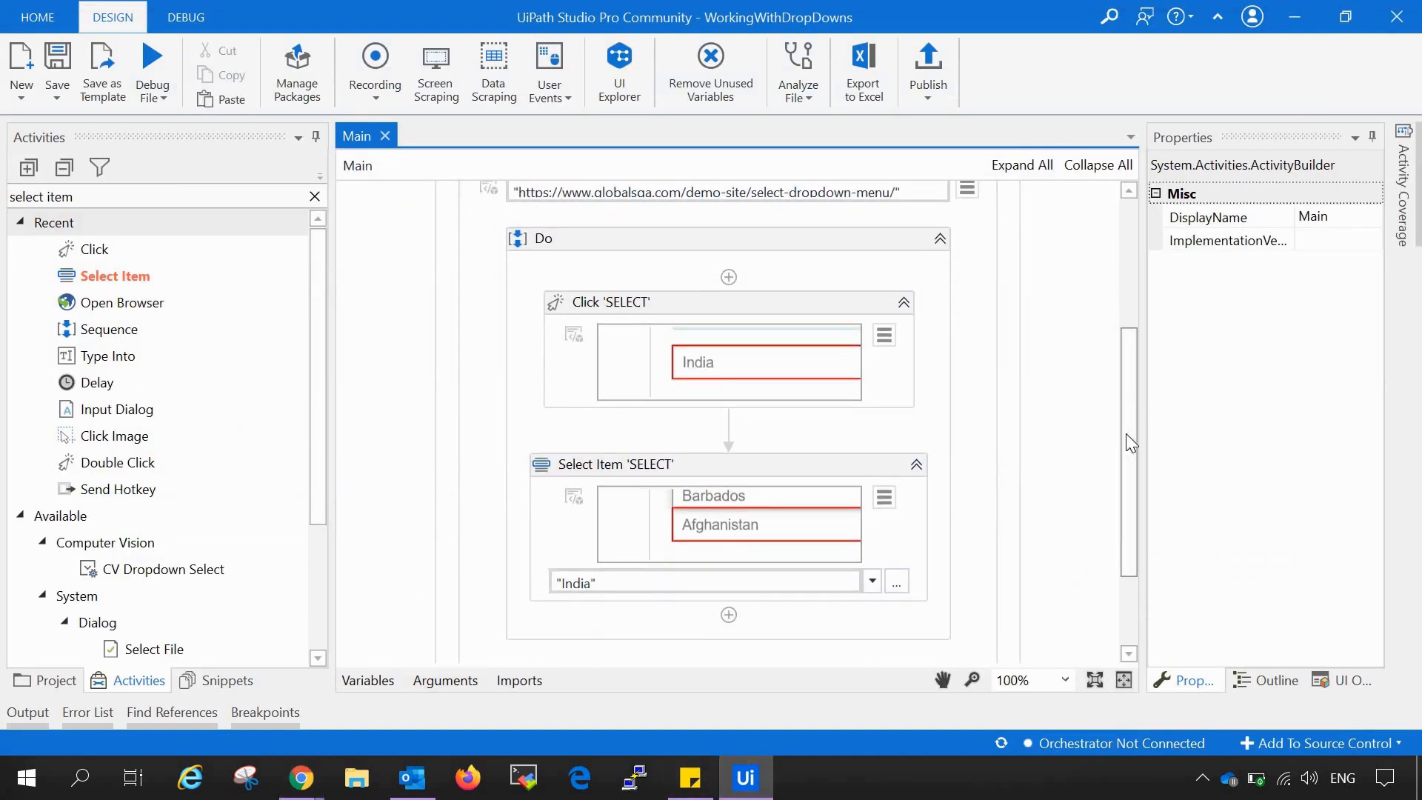